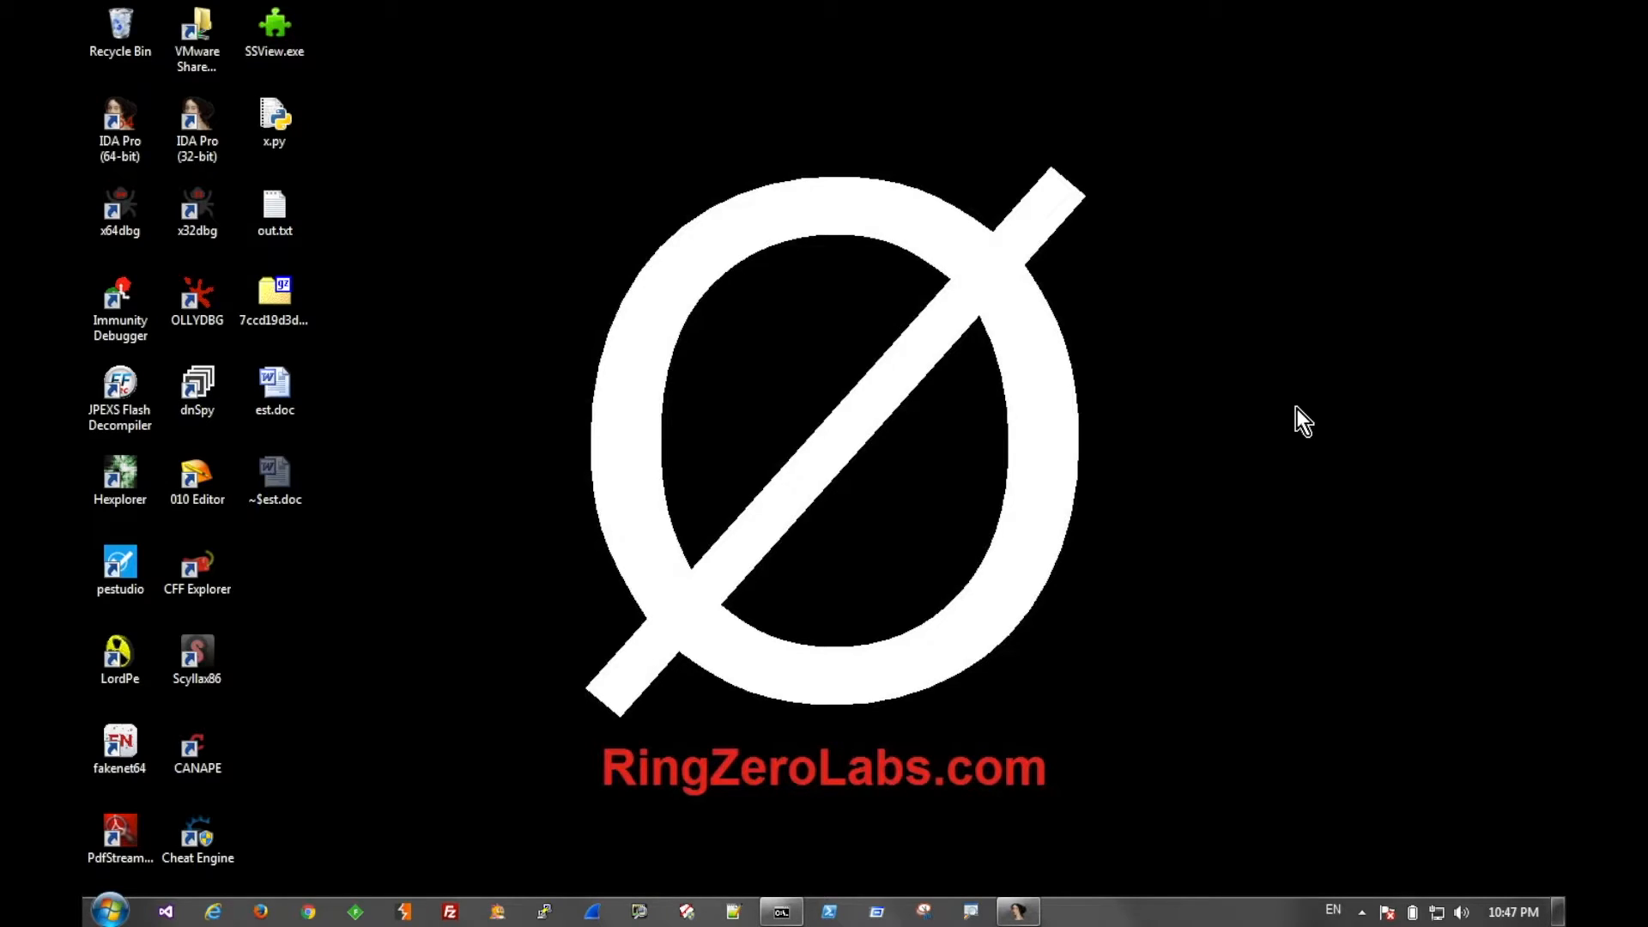
{"action": "mouse_move", "coordinate": [862, 226]}
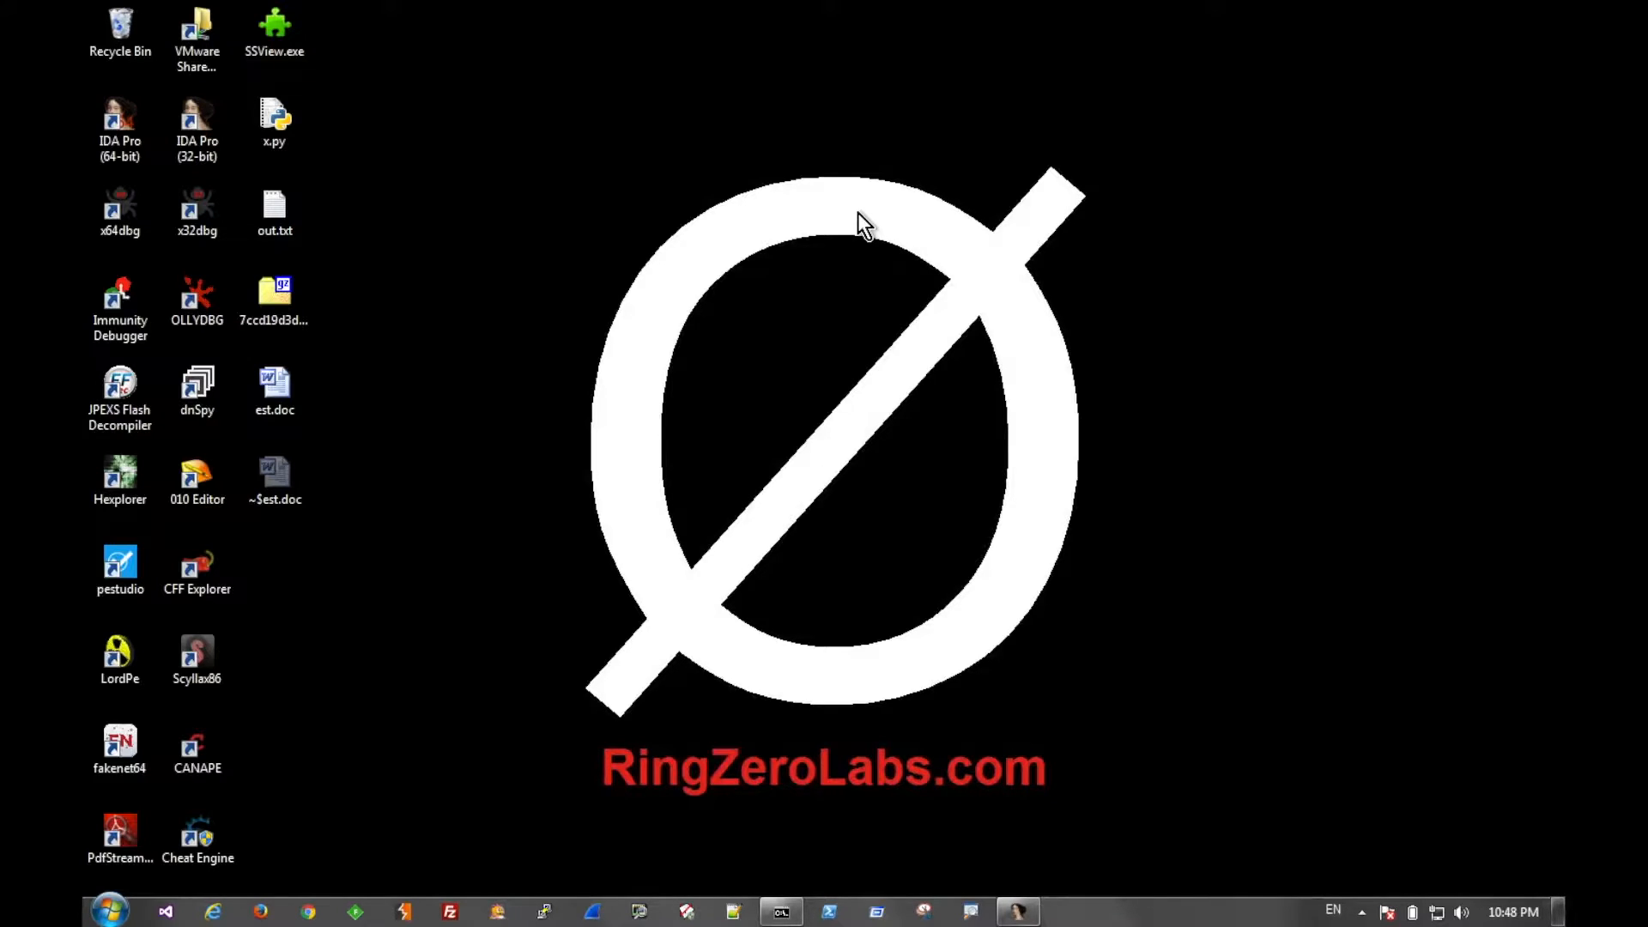
{"action": "mouse_move", "coordinate": [781, 911]}
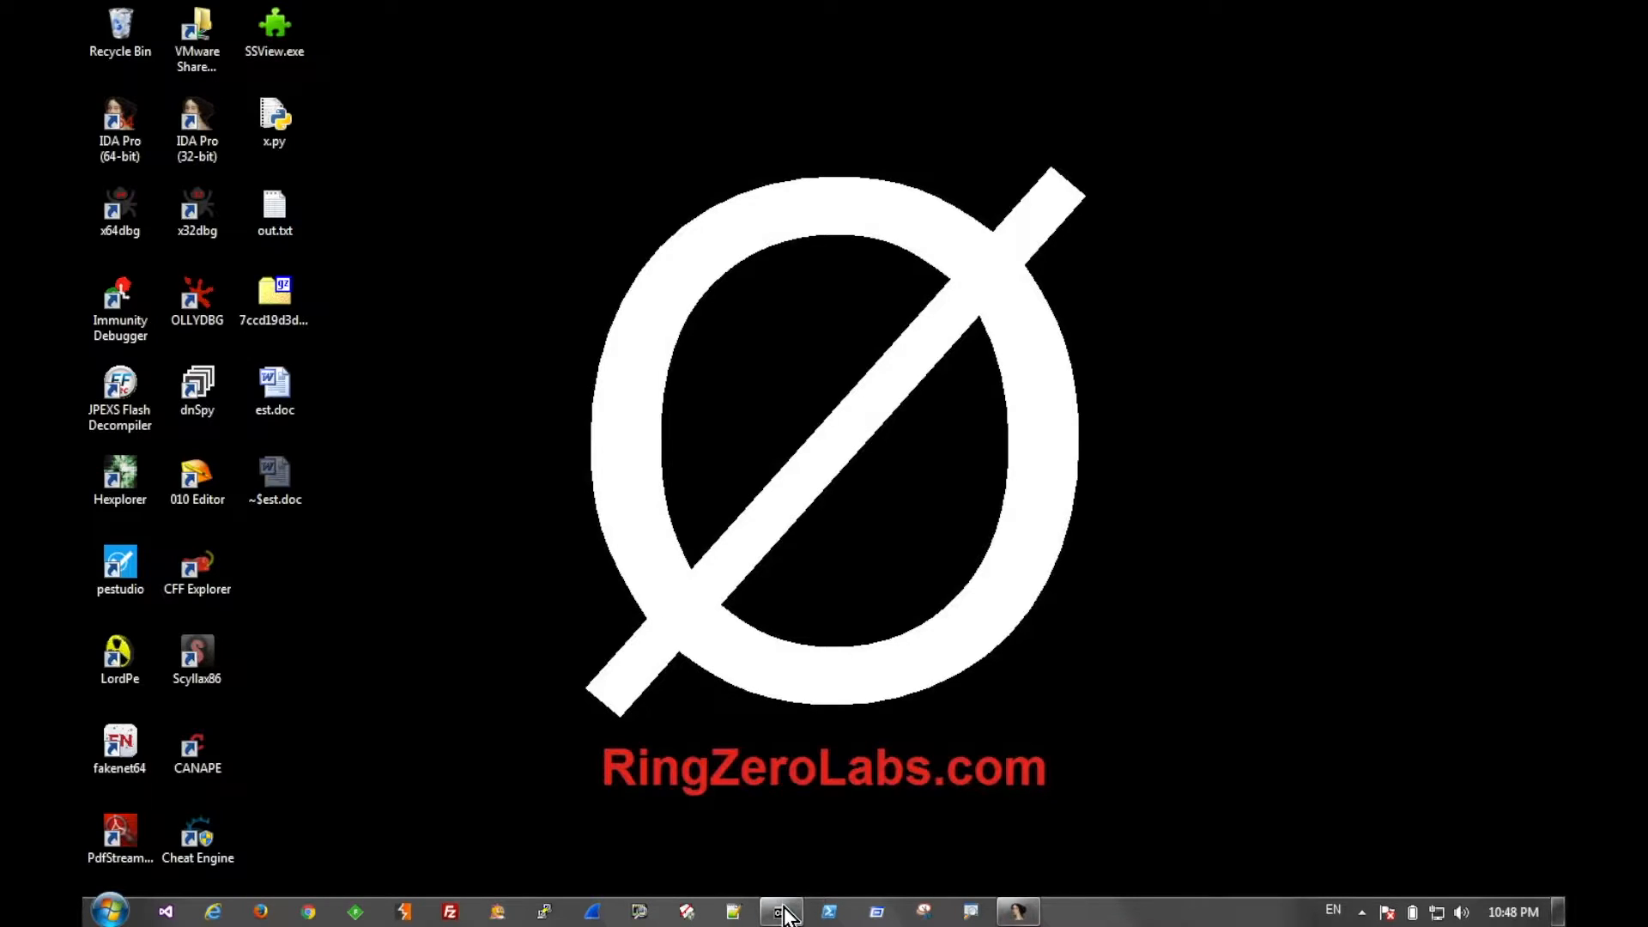
Run python -m SimpleHTTPServer in Command Prompt, dropping the stray 8081, to serve port 8000
{"action": "left_click", "coordinate": [781, 911]}
{"action": "type", "text": "python -"}
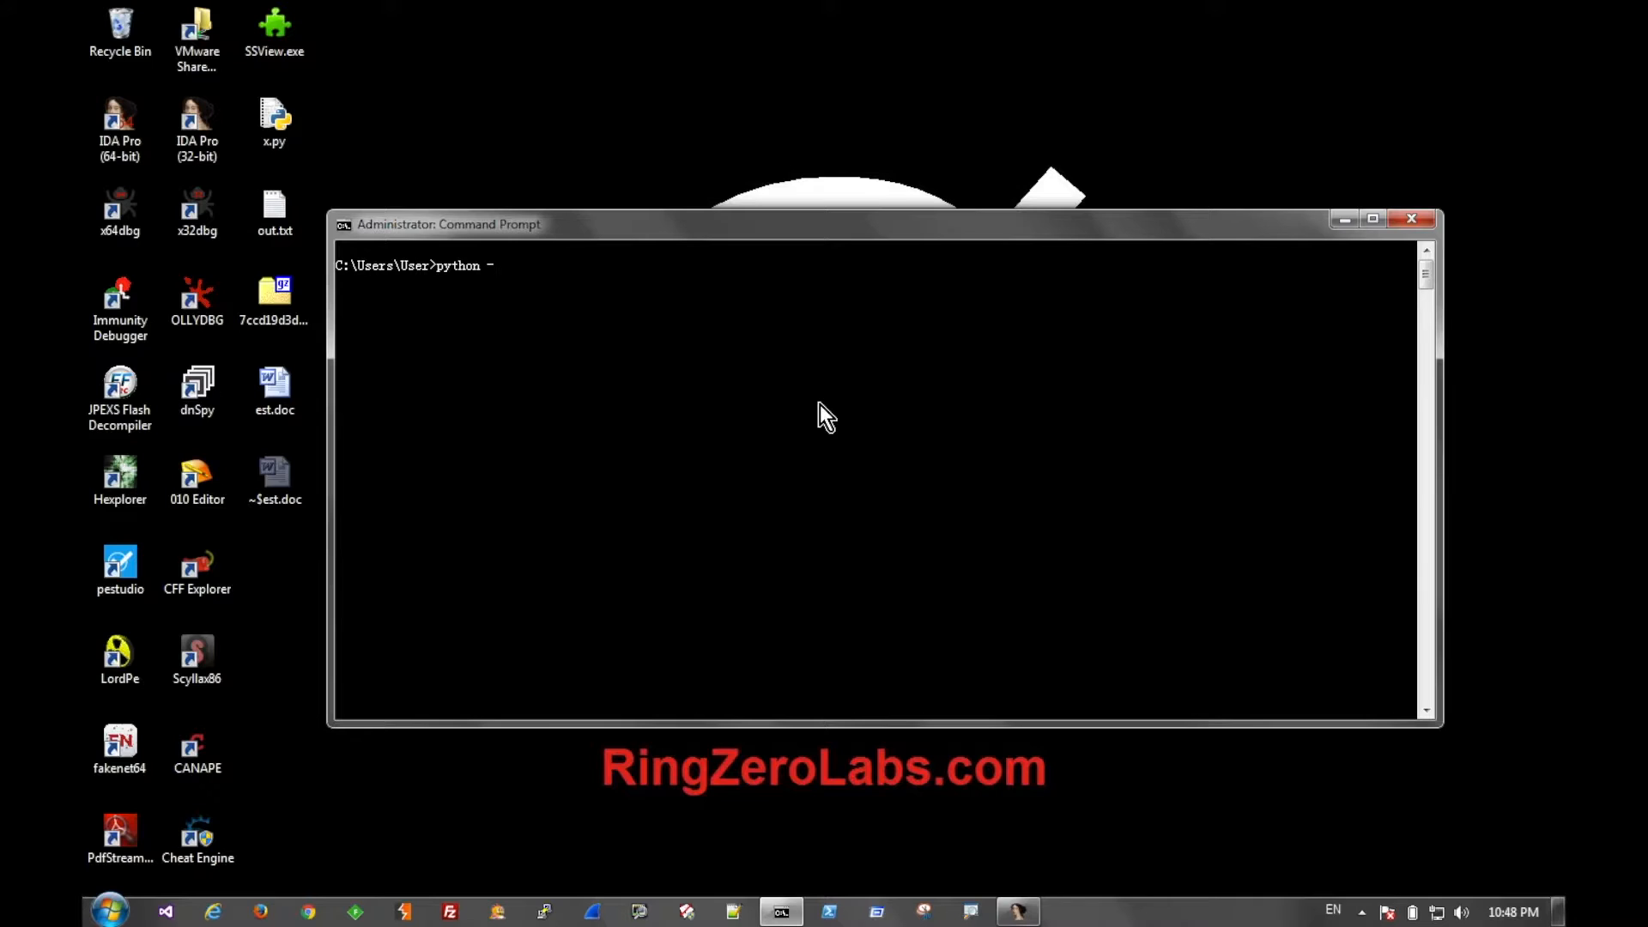
{"action": "type", "text": "m S"}
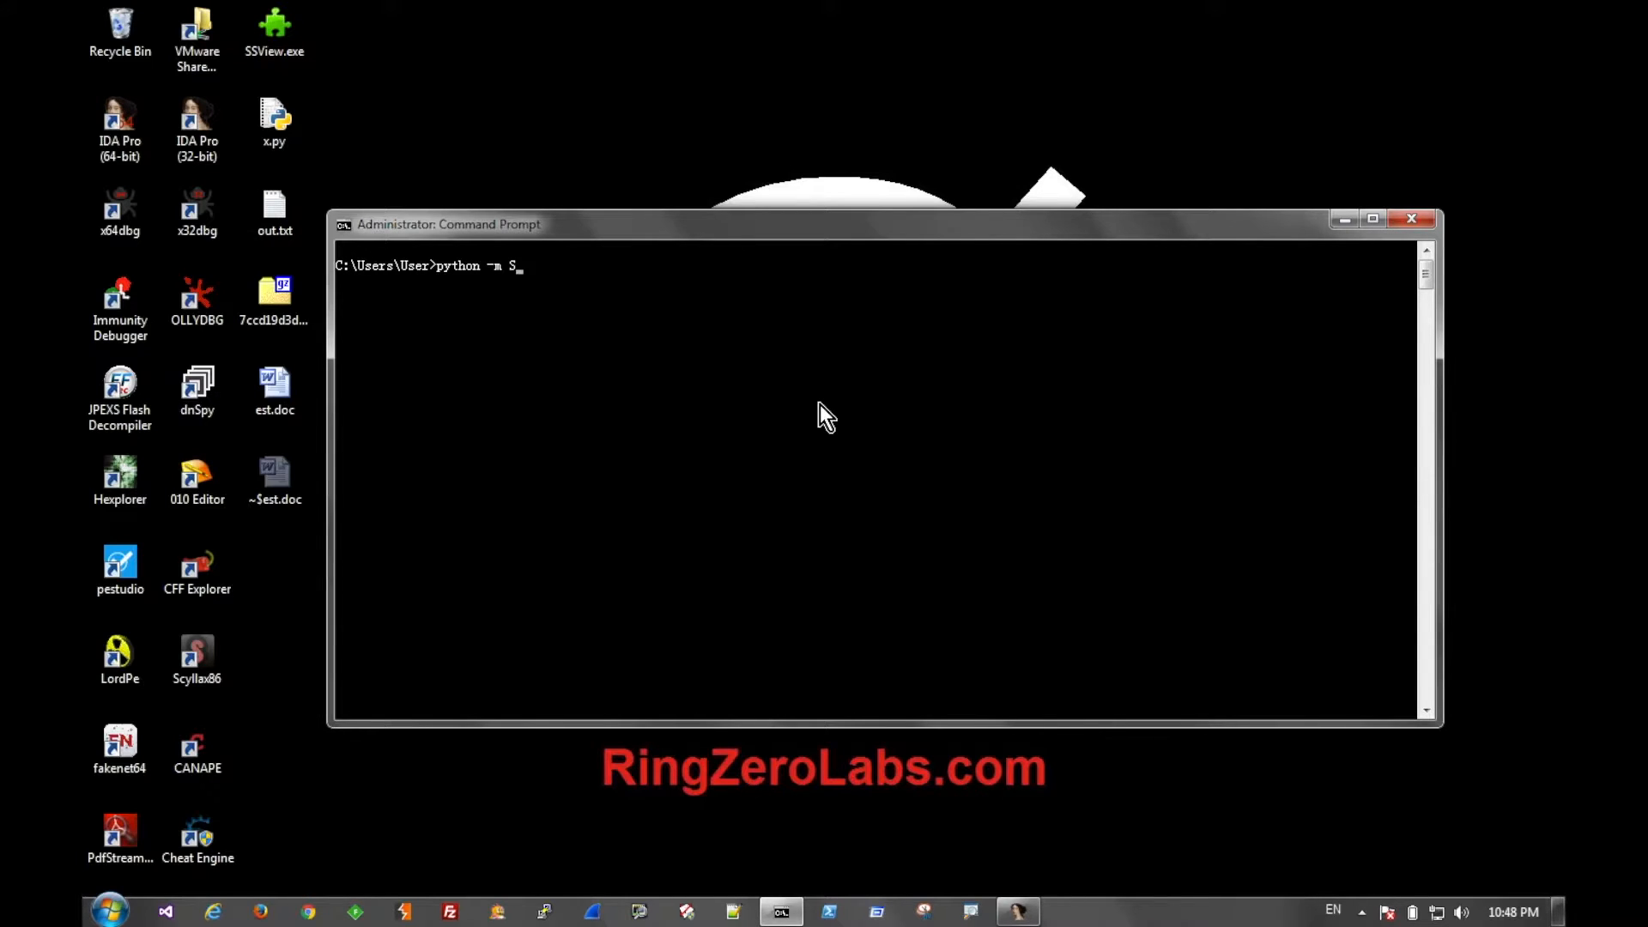
{"action": "type", "text": "impleHTTP"}
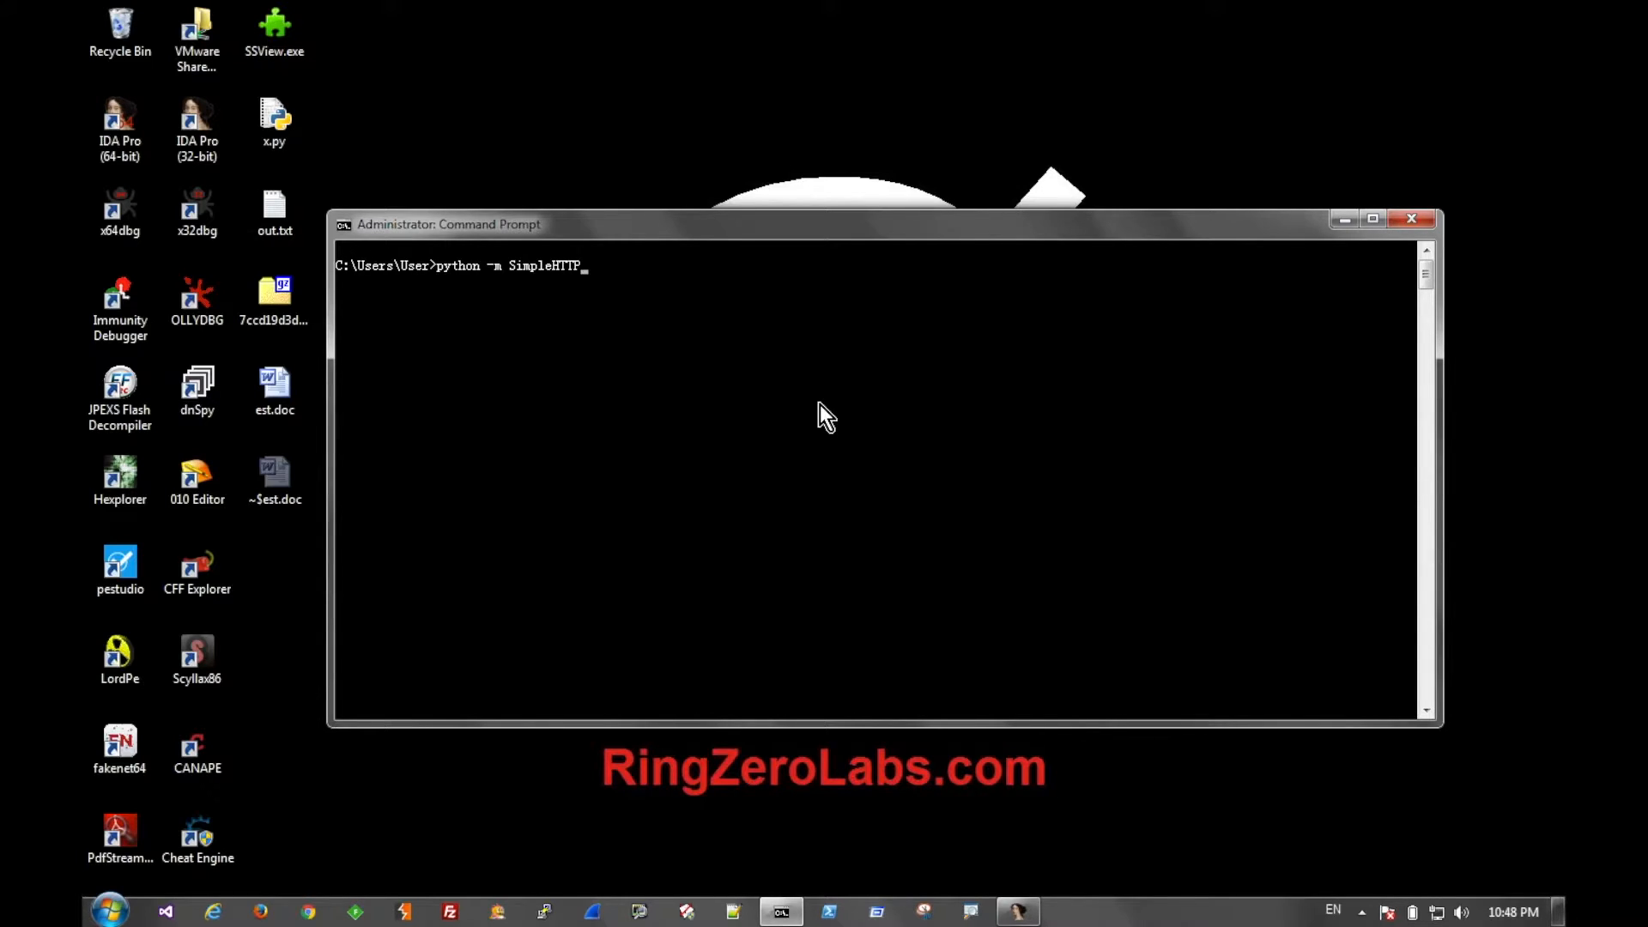
{"action": "type", "text": "Server"}
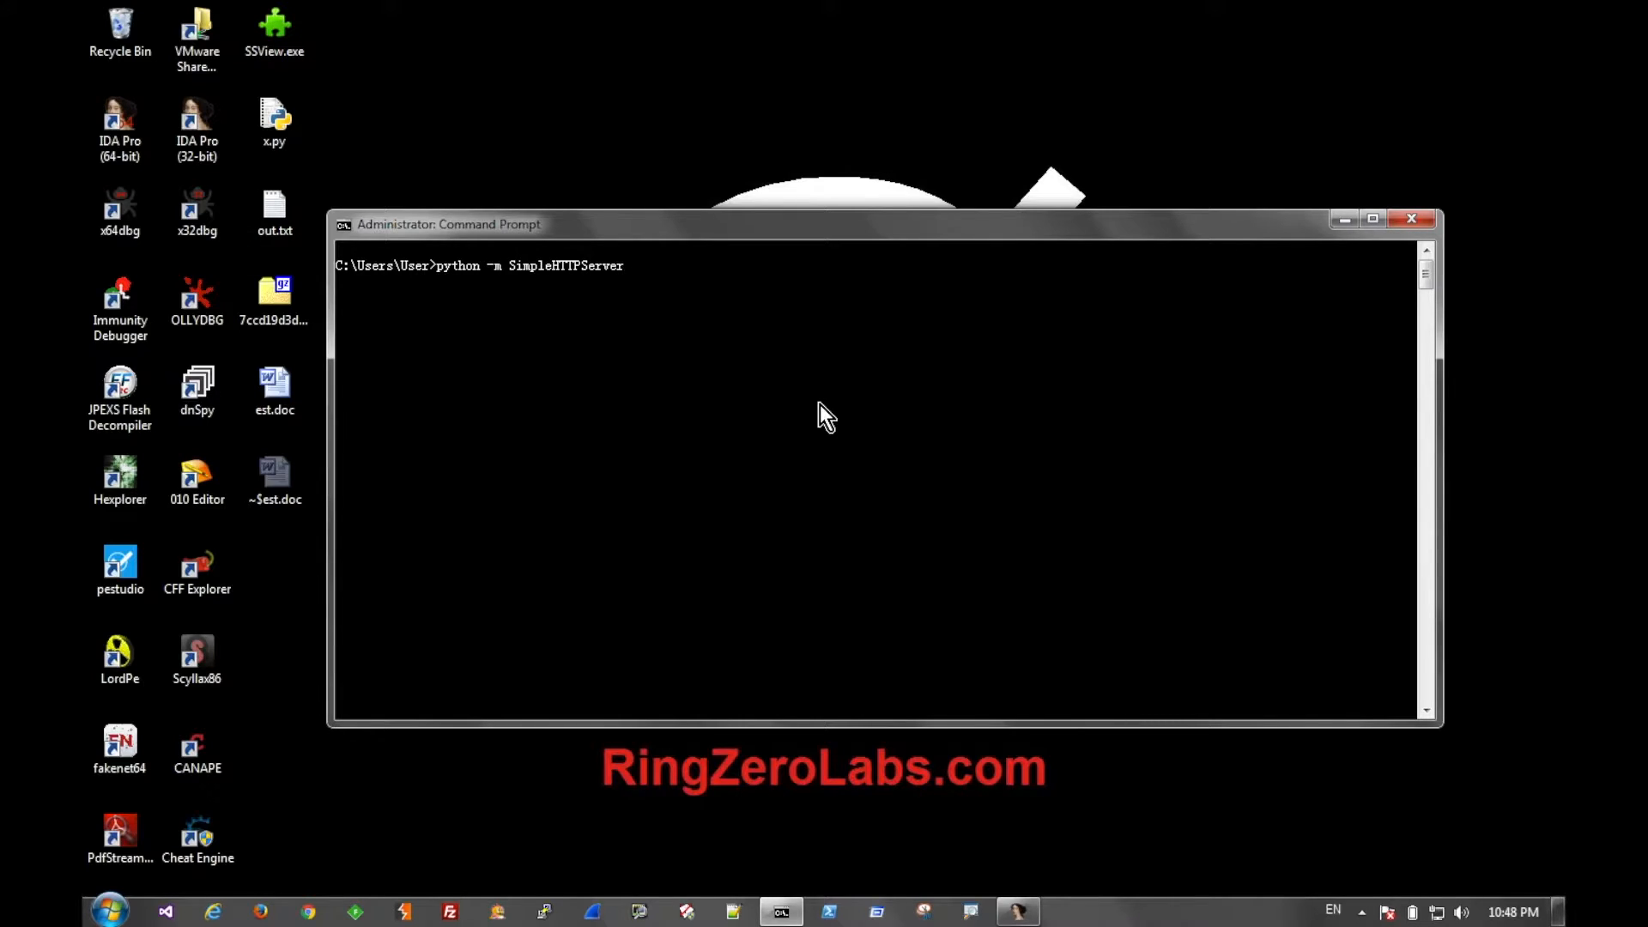
{"action": "type", "text": "8081"}
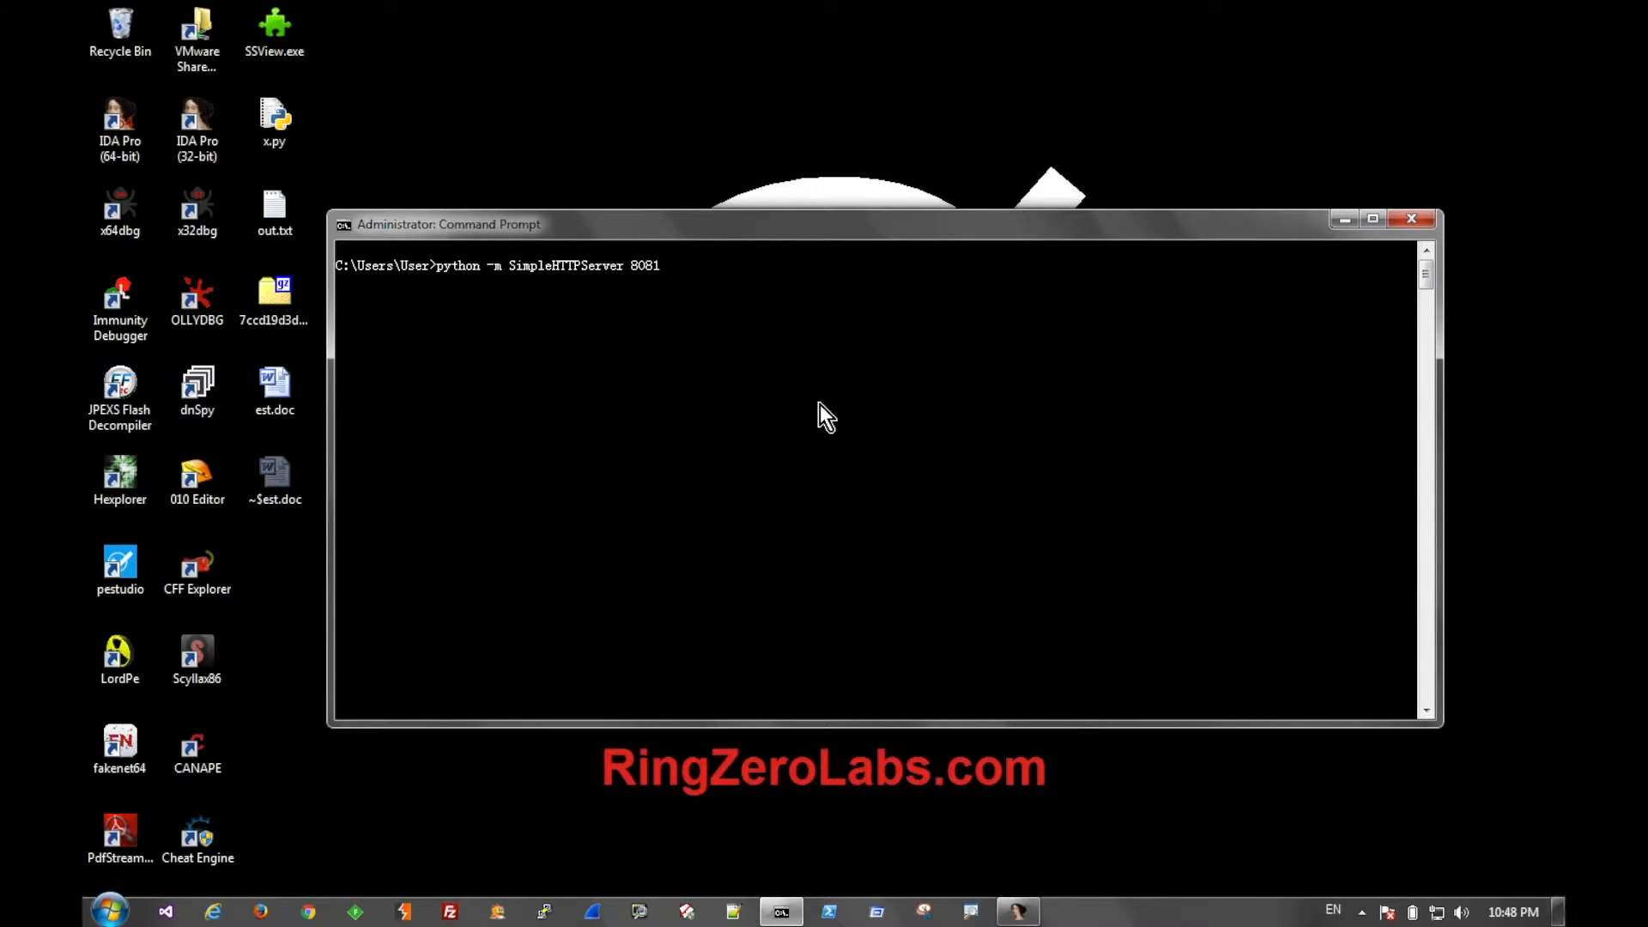
{"action": "key", "text": "Backspace"}
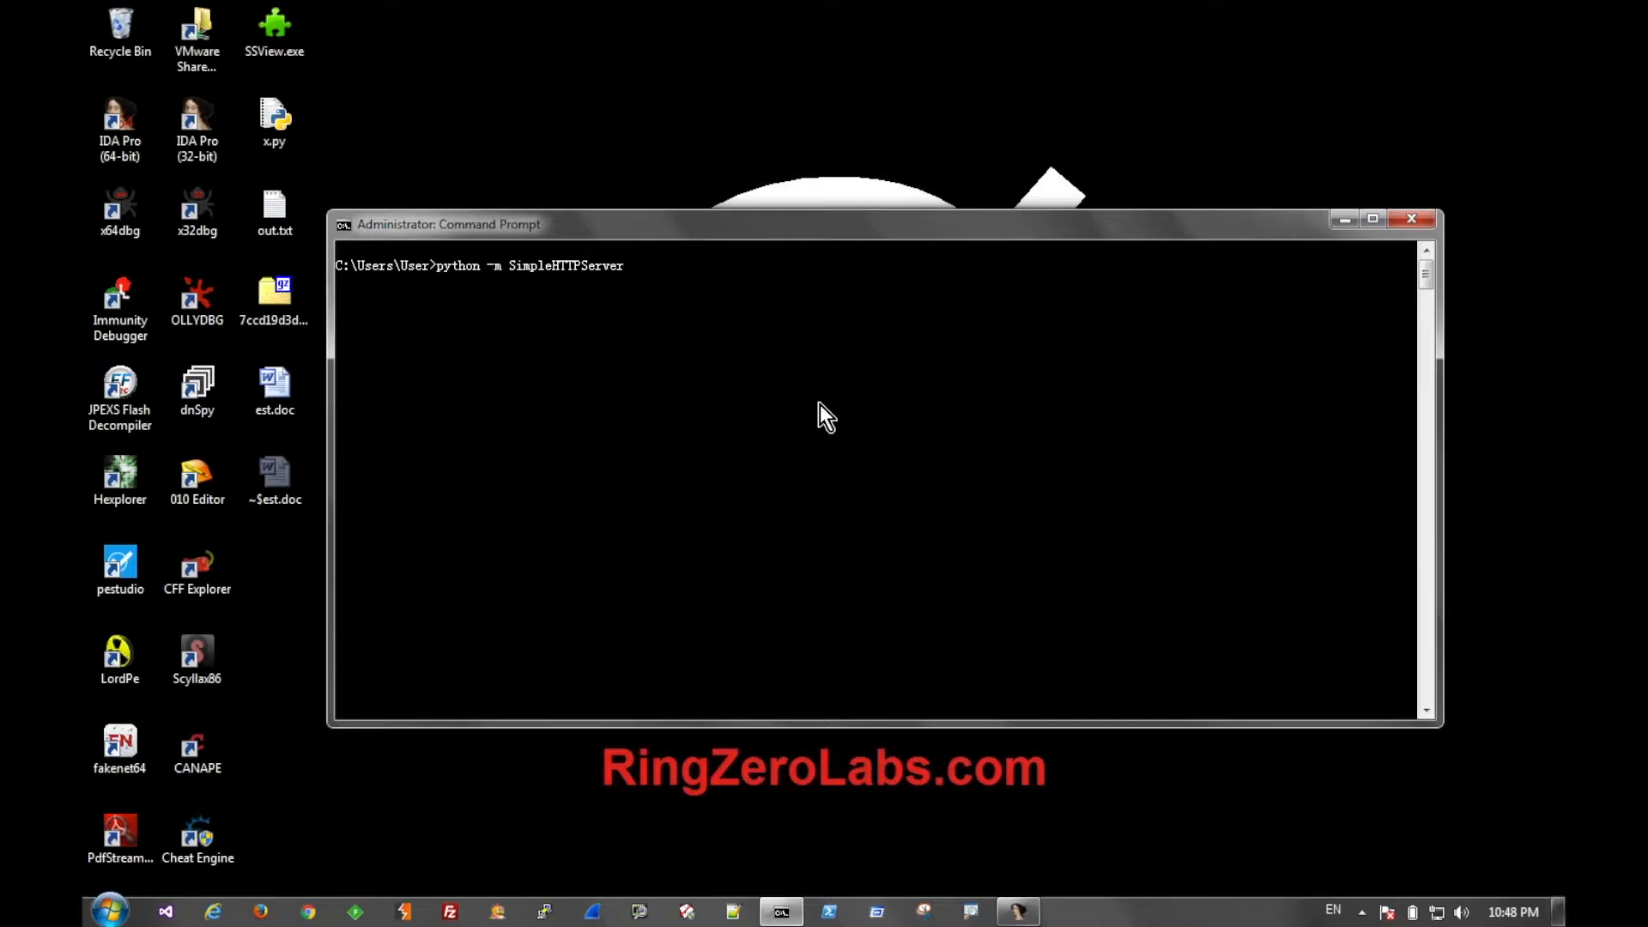
{"action": "key", "text": "Return"}
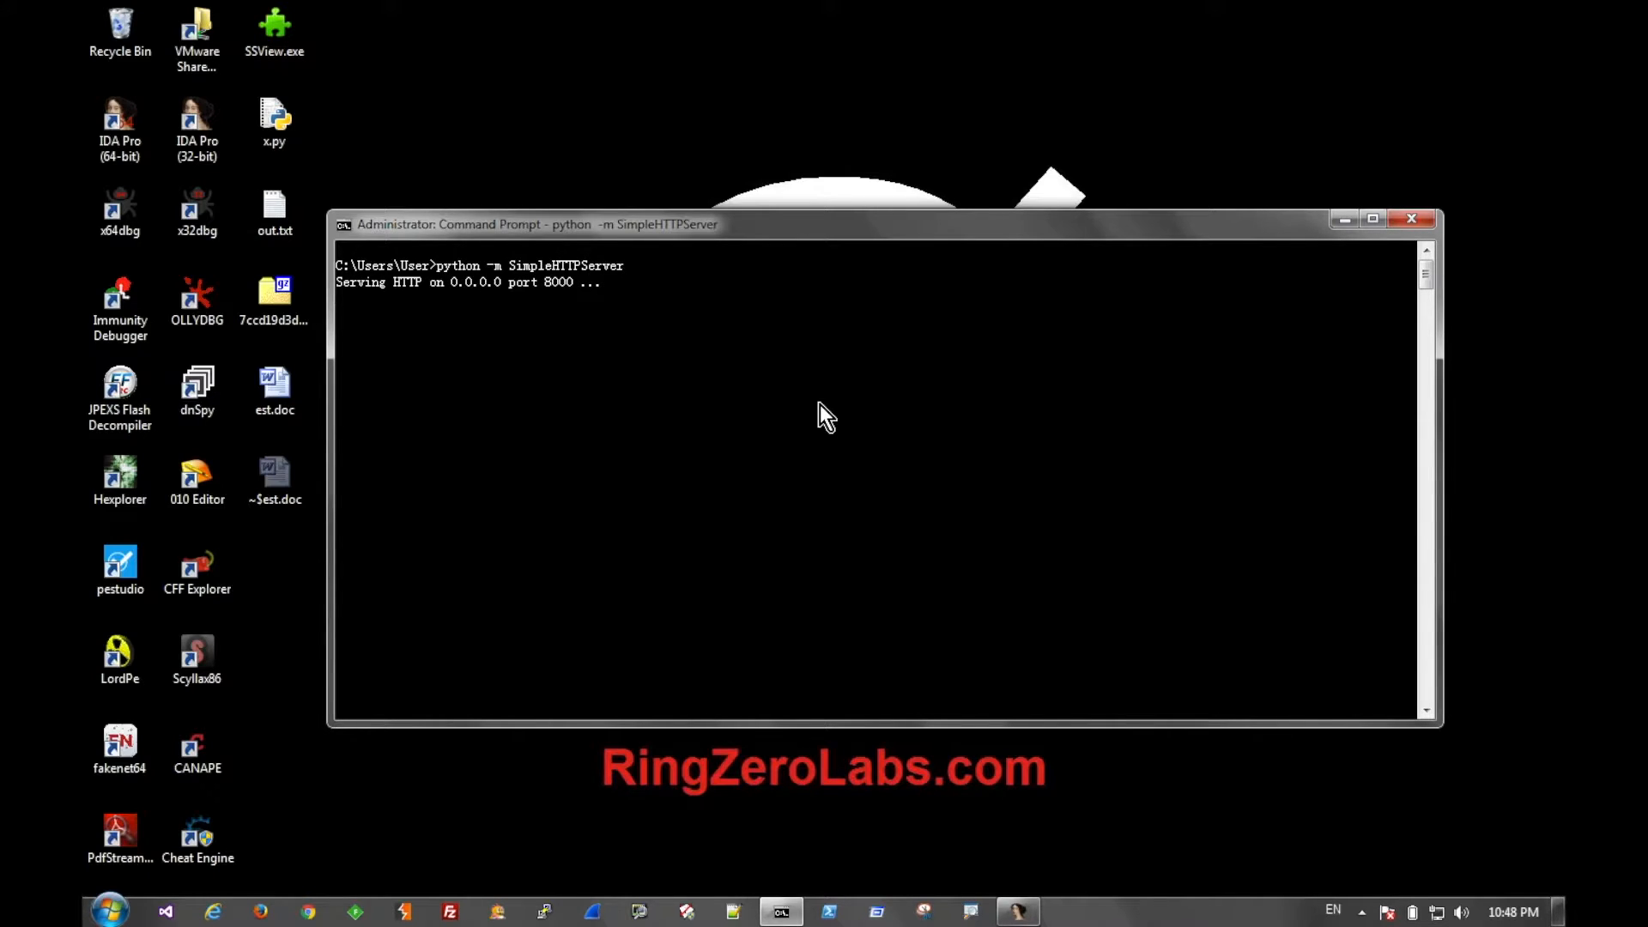
{"action": "mouse_move", "coordinate": [153, 908]}
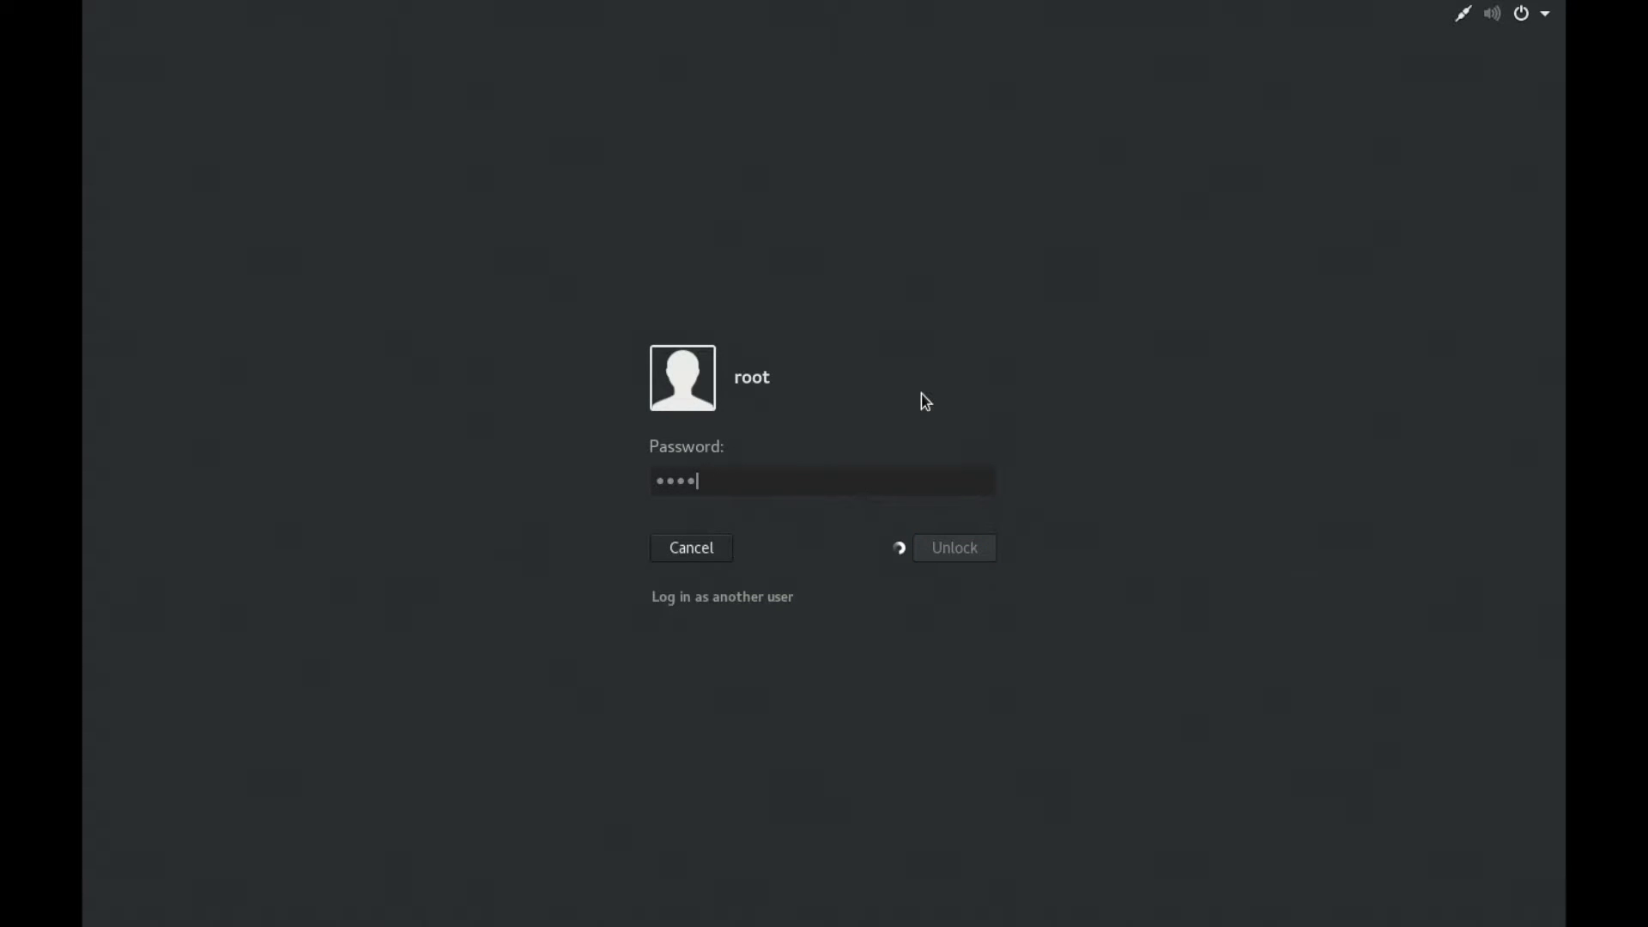
Unlock the Kali session and launch Firefox ESR from the dock
{"action": "left_click", "coordinate": [950, 547]}
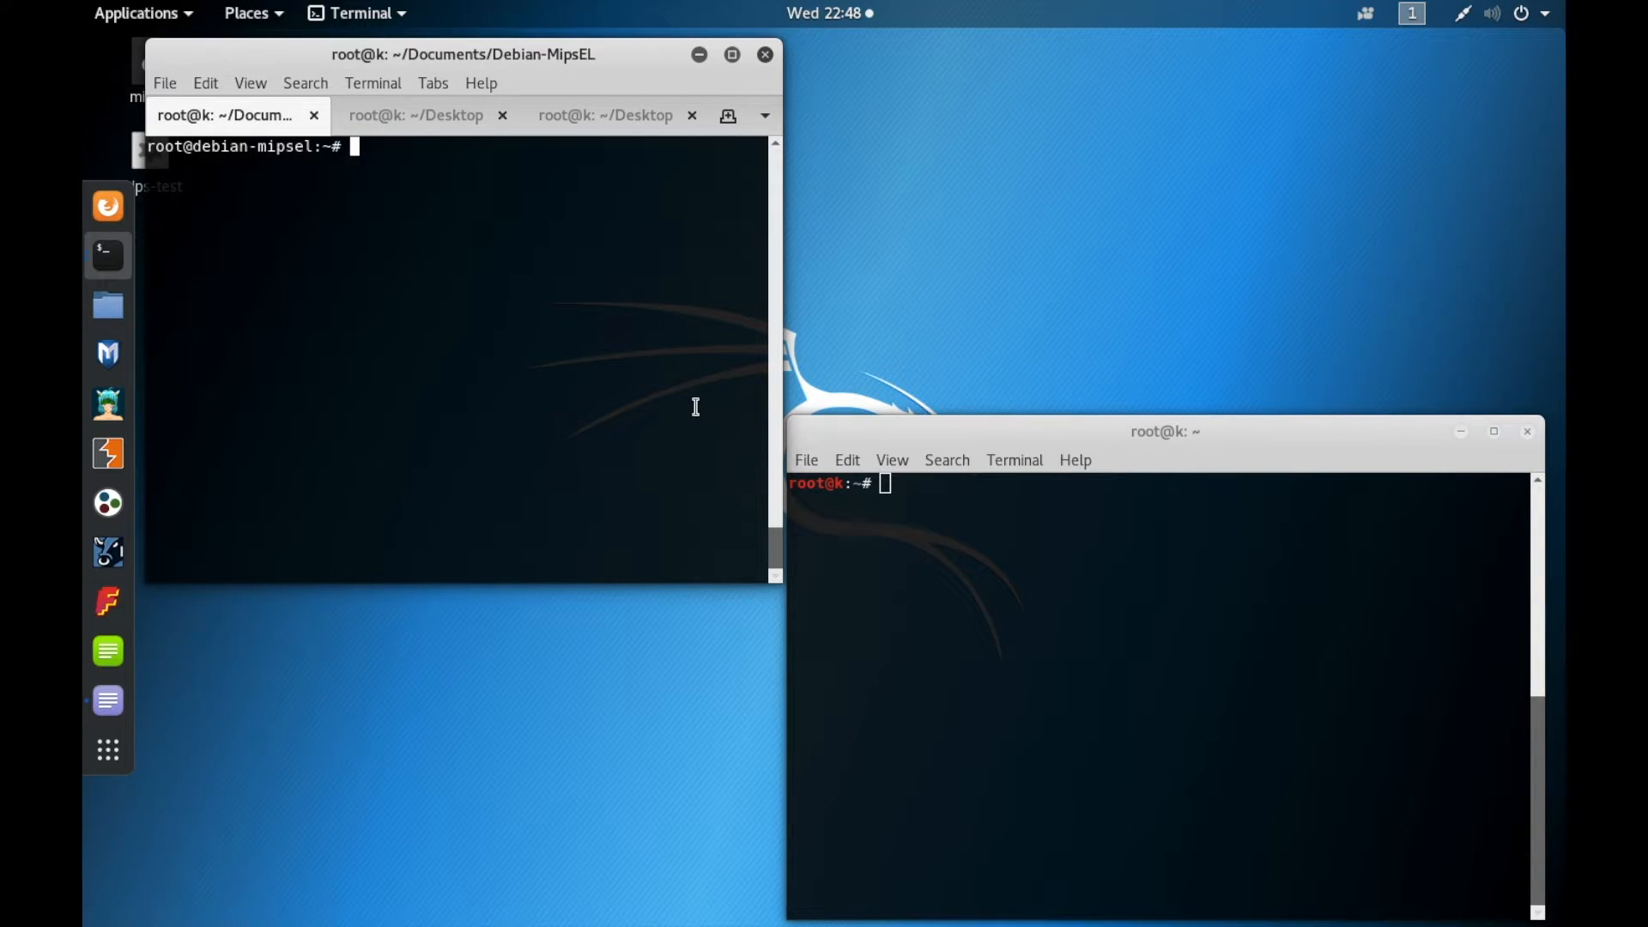
{"action": "mouse_move", "coordinate": [108, 205]}
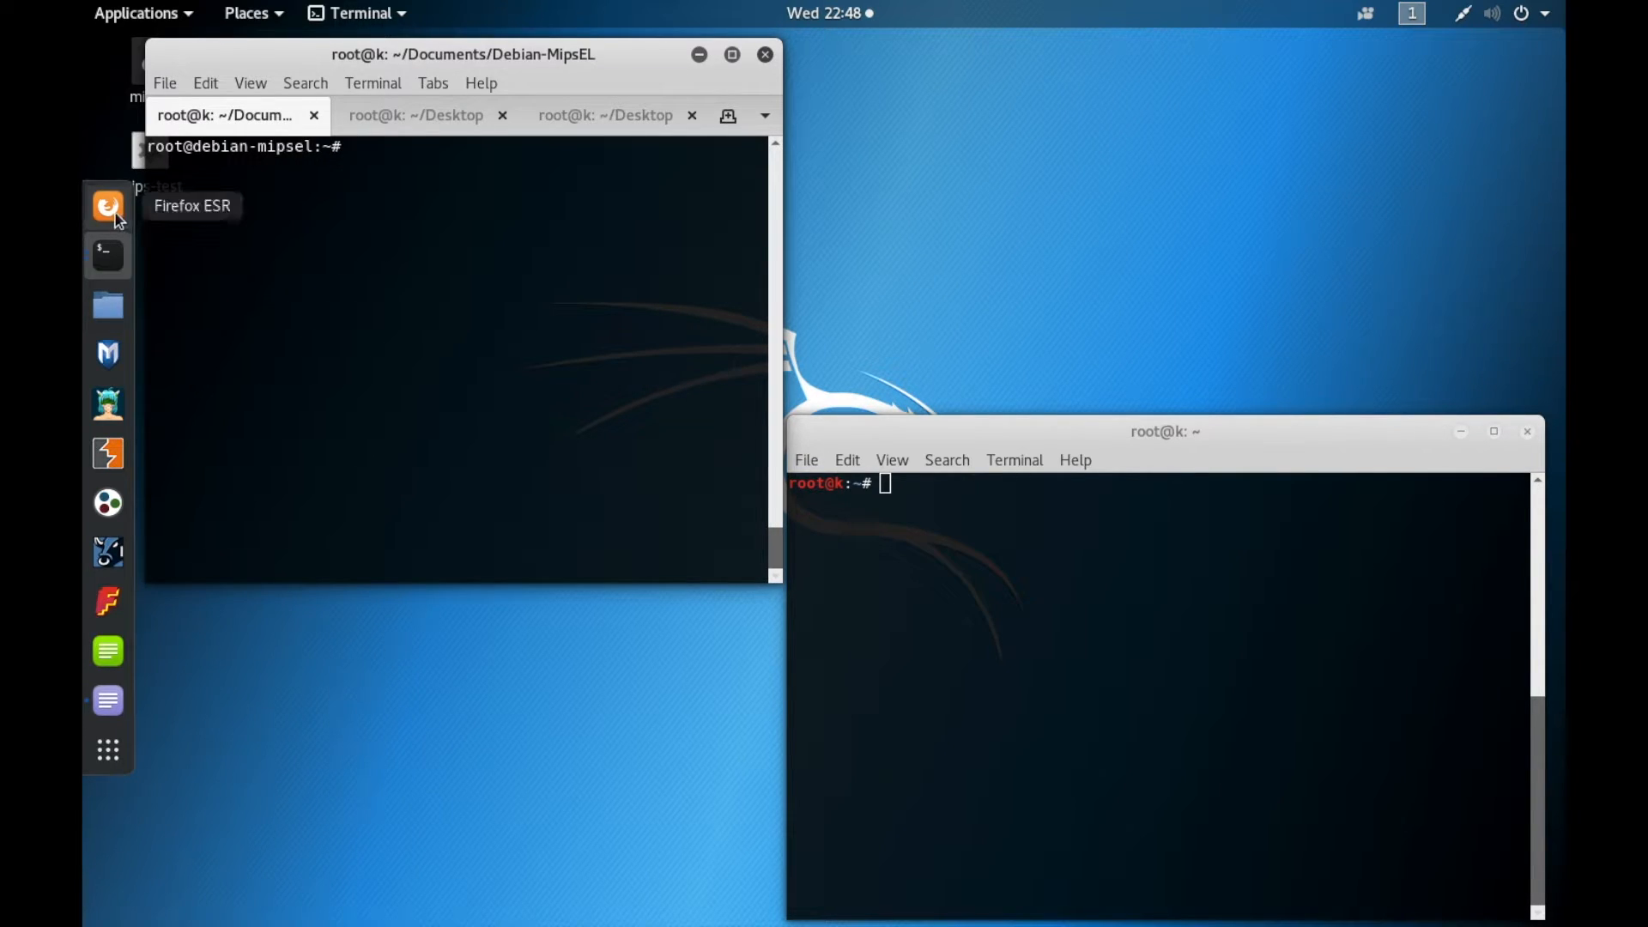
{"action": "left_click", "coordinate": [108, 205]}
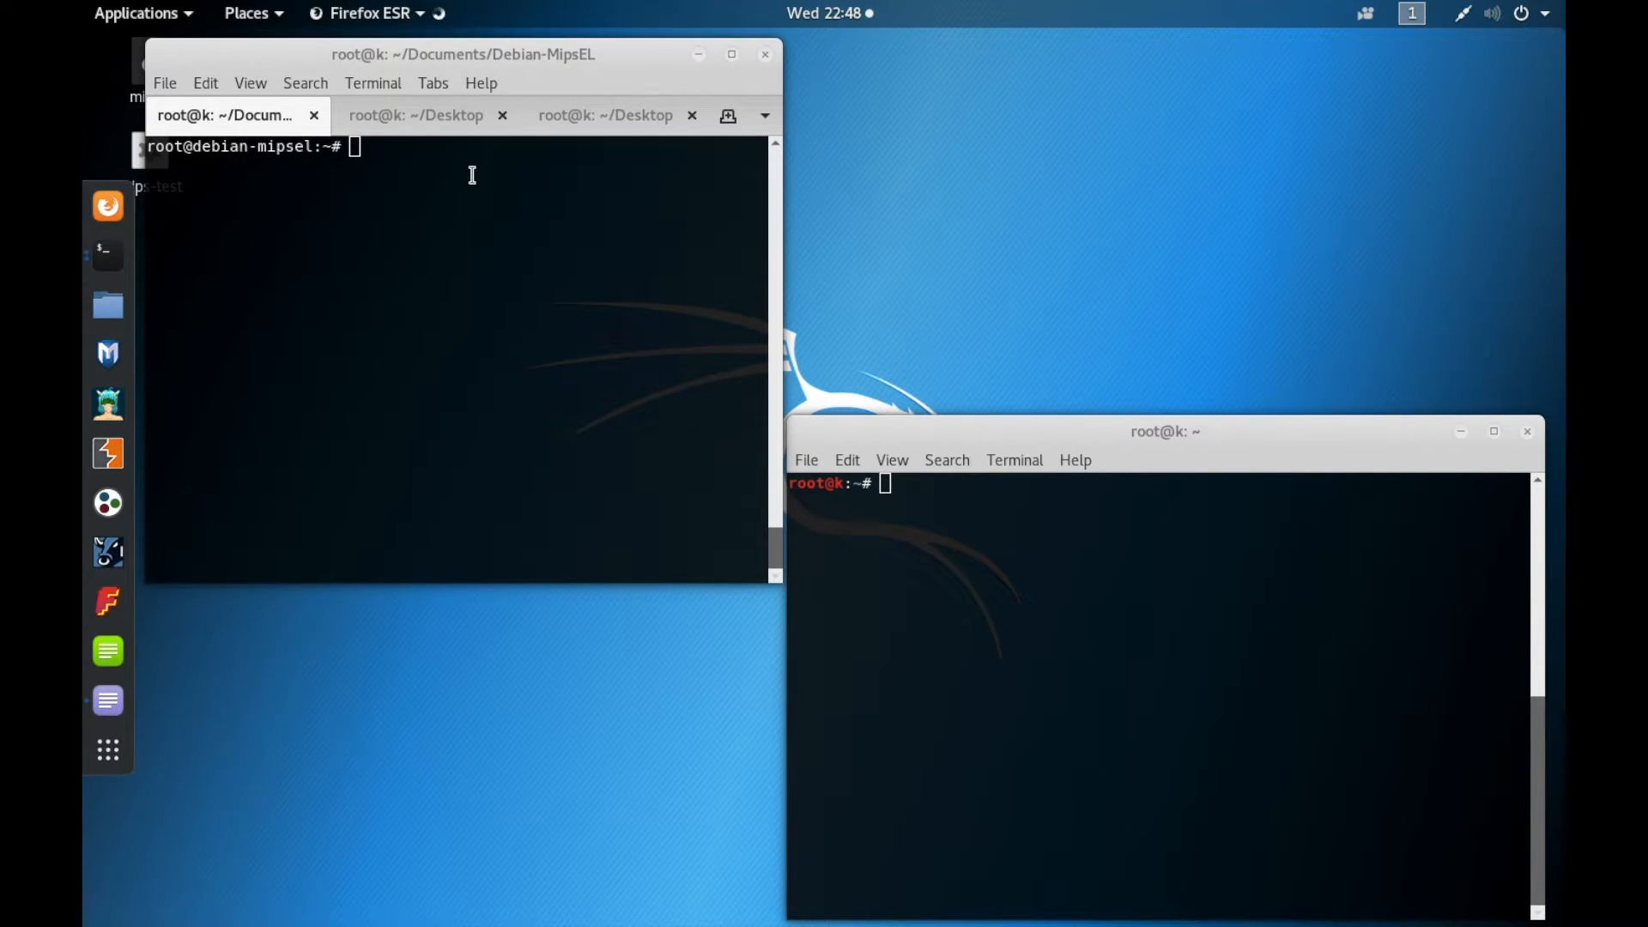
{"action": "mouse_move", "coordinate": [697, 187]}
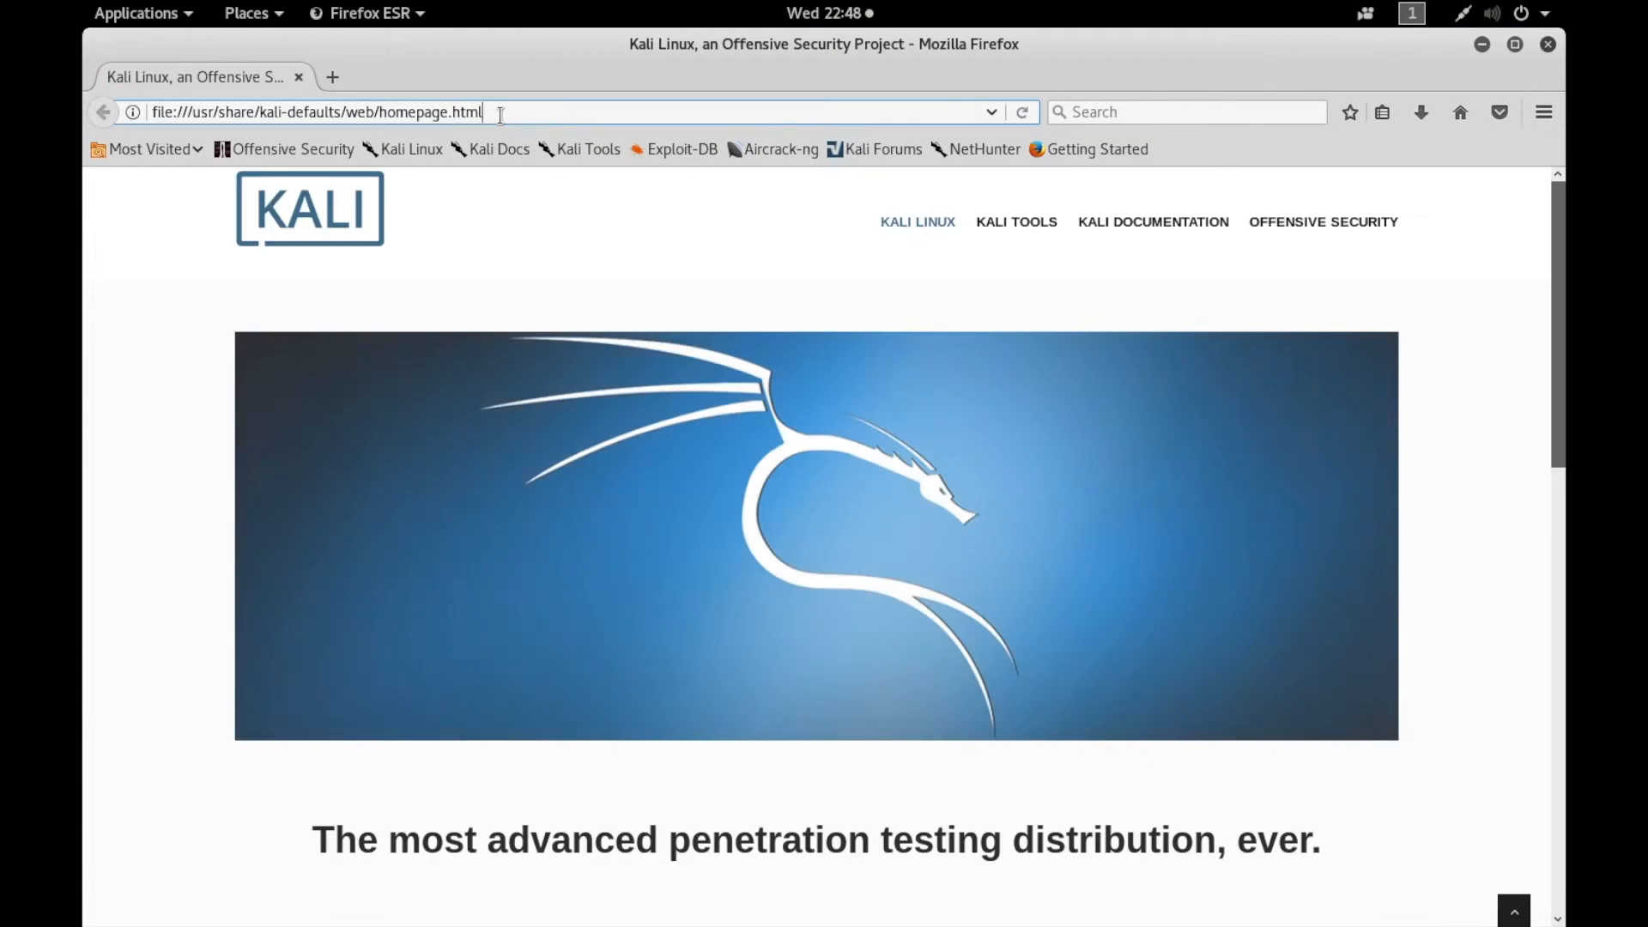
{"action": "type", "text": "http"}
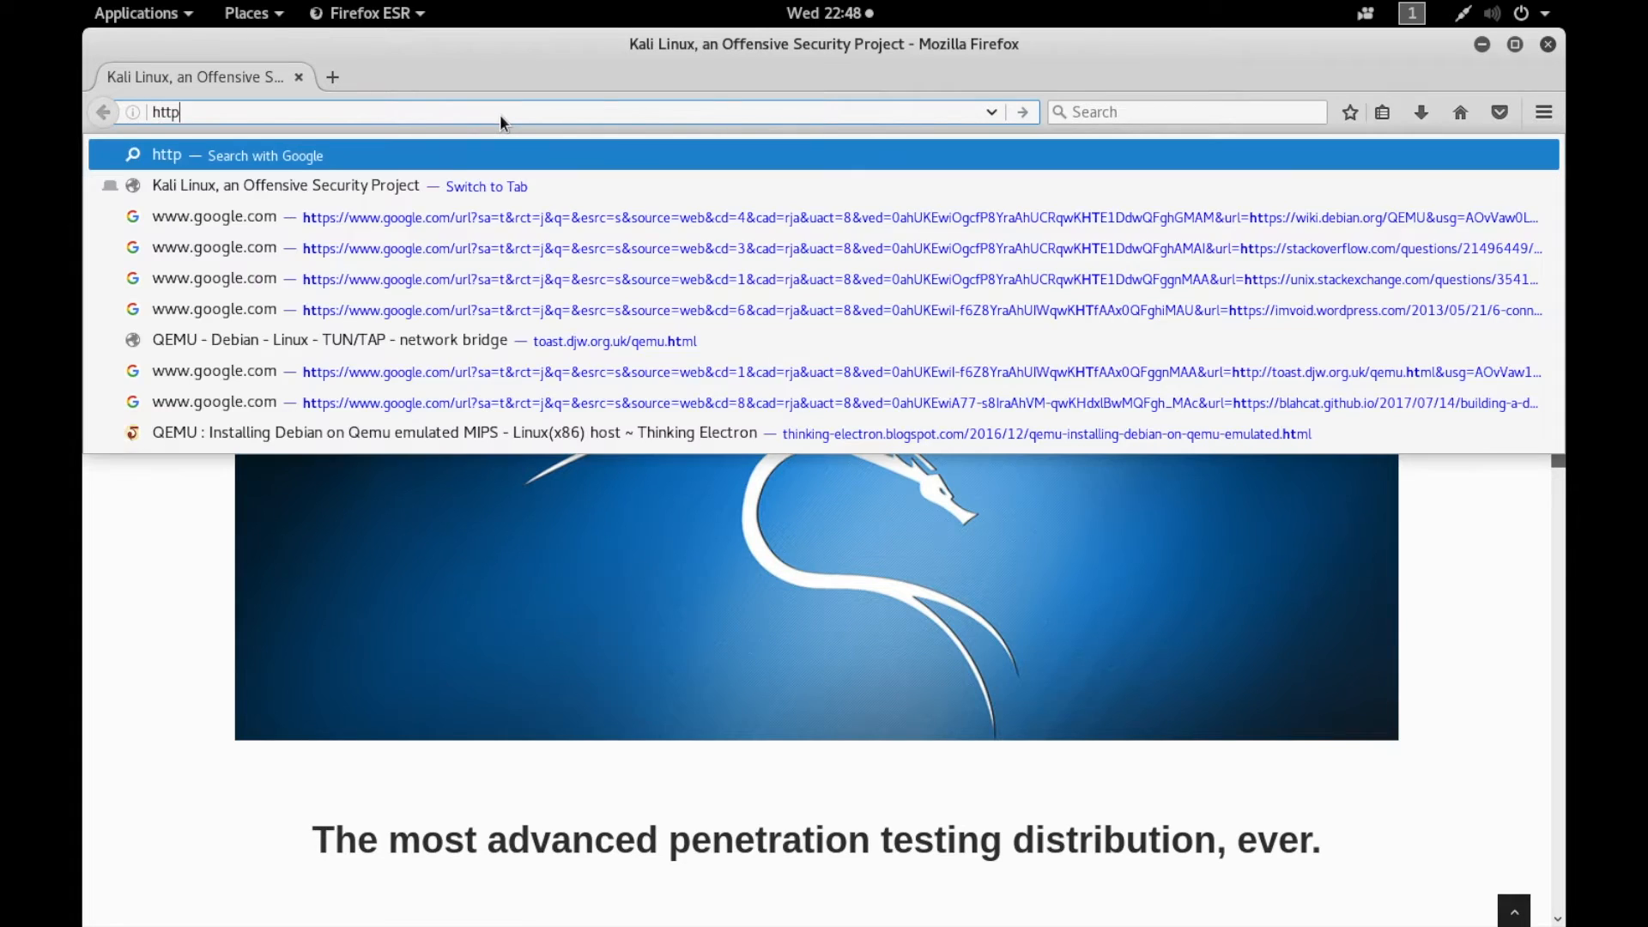
{"action": "type", "text": "://"}
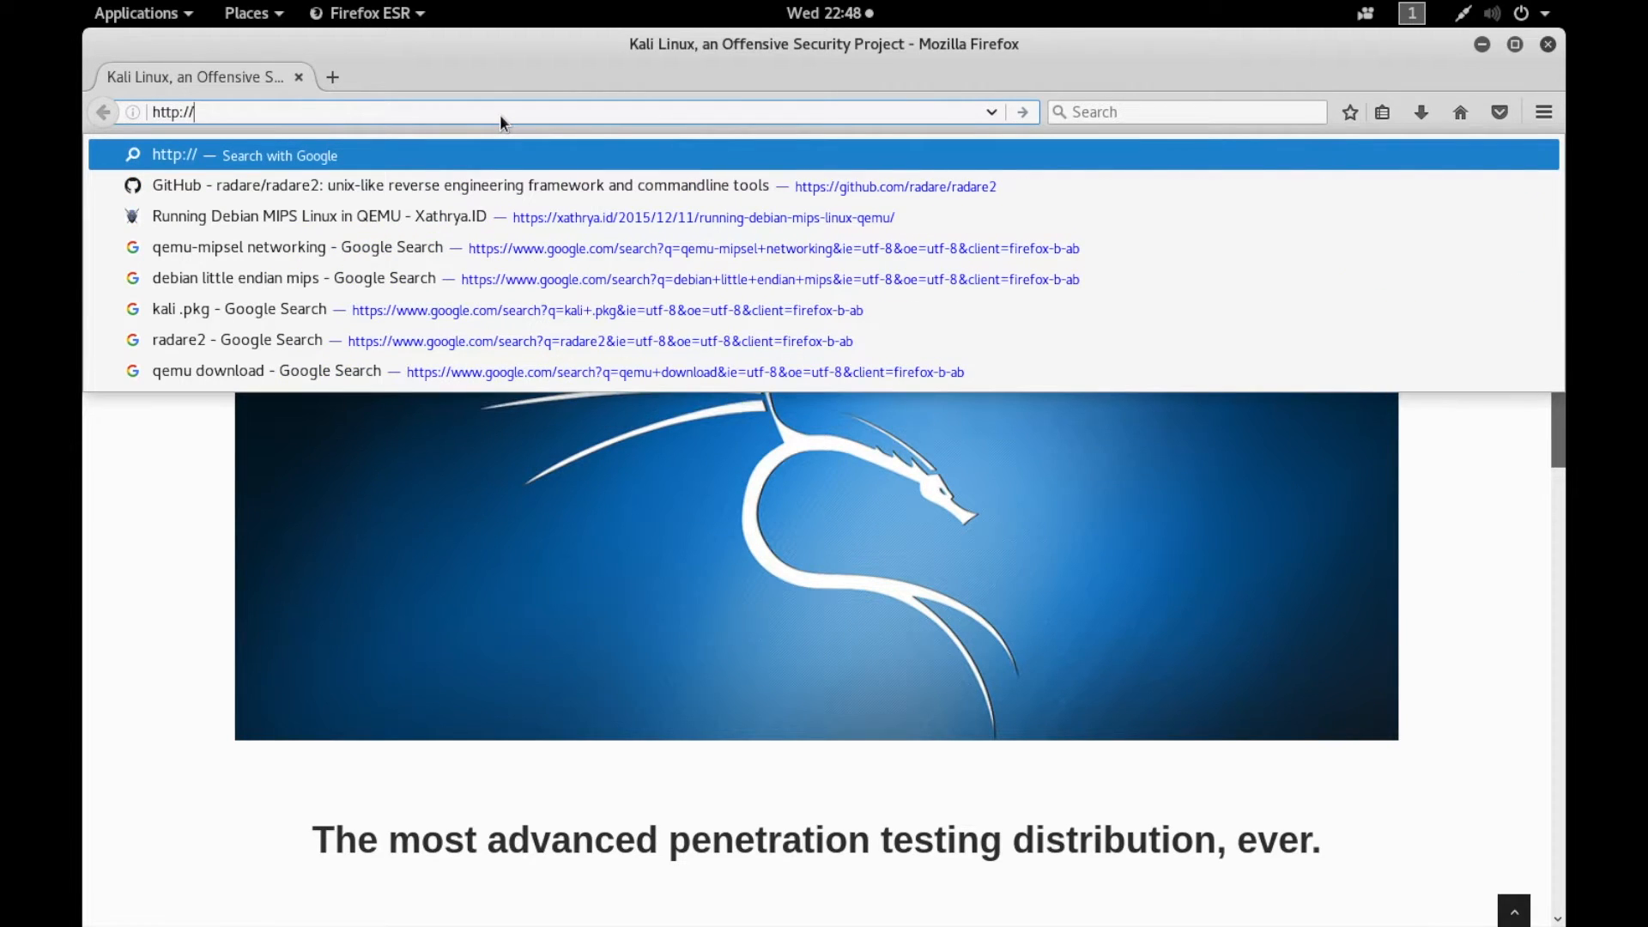
{"action": "type", "text": "192.168.147."}
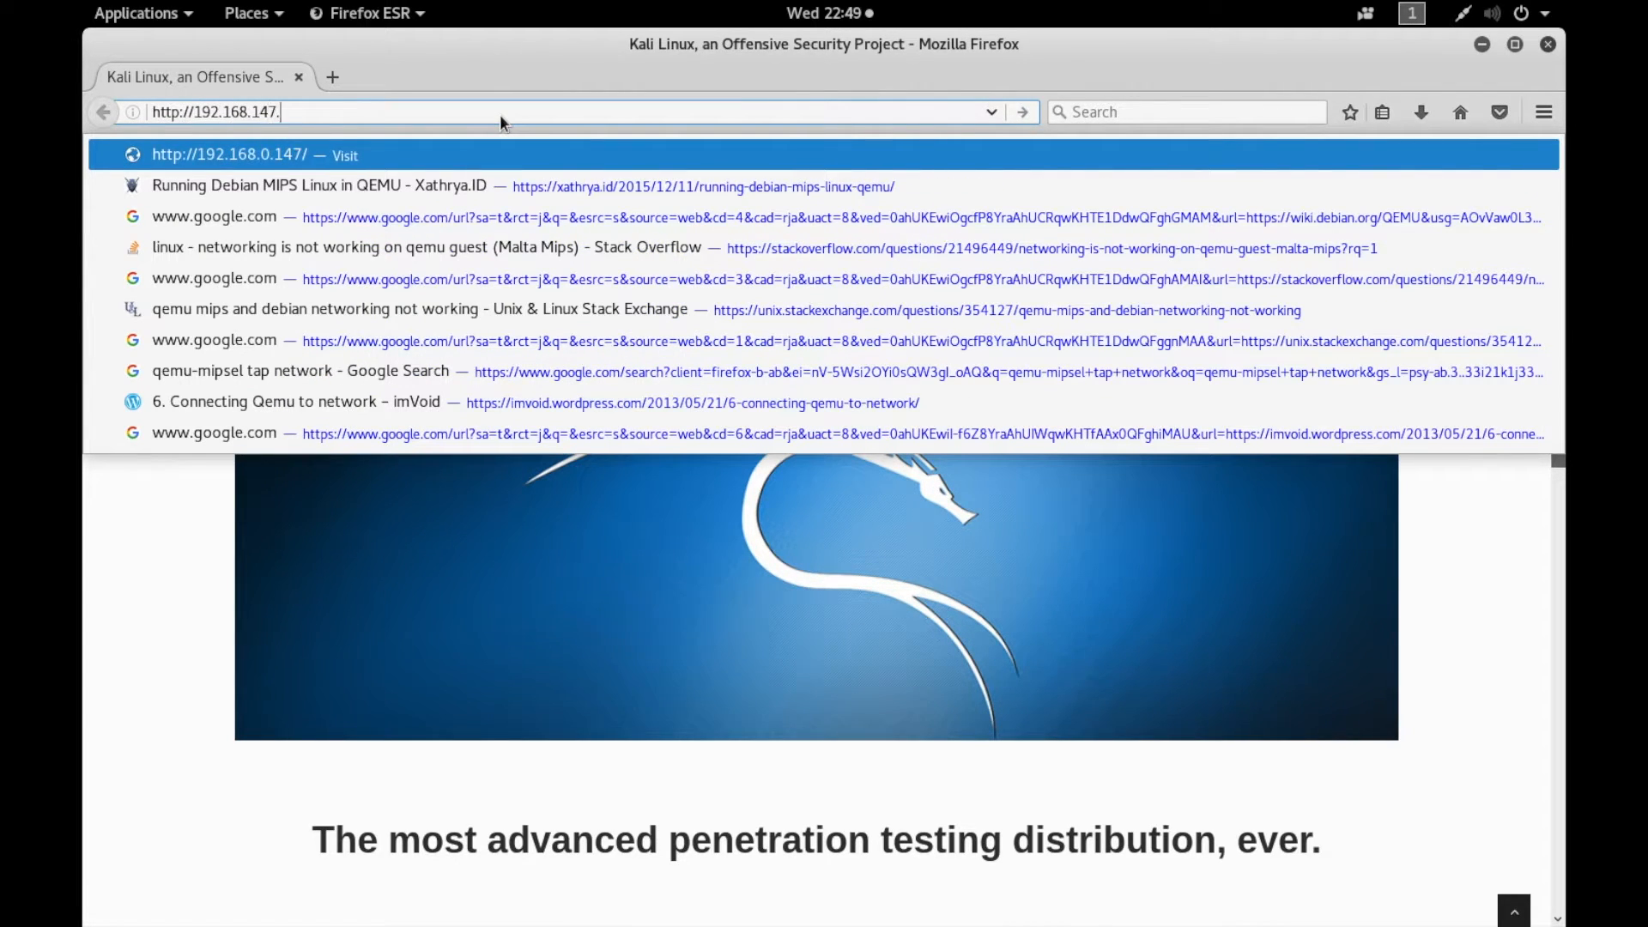
{"action": "type", "text": "129:800"}
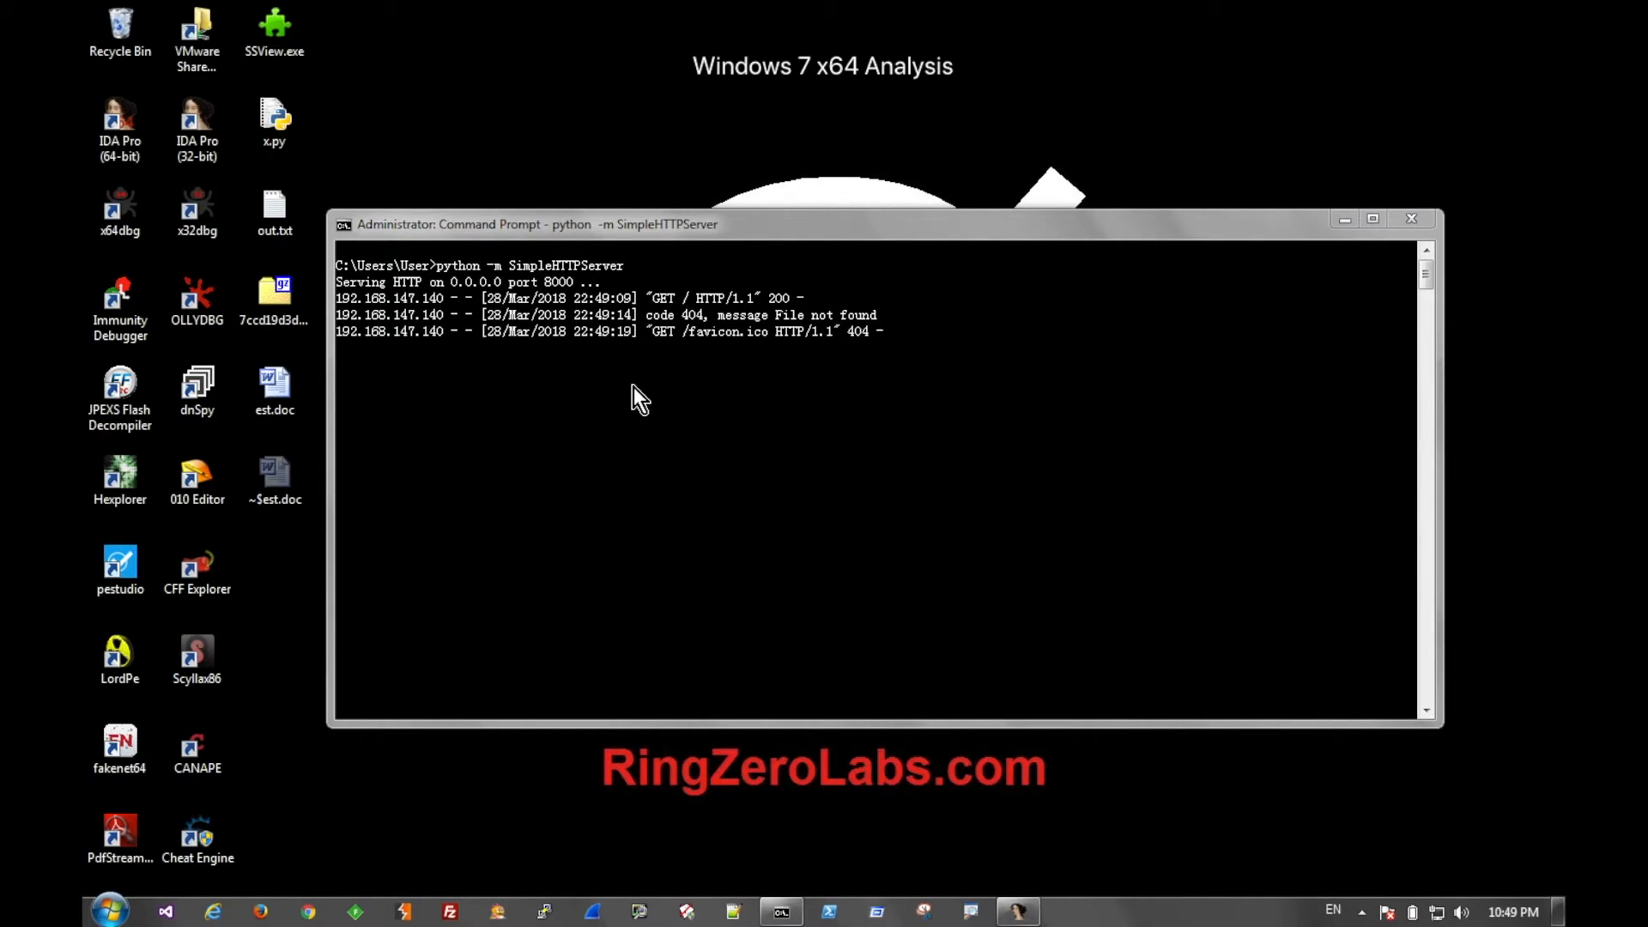
{"action": "mouse_move", "coordinate": [621, 425]}
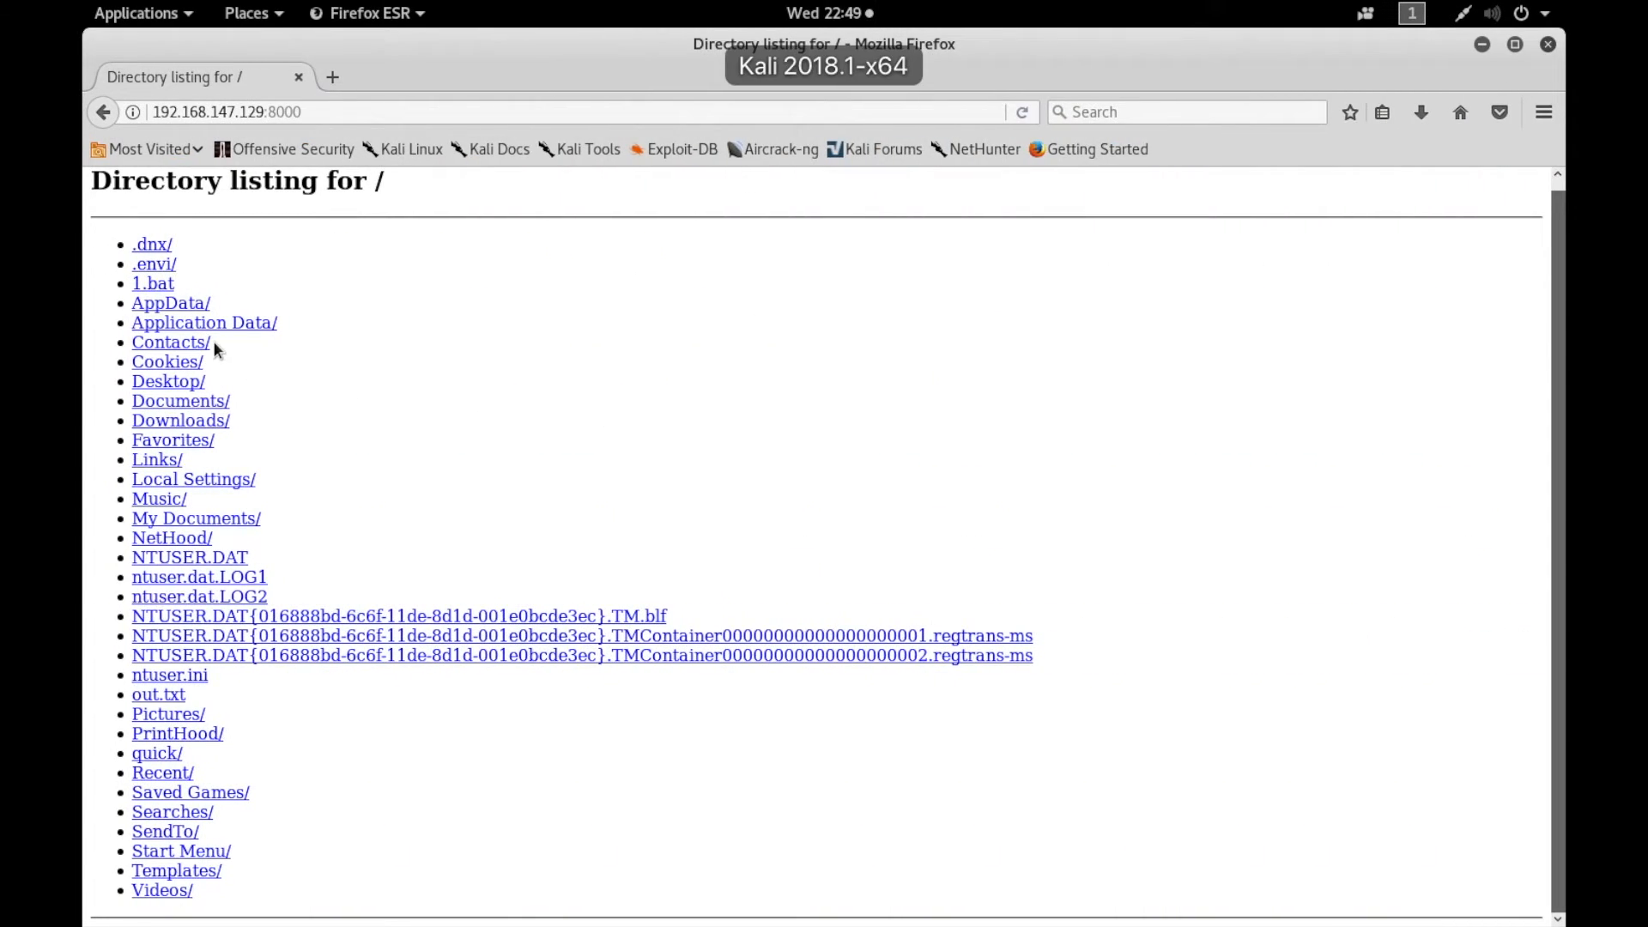
{"action": "mouse_move", "coordinate": [467, 504]}
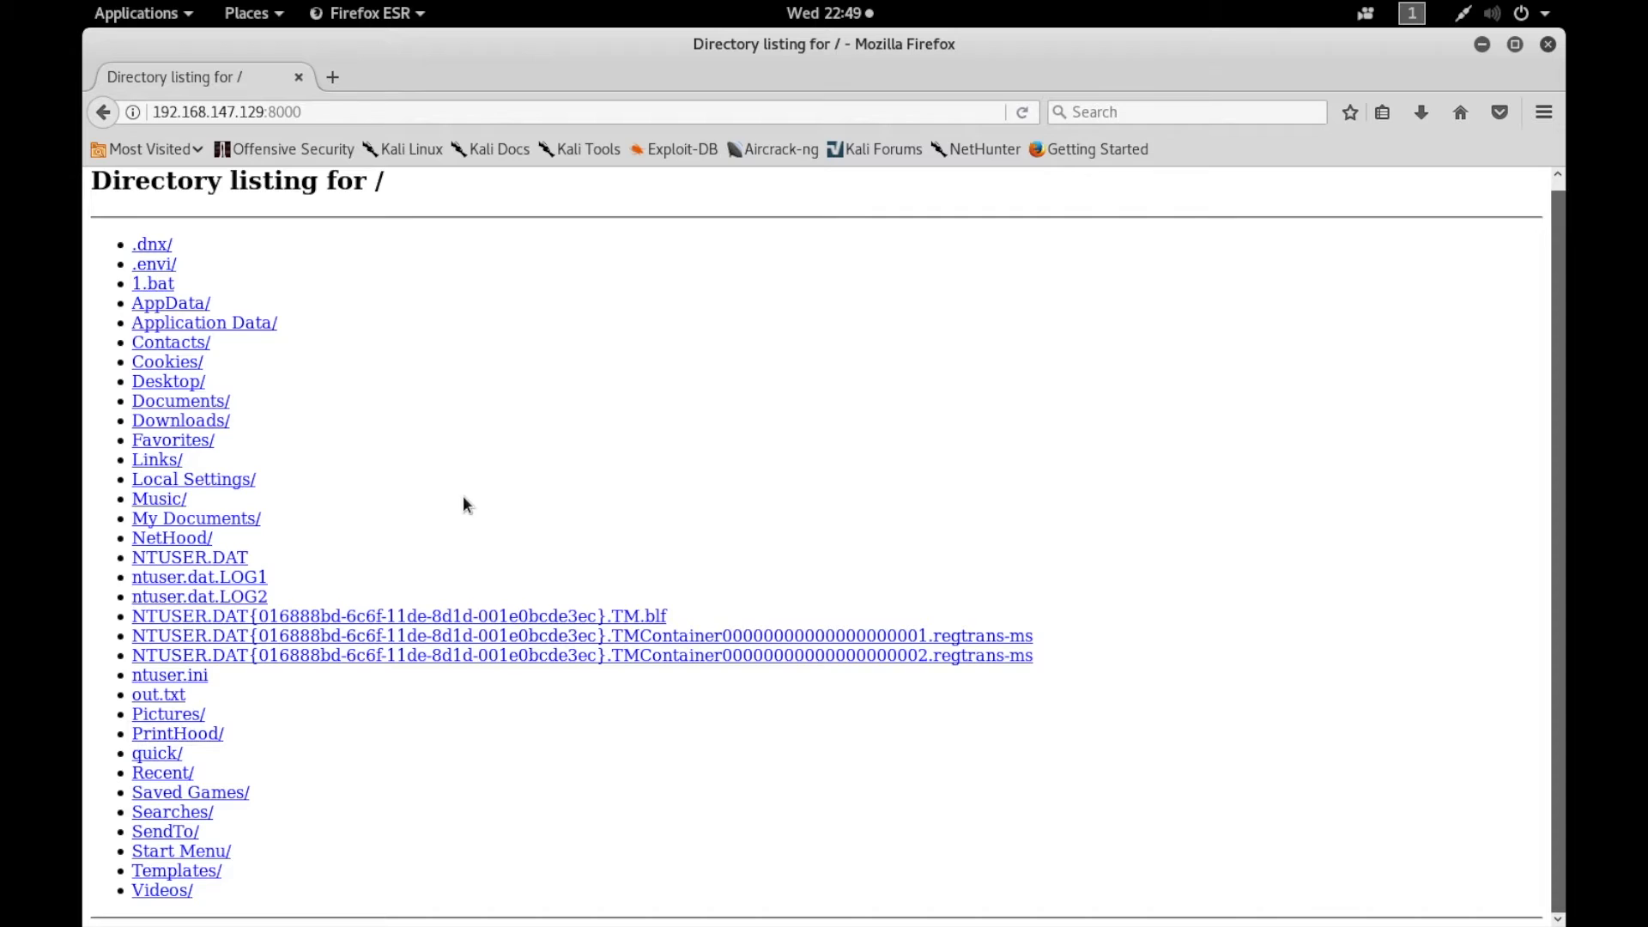
{"action": "mouse_move", "coordinate": [168, 381]}
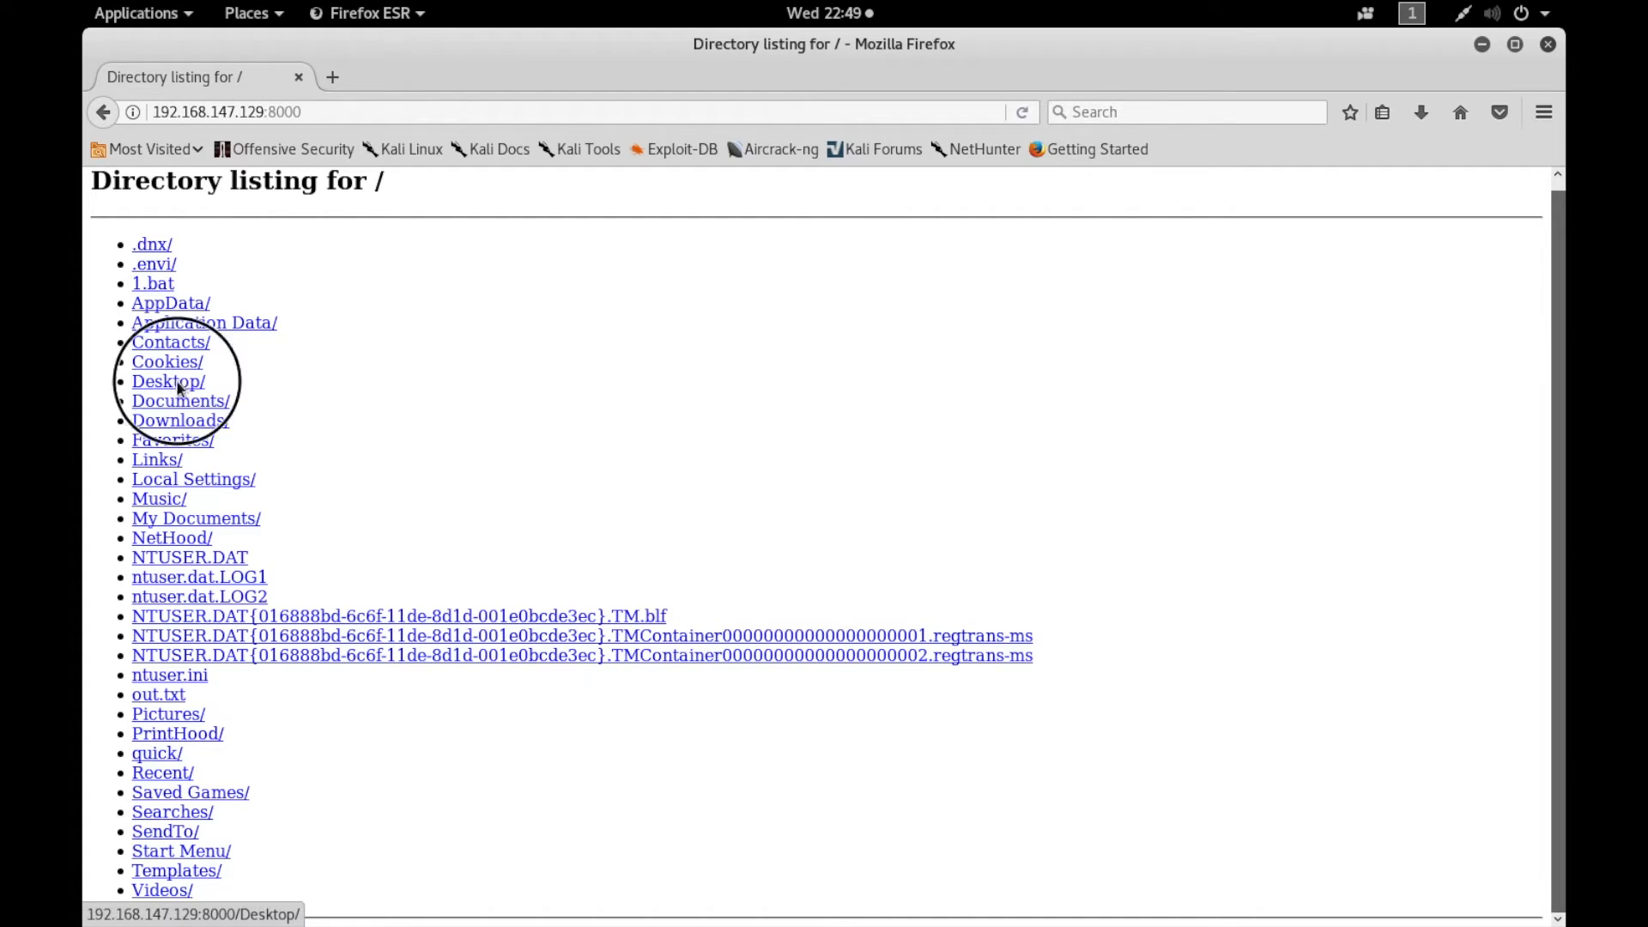
Open the Desktop/ link to list est.doc, out.txt, x.py and tool shortcuts
{"action": "left_click", "coordinate": [168, 380]}
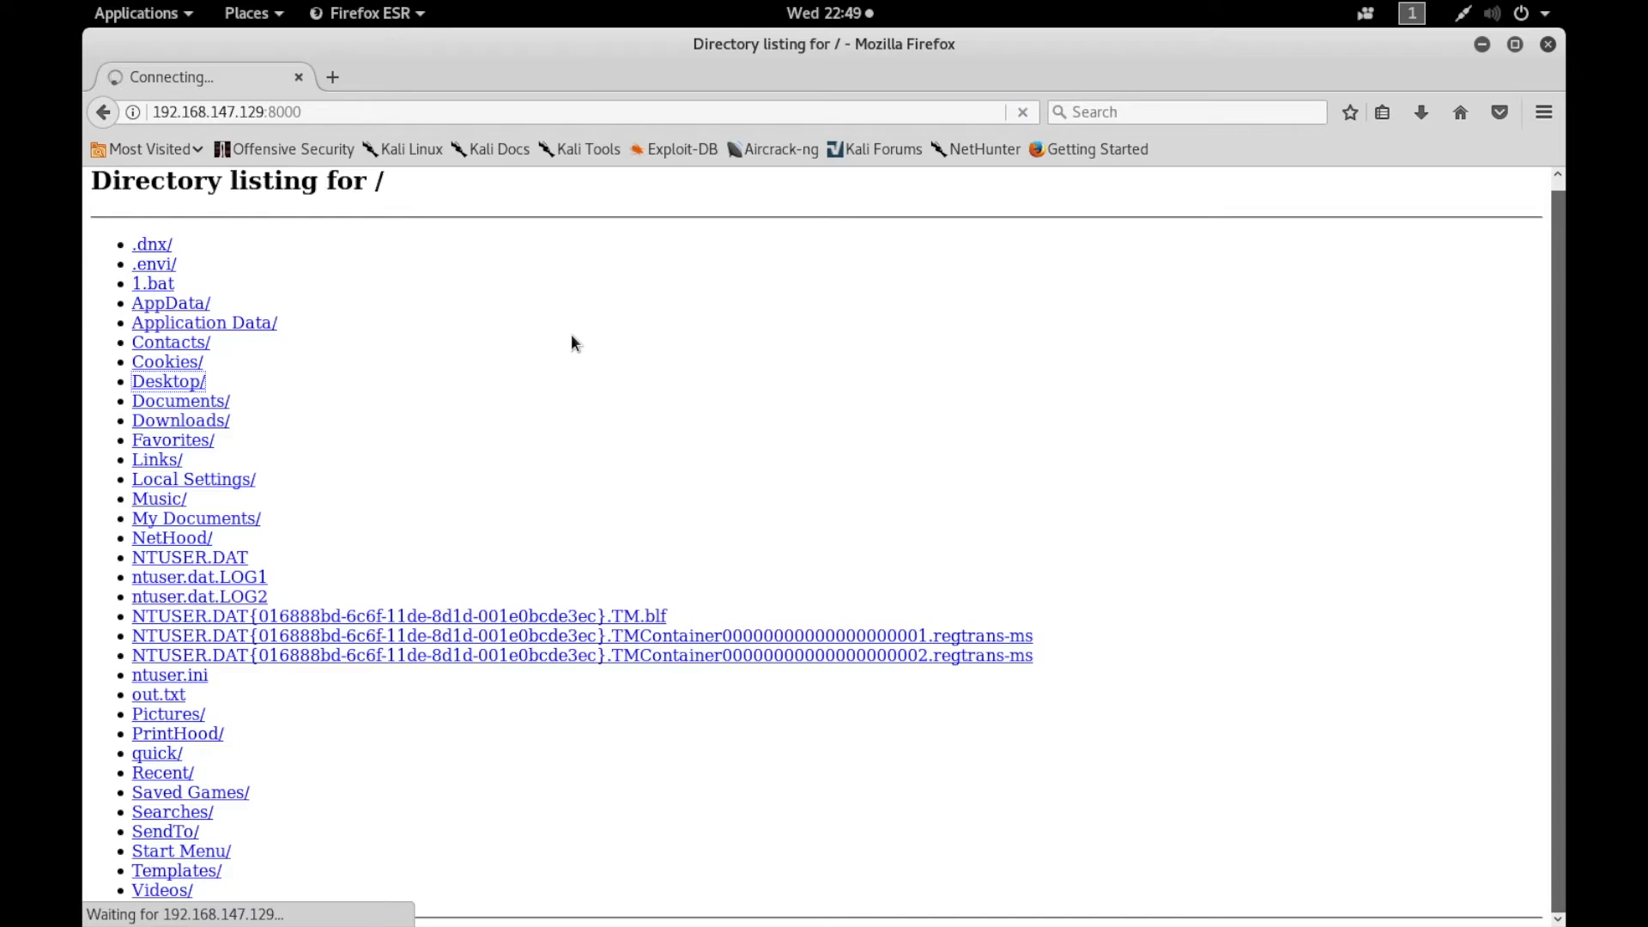
{"action": "left_click", "coordinate": [169, 380]}
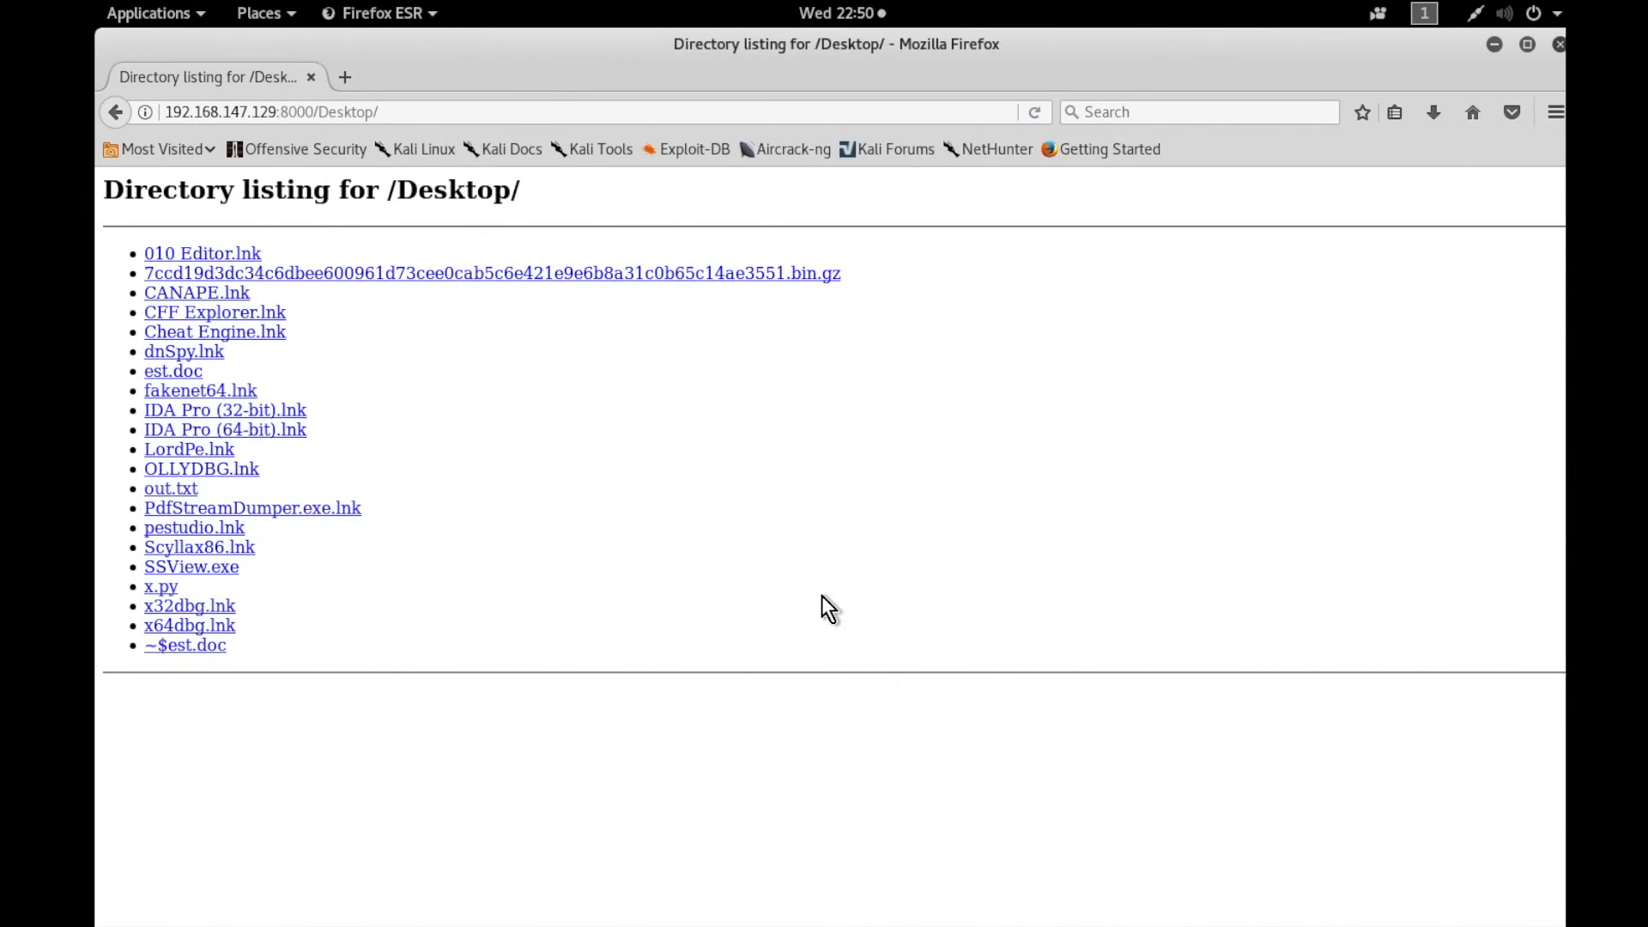
{"action": "mouse_move", "coordinate": [1548, 44]}
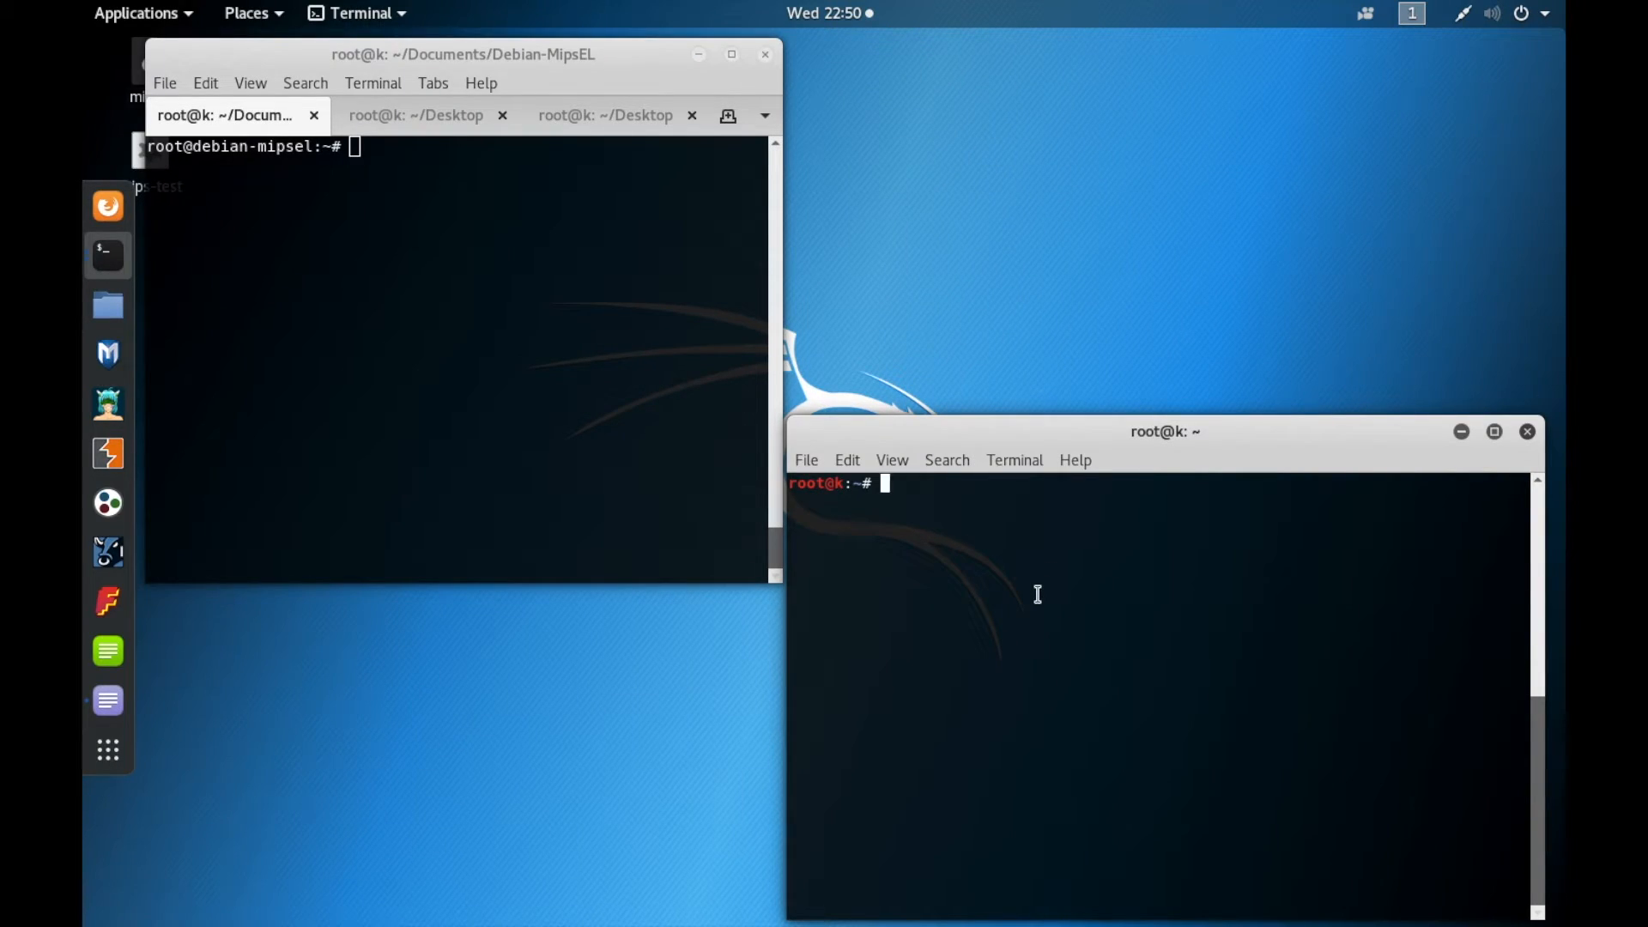
In the right-hand Kali terminal, run python -m SimpleHTTPServer, correcting the typo
{"action": "type", "text": "python -m SImple"}
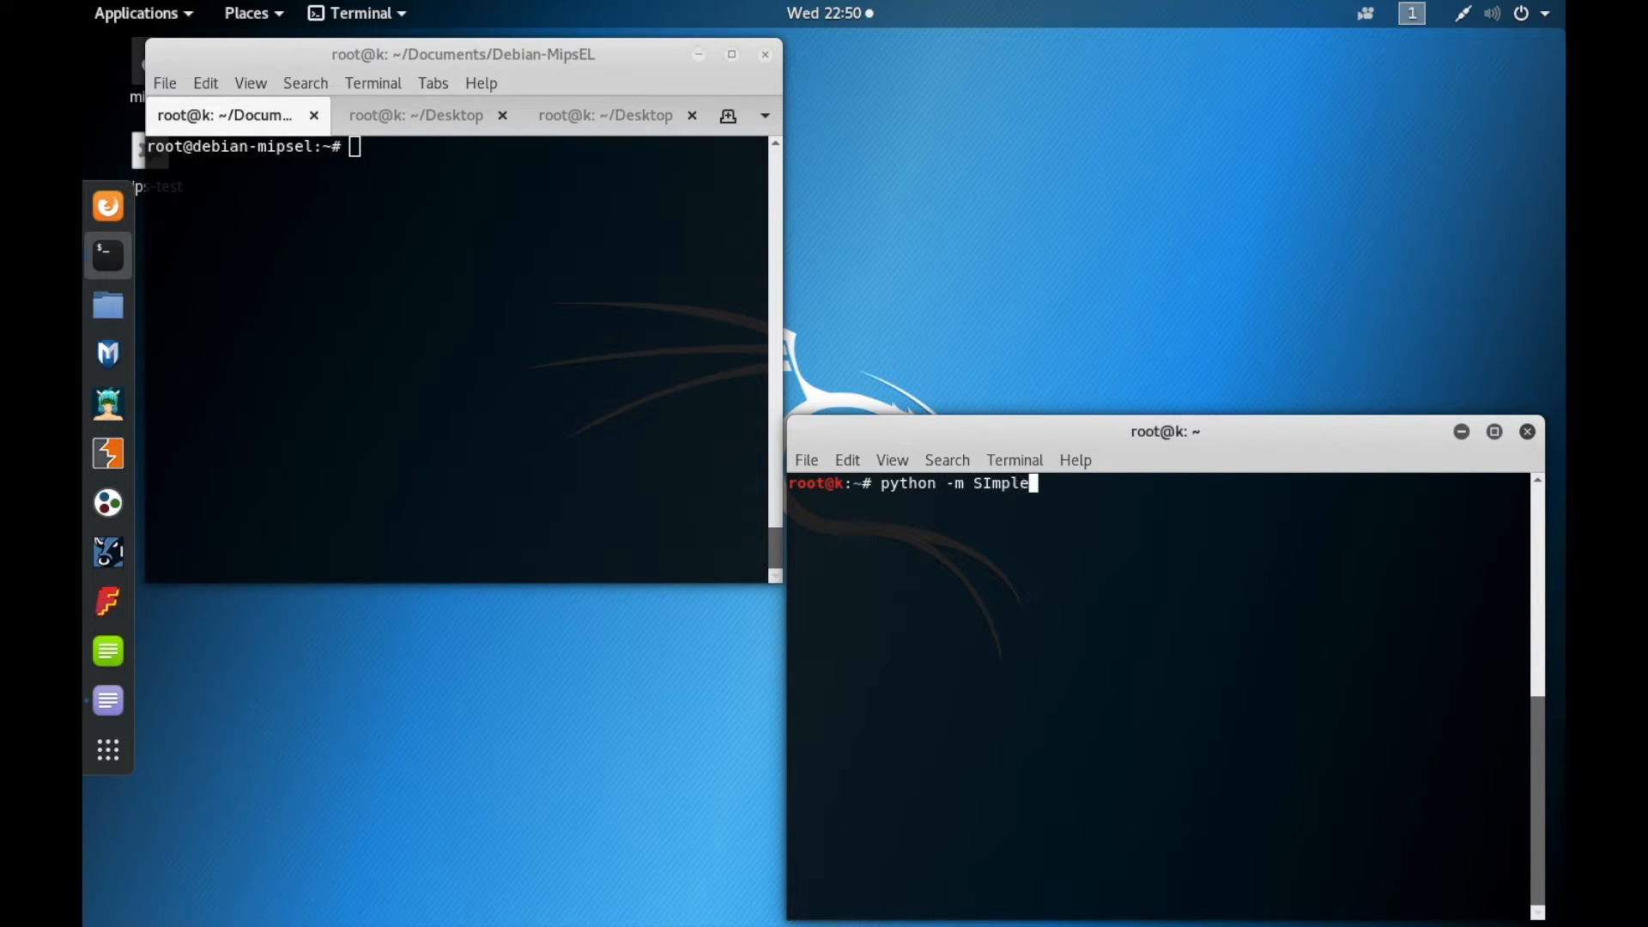
{"action": "key", "text": "BackSpace"}
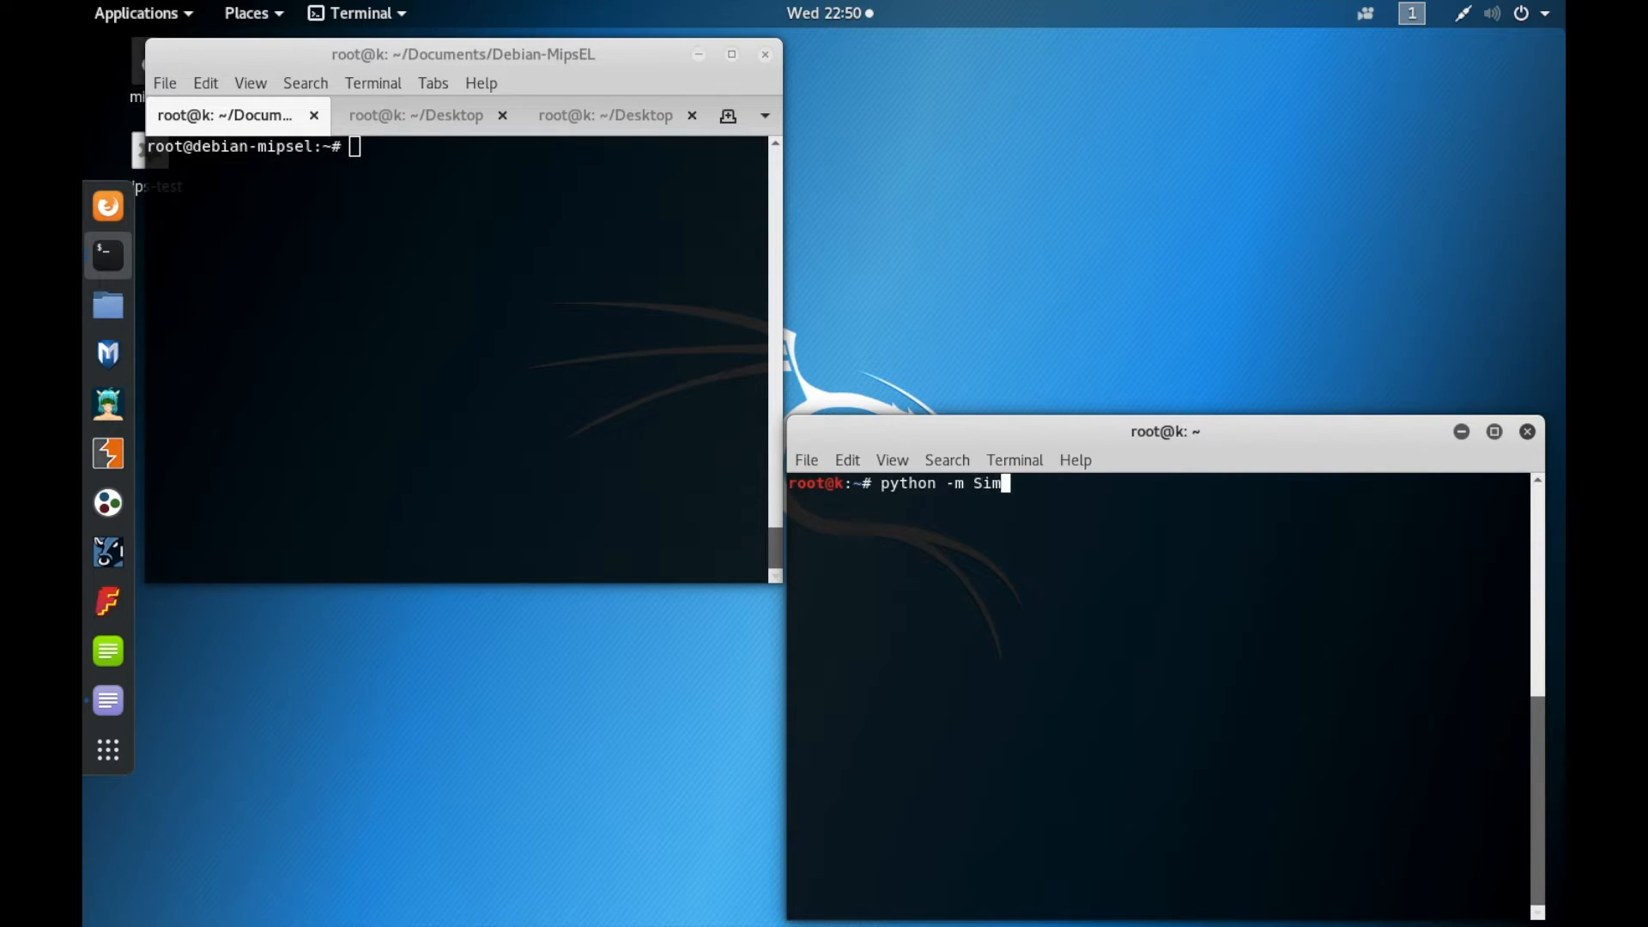
{"action": "type", "text": "pleHTTPSer"}
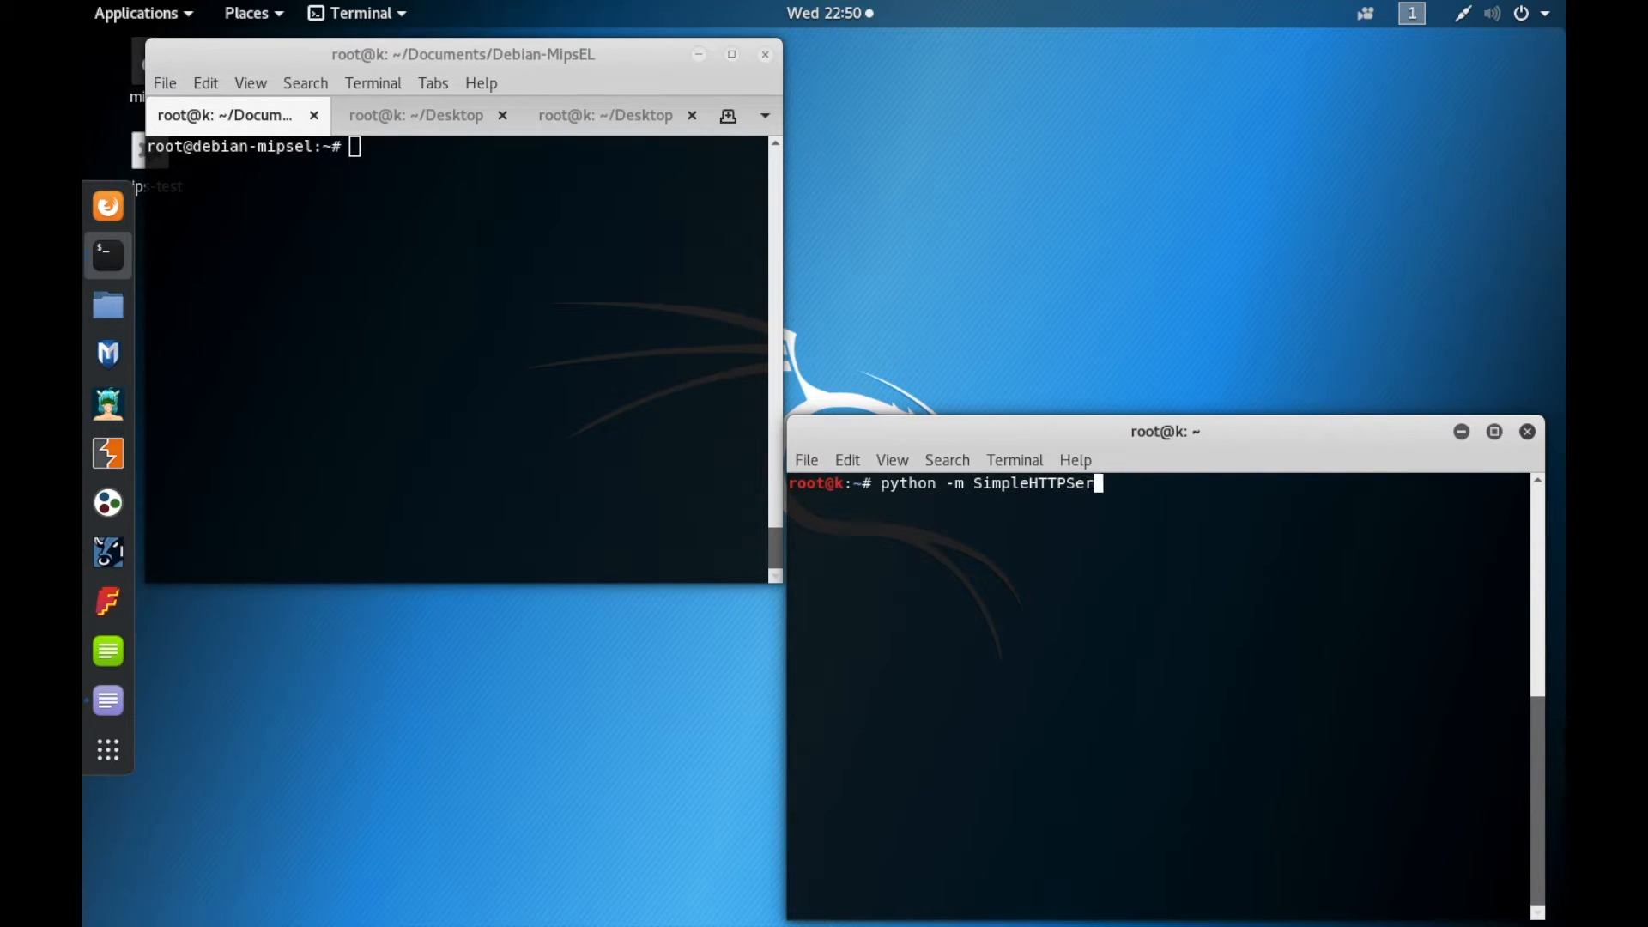
{"action": "key", "text": "Return"}
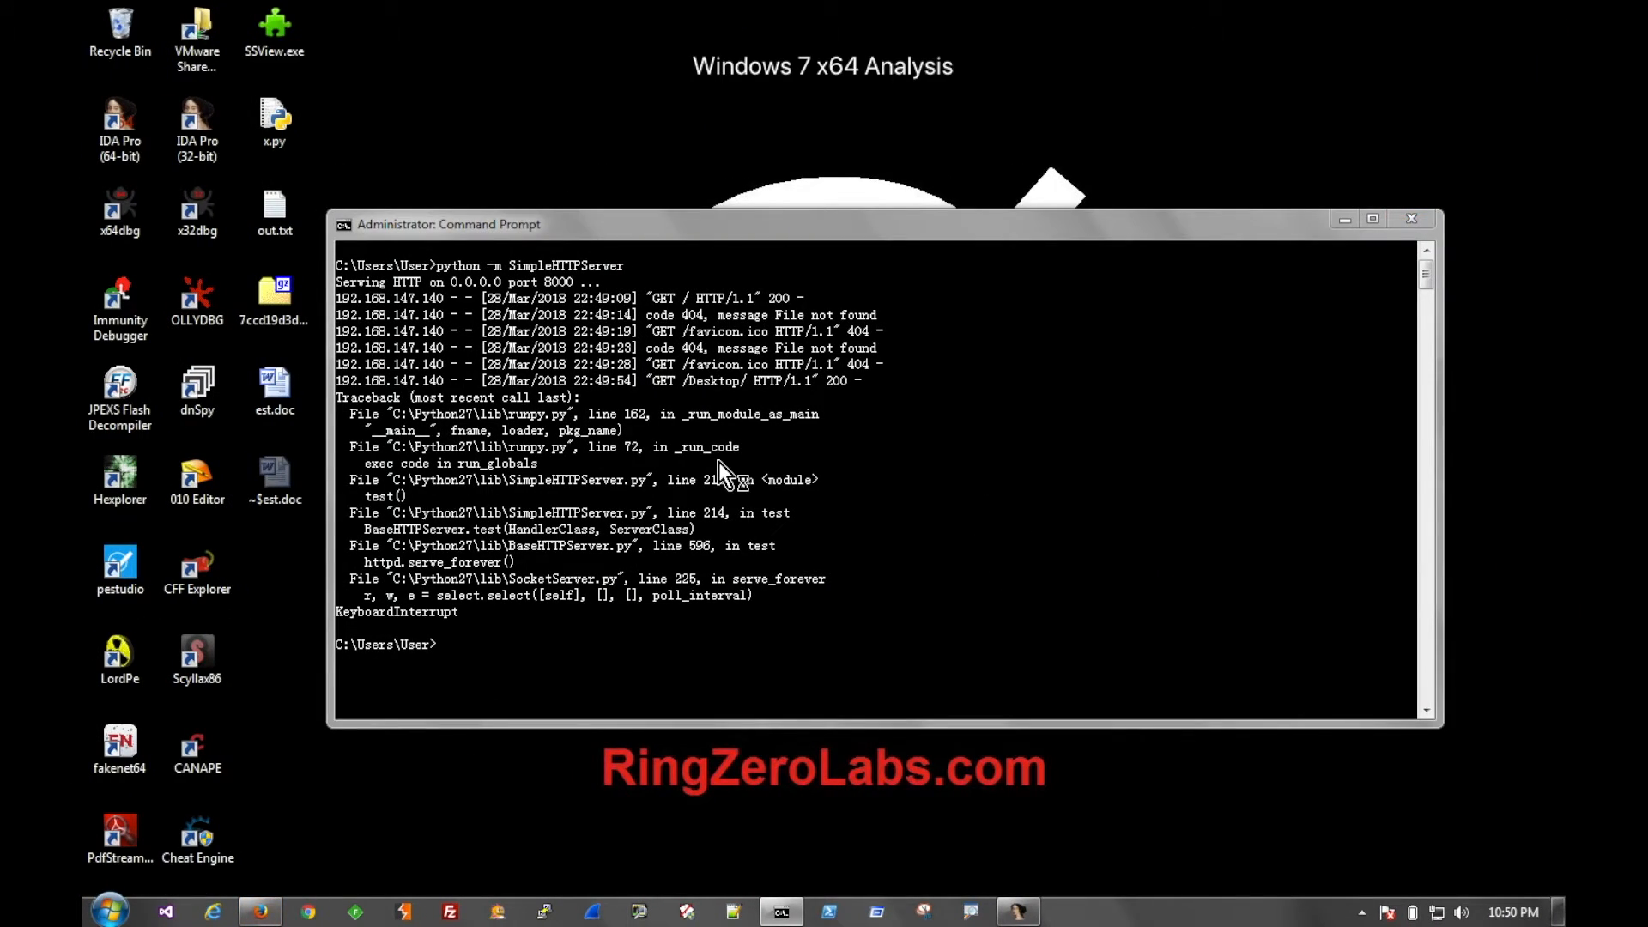
{"action": "mouse_move", "coordinate": [732, 482]}
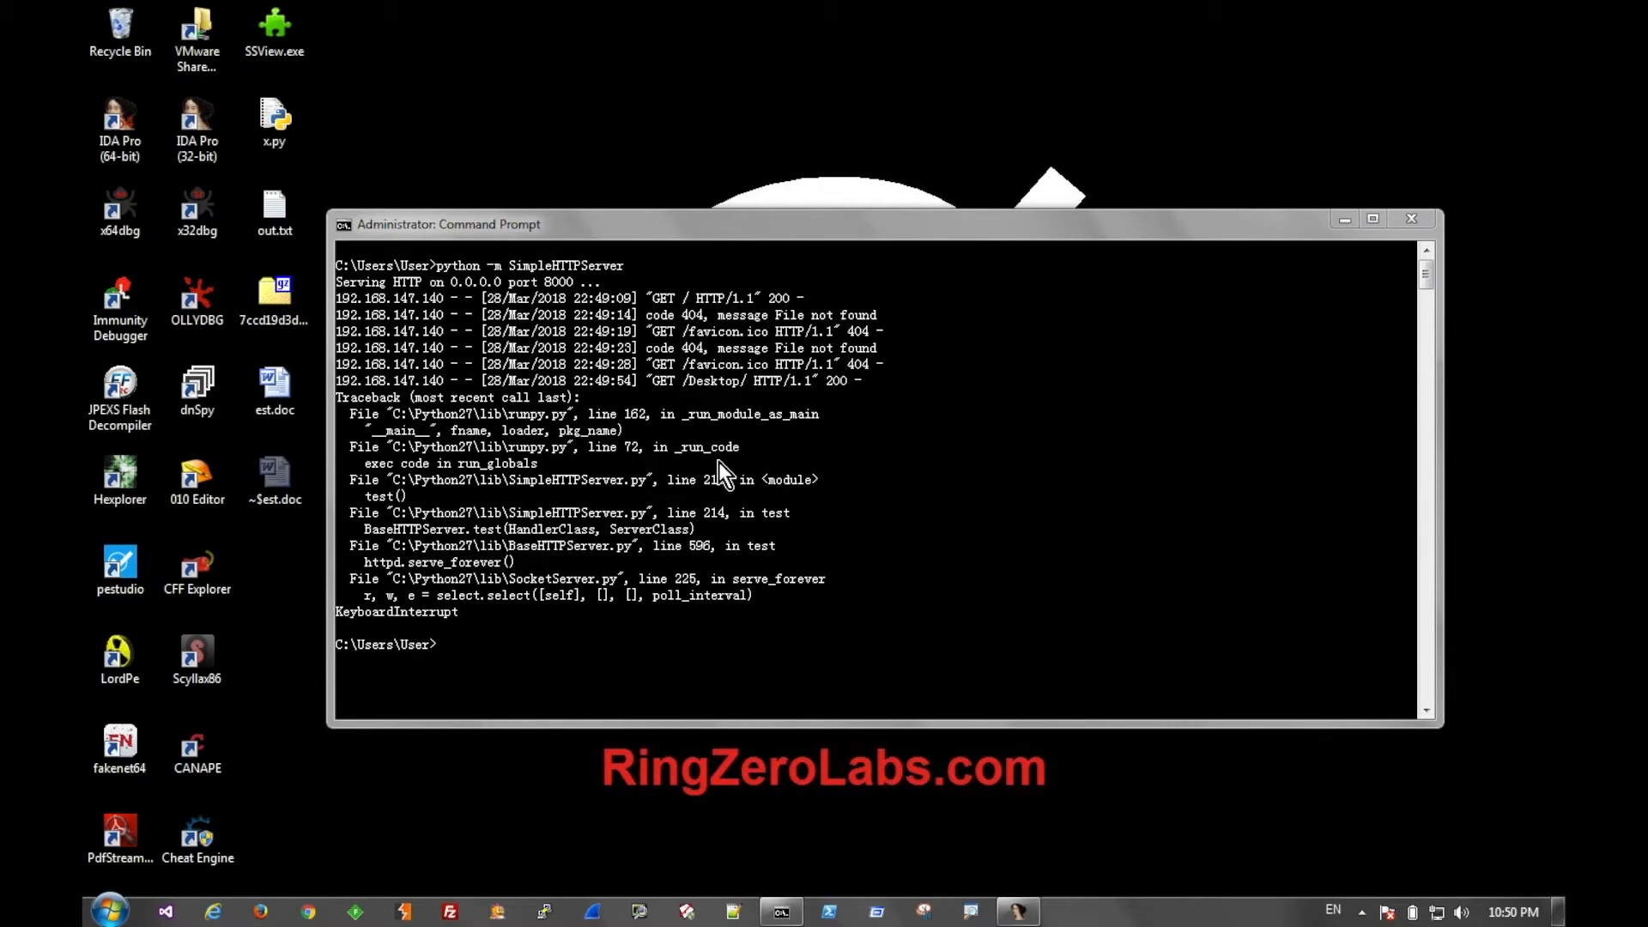
{"action": "left_click", "coordinate": [258, 911]}
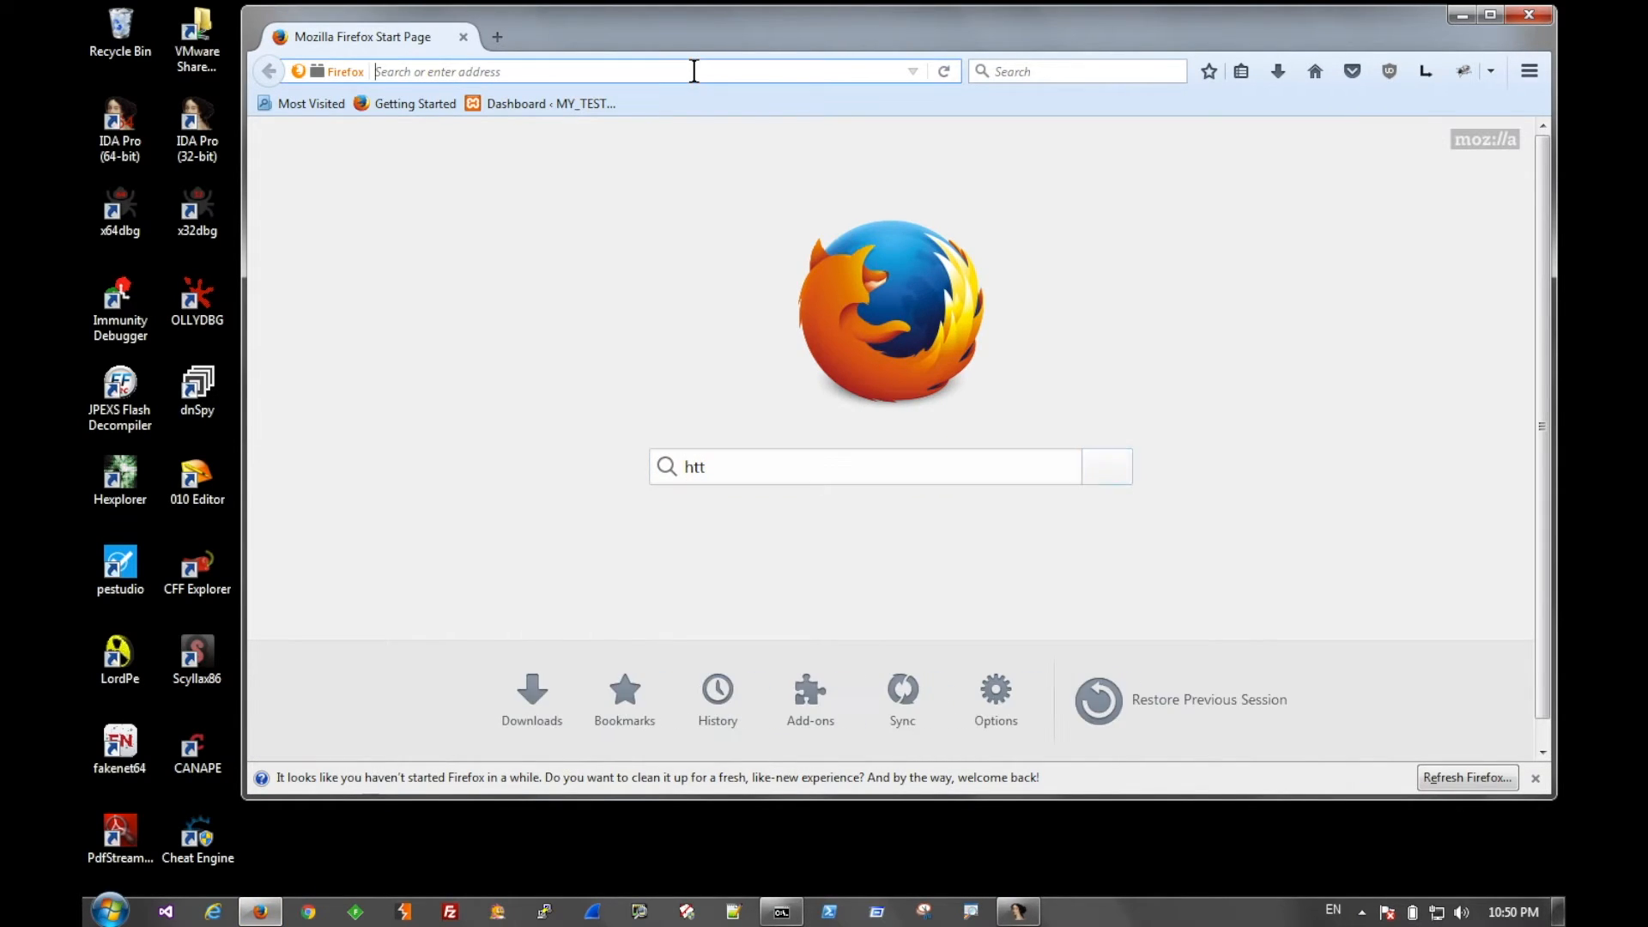
{"action": "type", "text": "http://1982"}
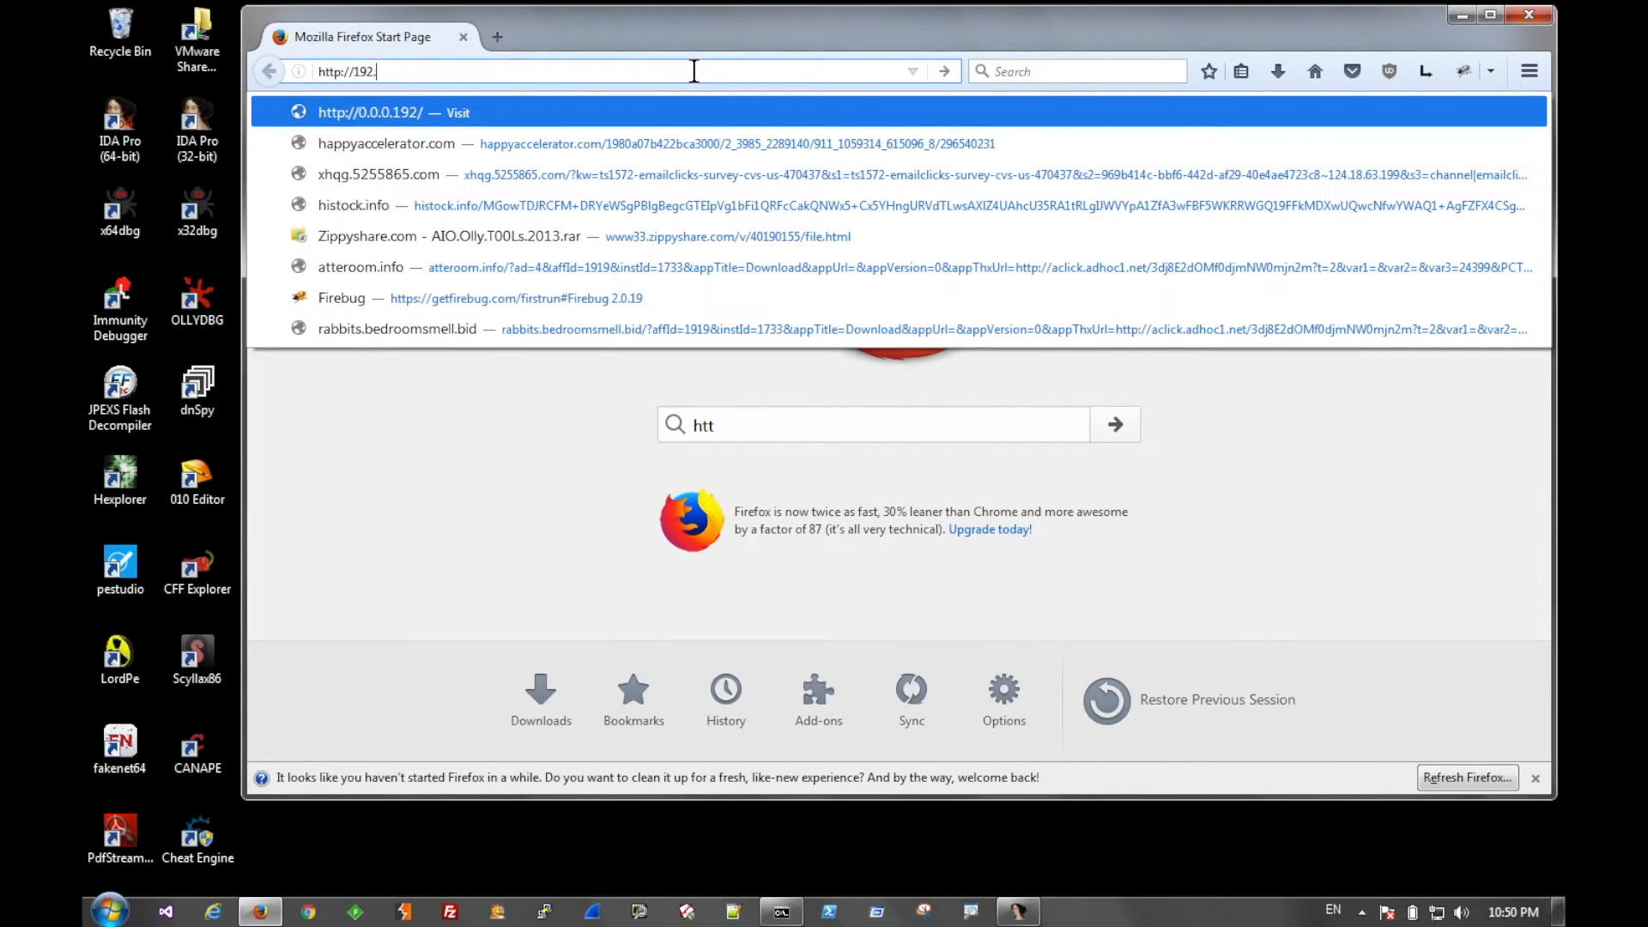
{"action": "type", "text": "168.147."}
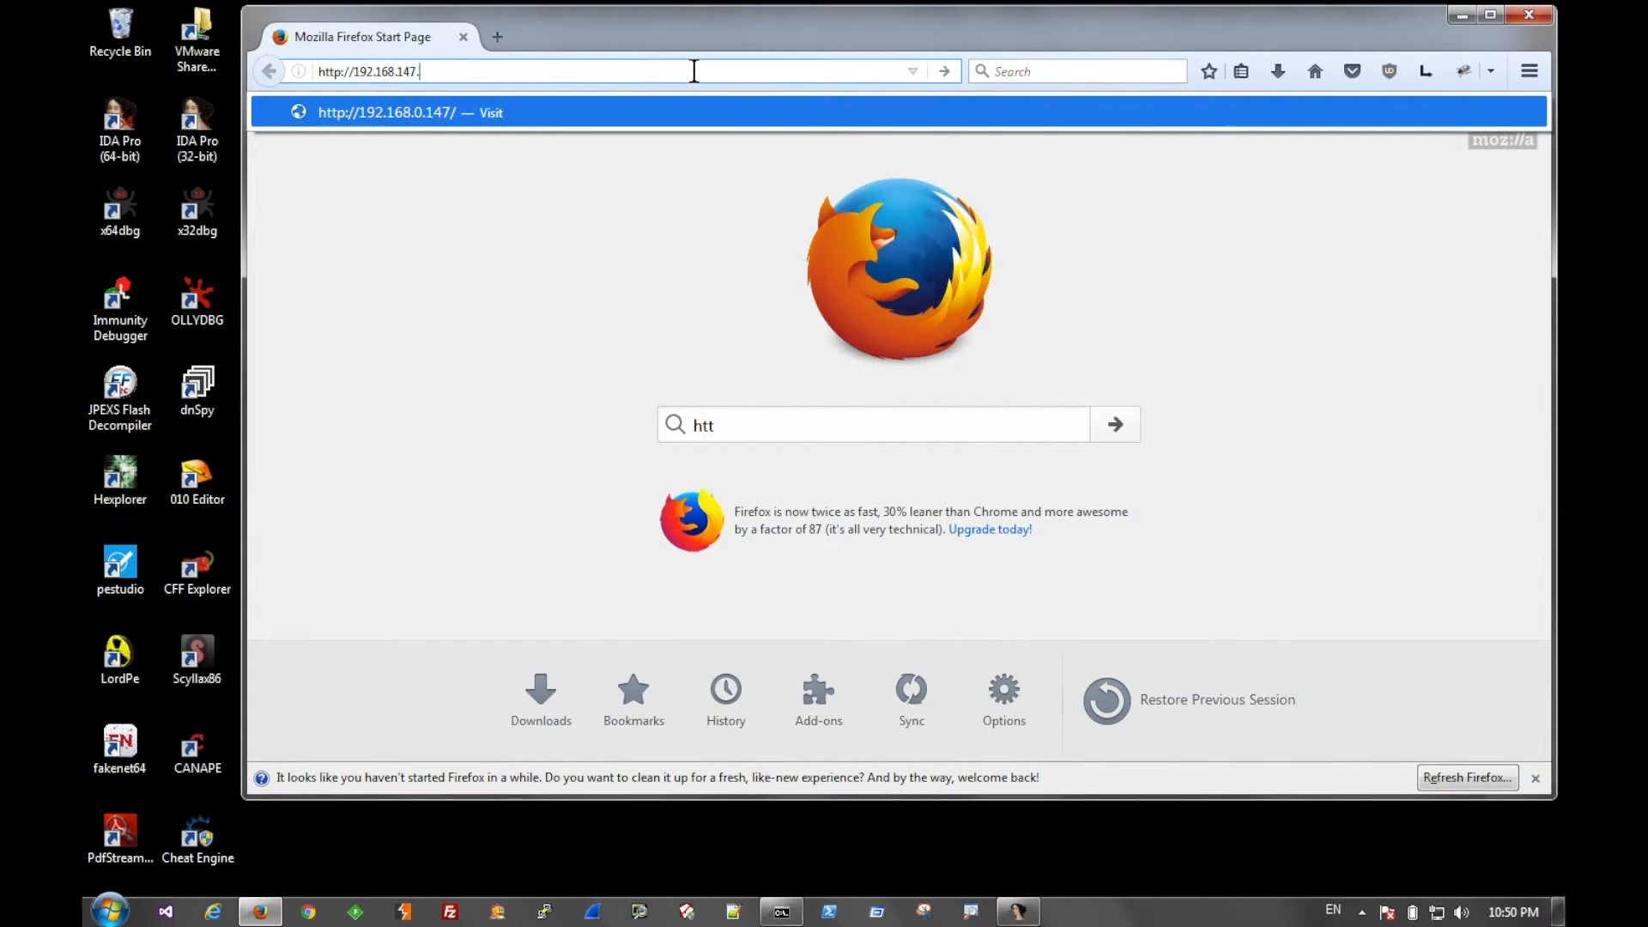
{"action": "type", "text": "140:8000"}
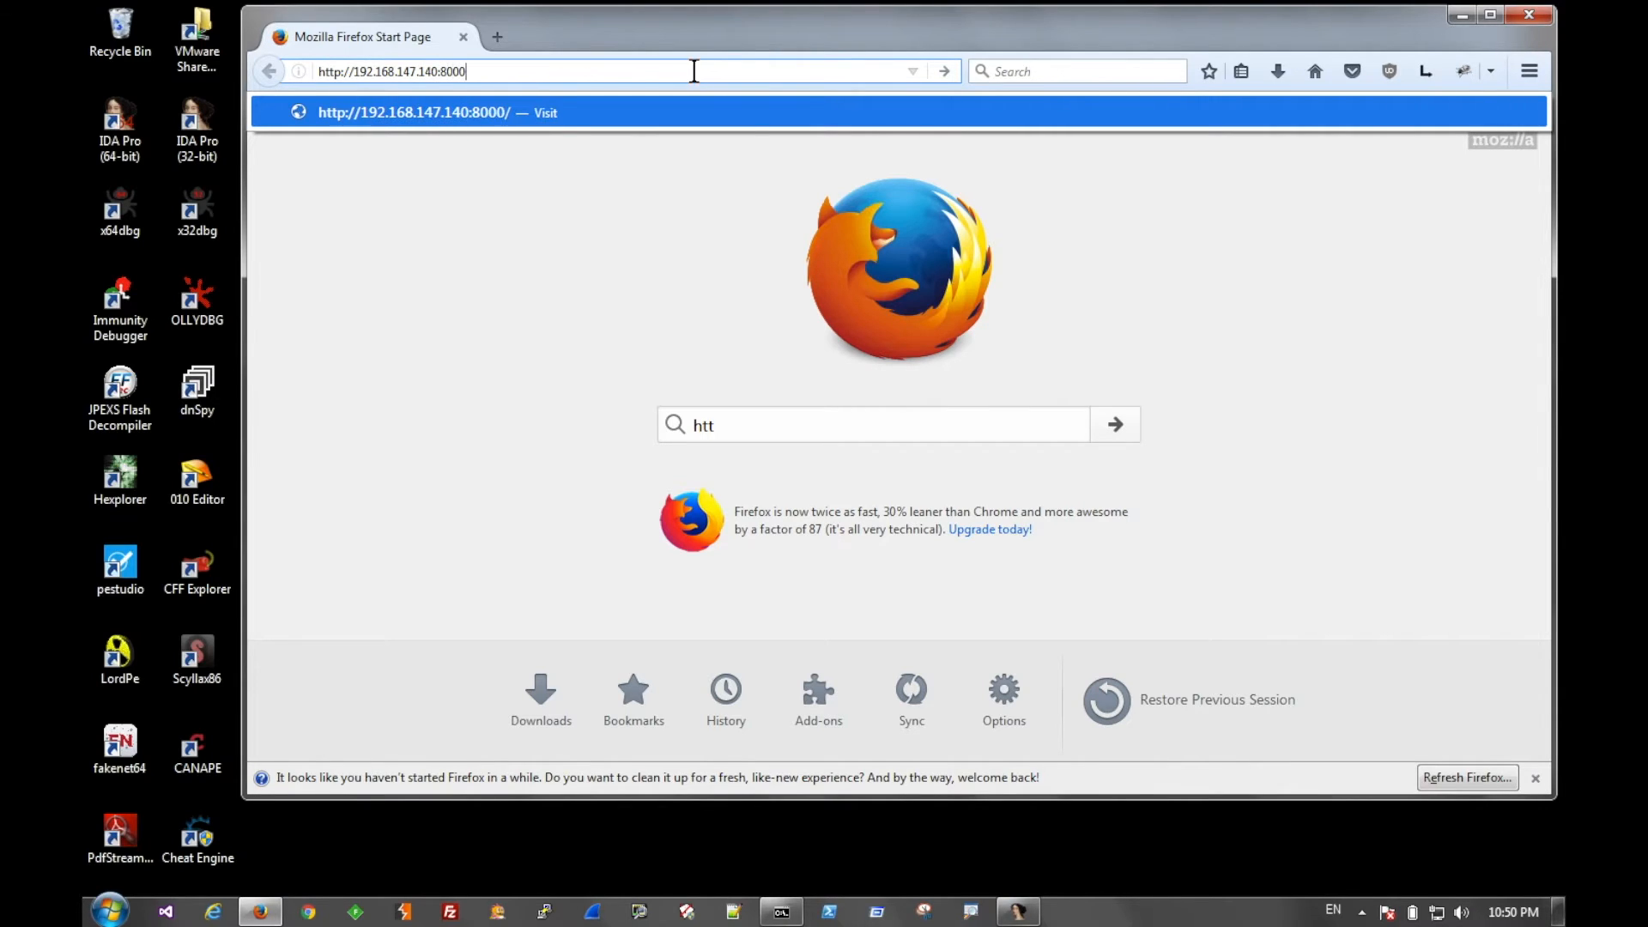
{"action": "key", "text": "Return"}
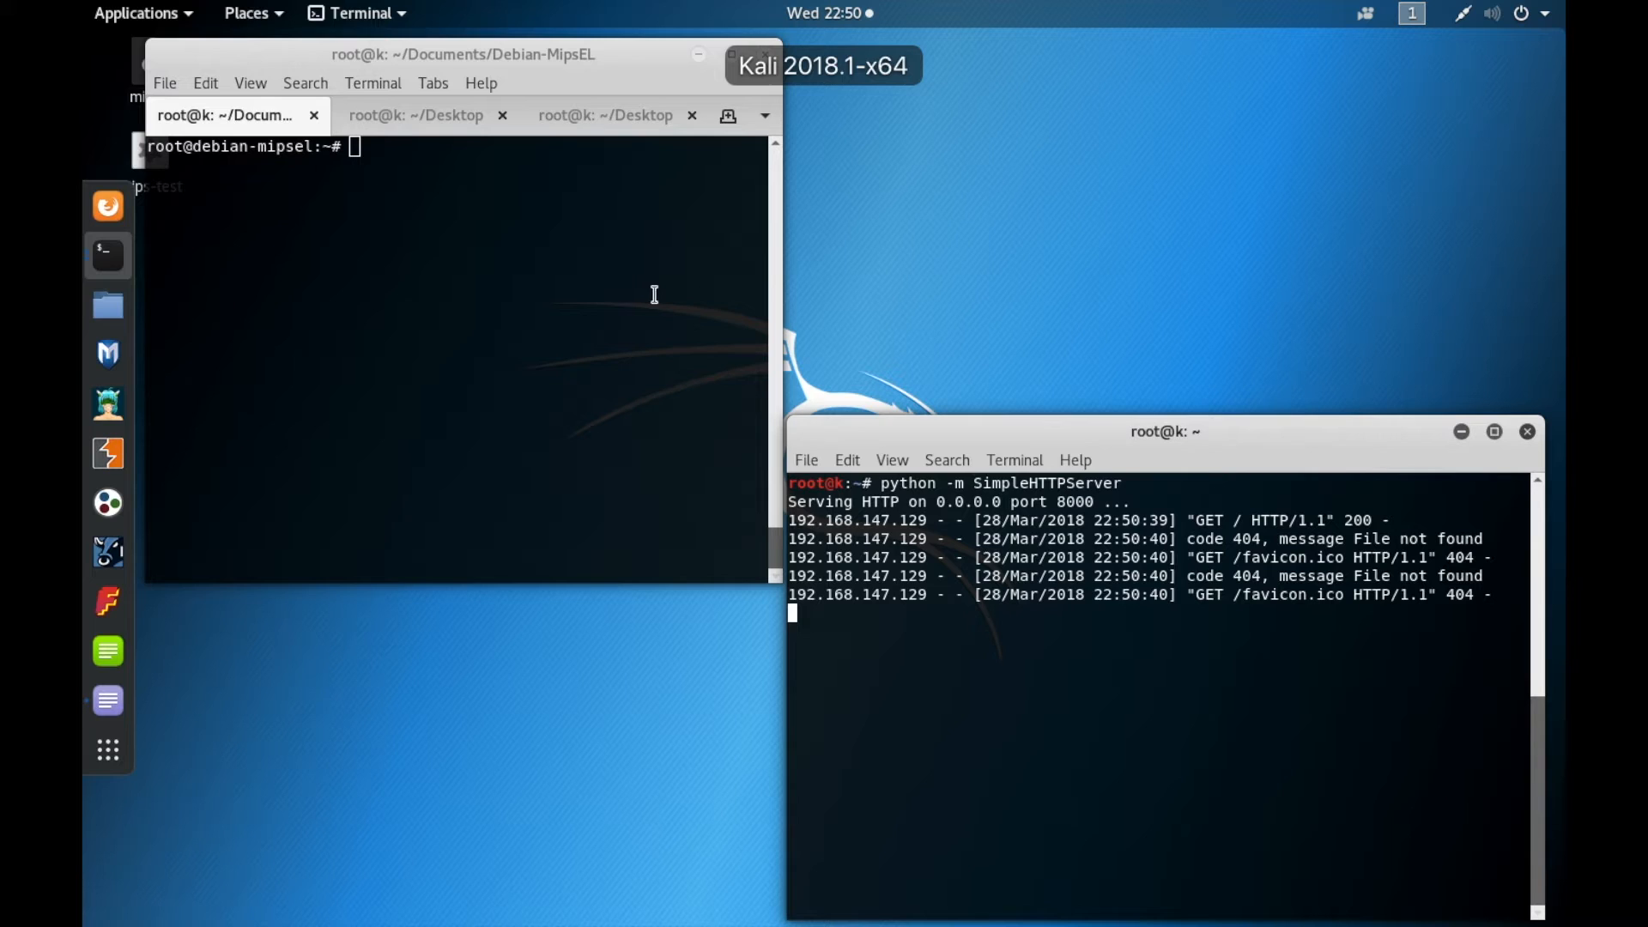
Stop Kali's web server with Ctrl+C and run uname -a, showing the 4.14.0-kali3-amd64 kernel
{"action": "key", "text": "ctrl+c"}
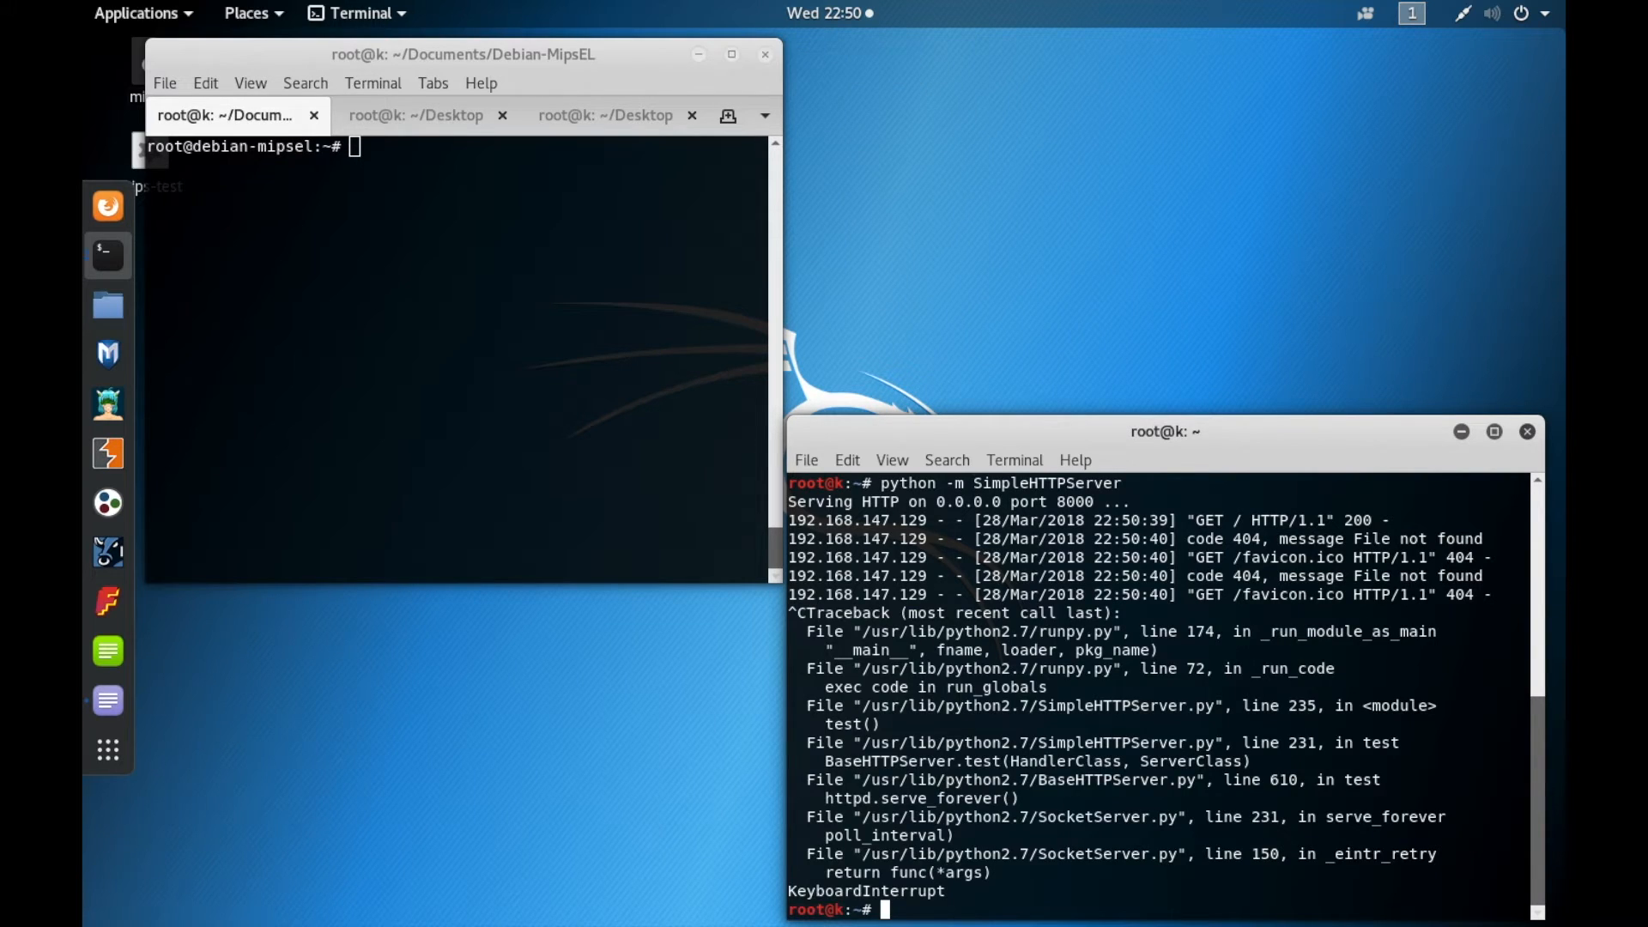
{"action": "type", "text": "uname"}
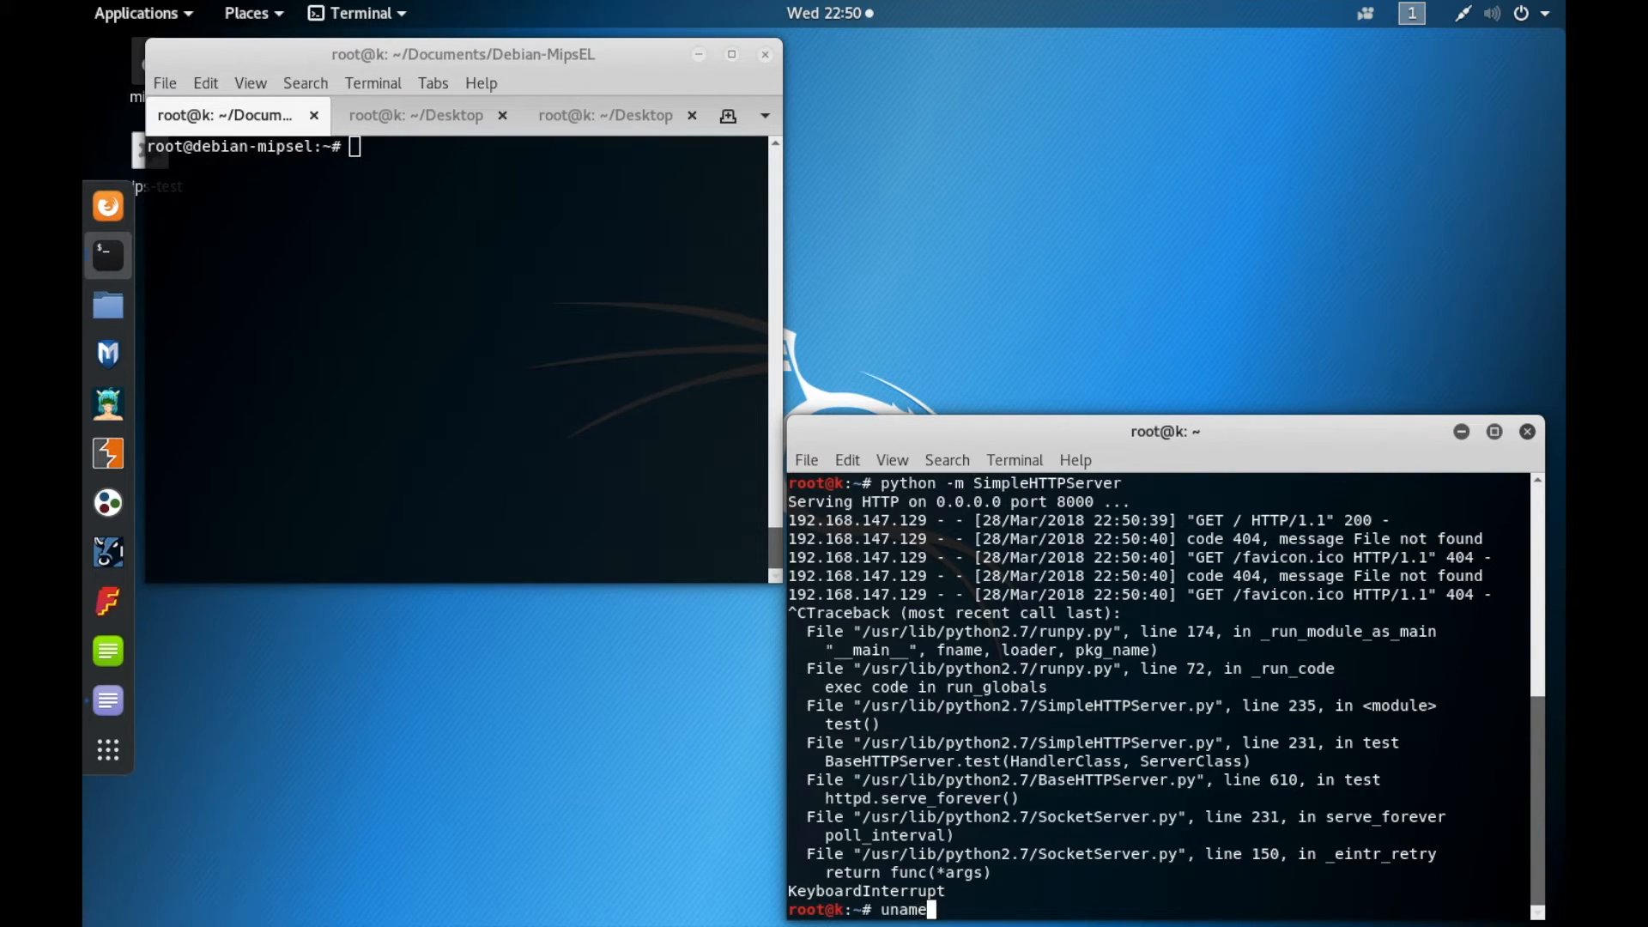
{"action": "key", "text": "Return"}
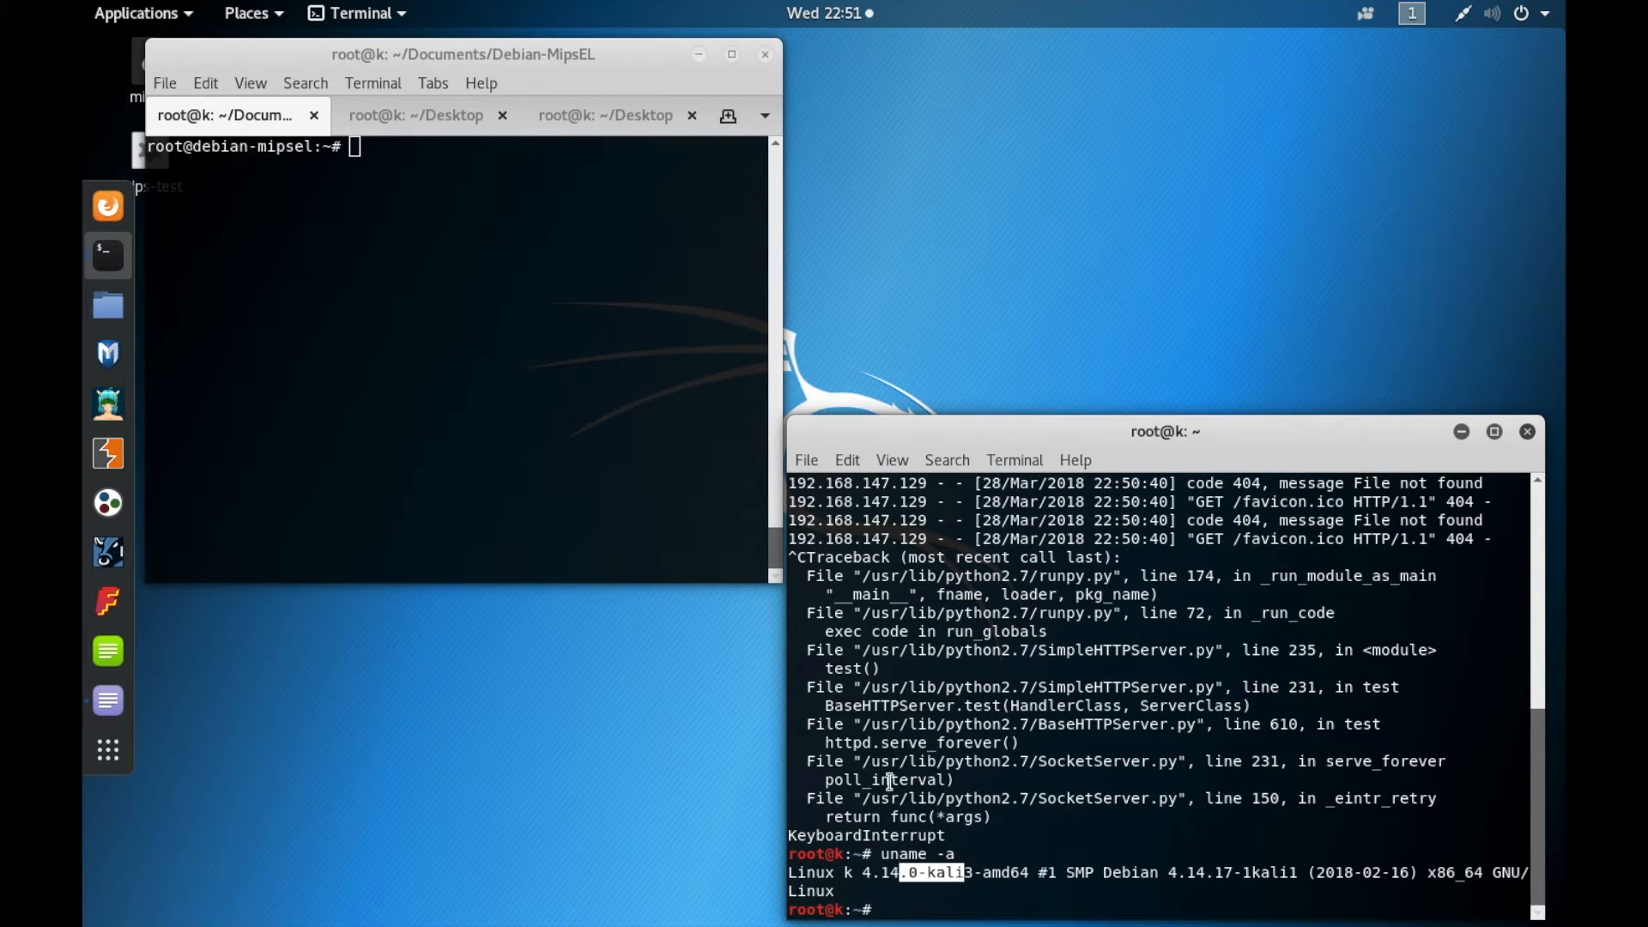
{"action": "left_click", "coordinate": [446, 314]}
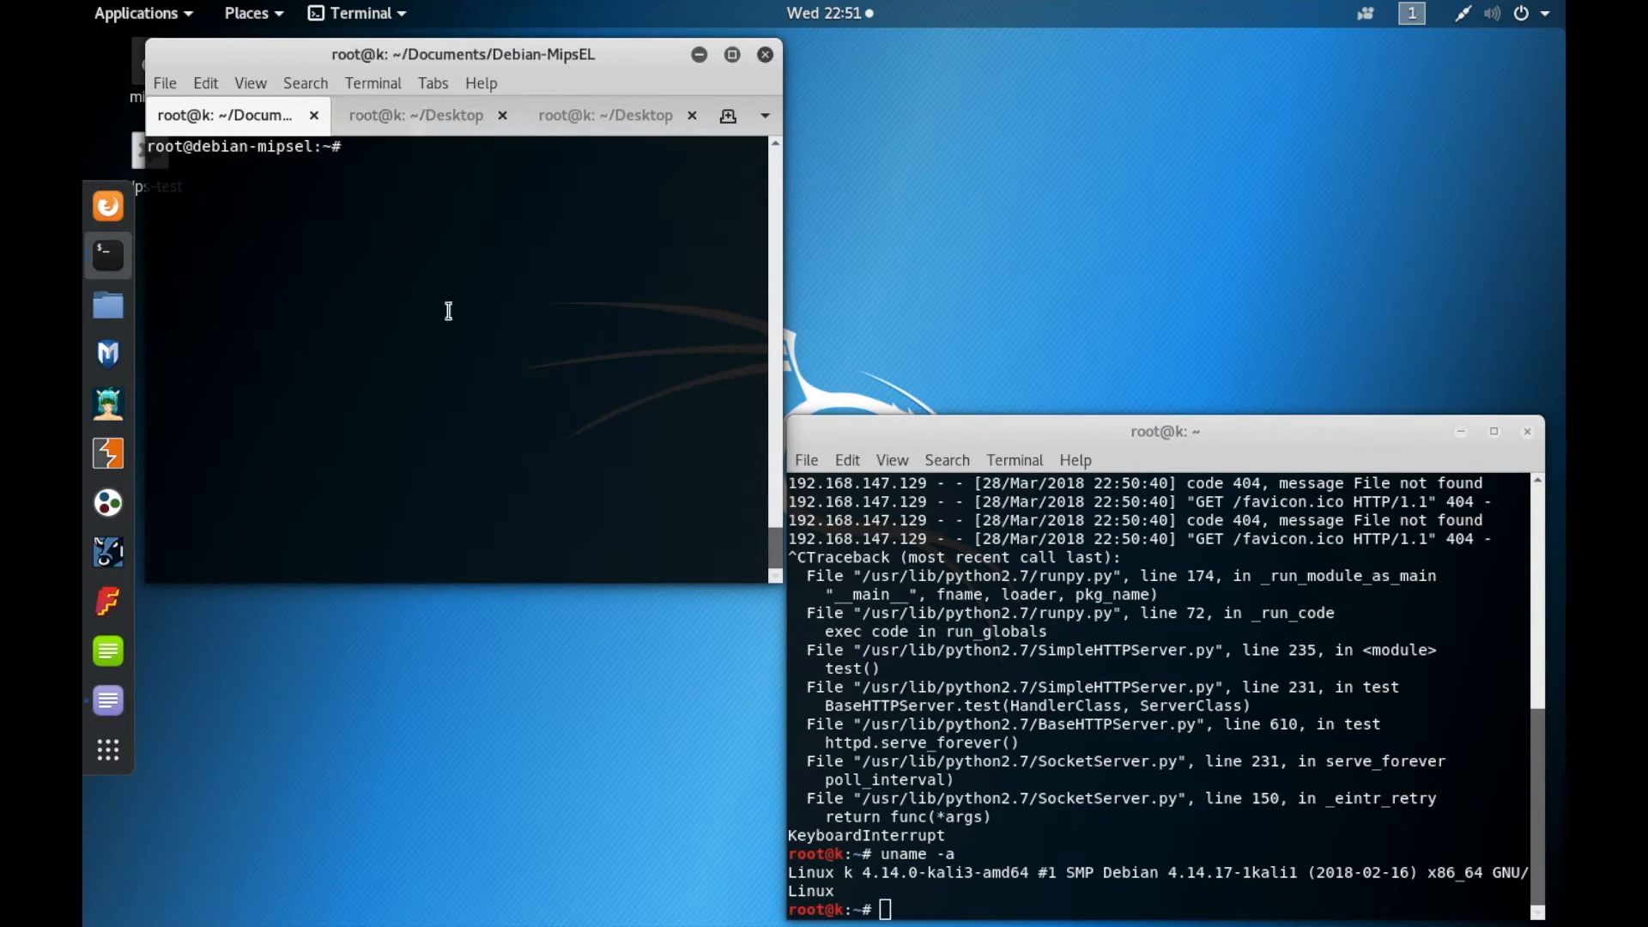
{"action": "mouse_move", "coordinate": [490, 268]}
{"action": "type", "text": "uname -a"}
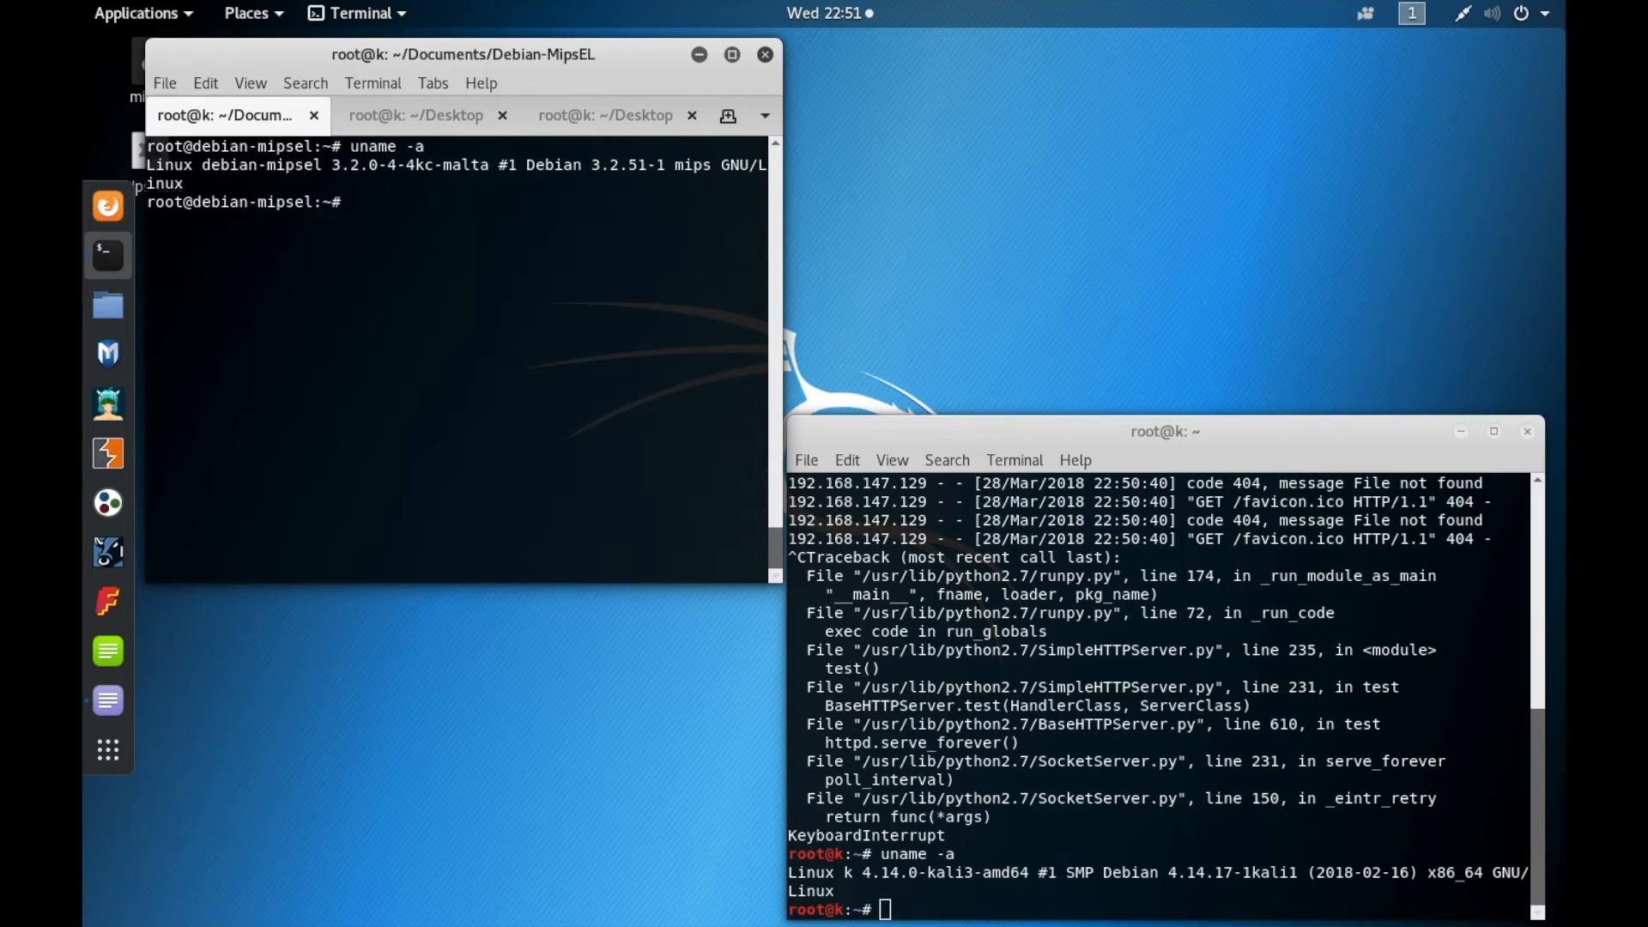
On Debian MIPS, confirm Python 2.7.3 and start SimpleHTTPServer on port 8000
{"action": "type", "text": "python --versopi"}
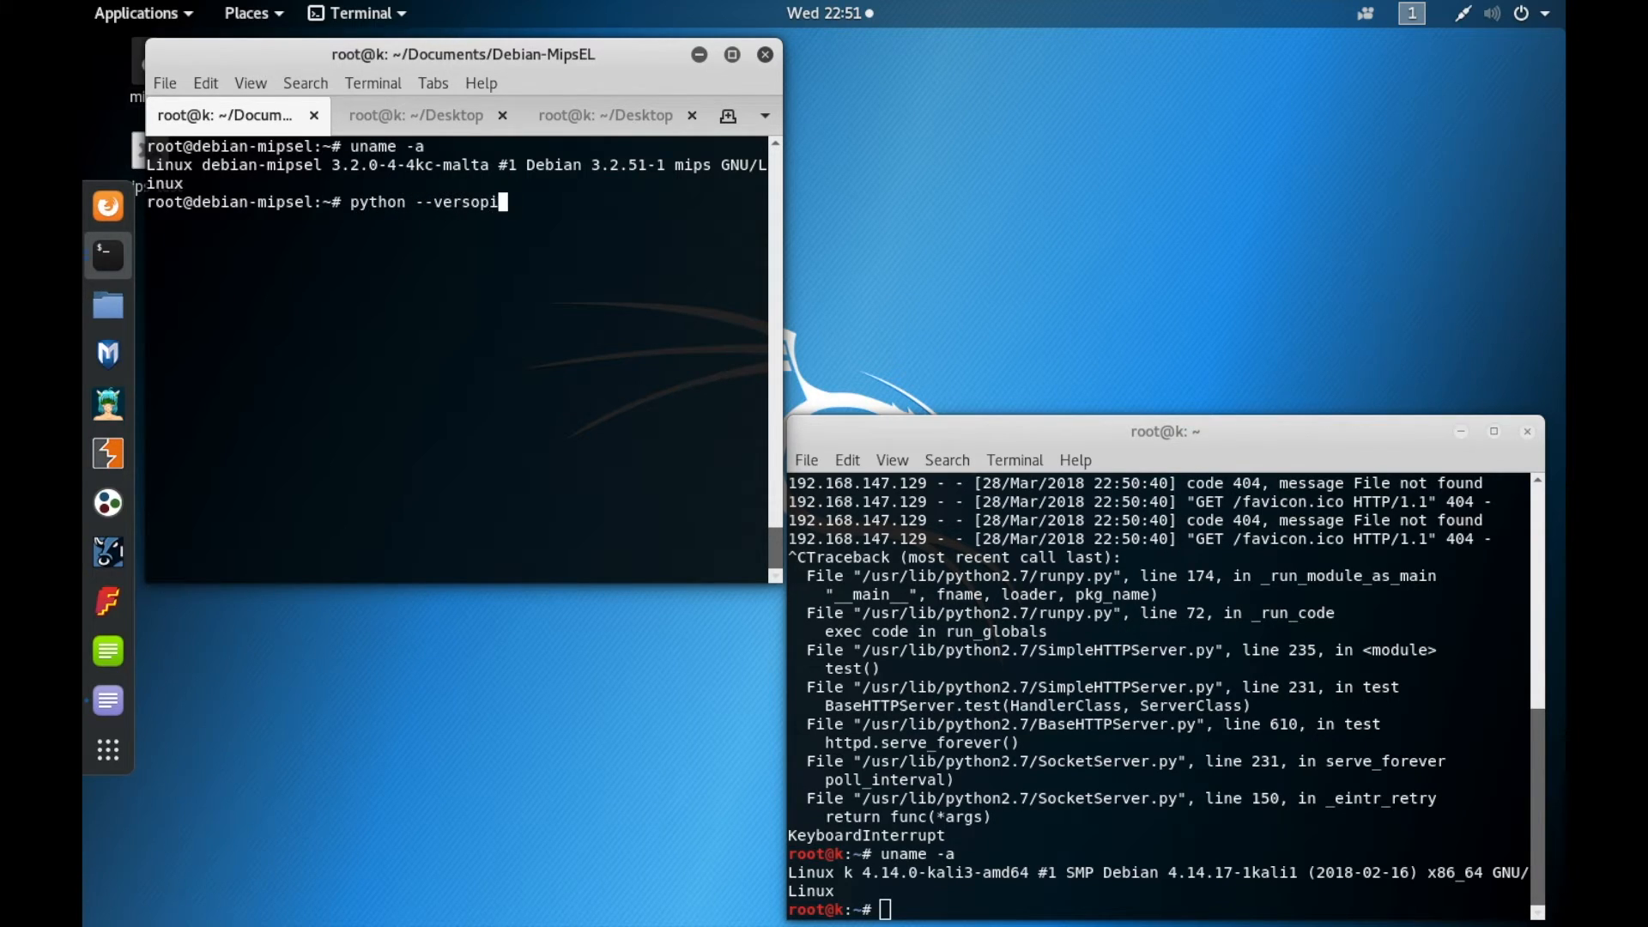
{"action": "key", "text": "Return"}
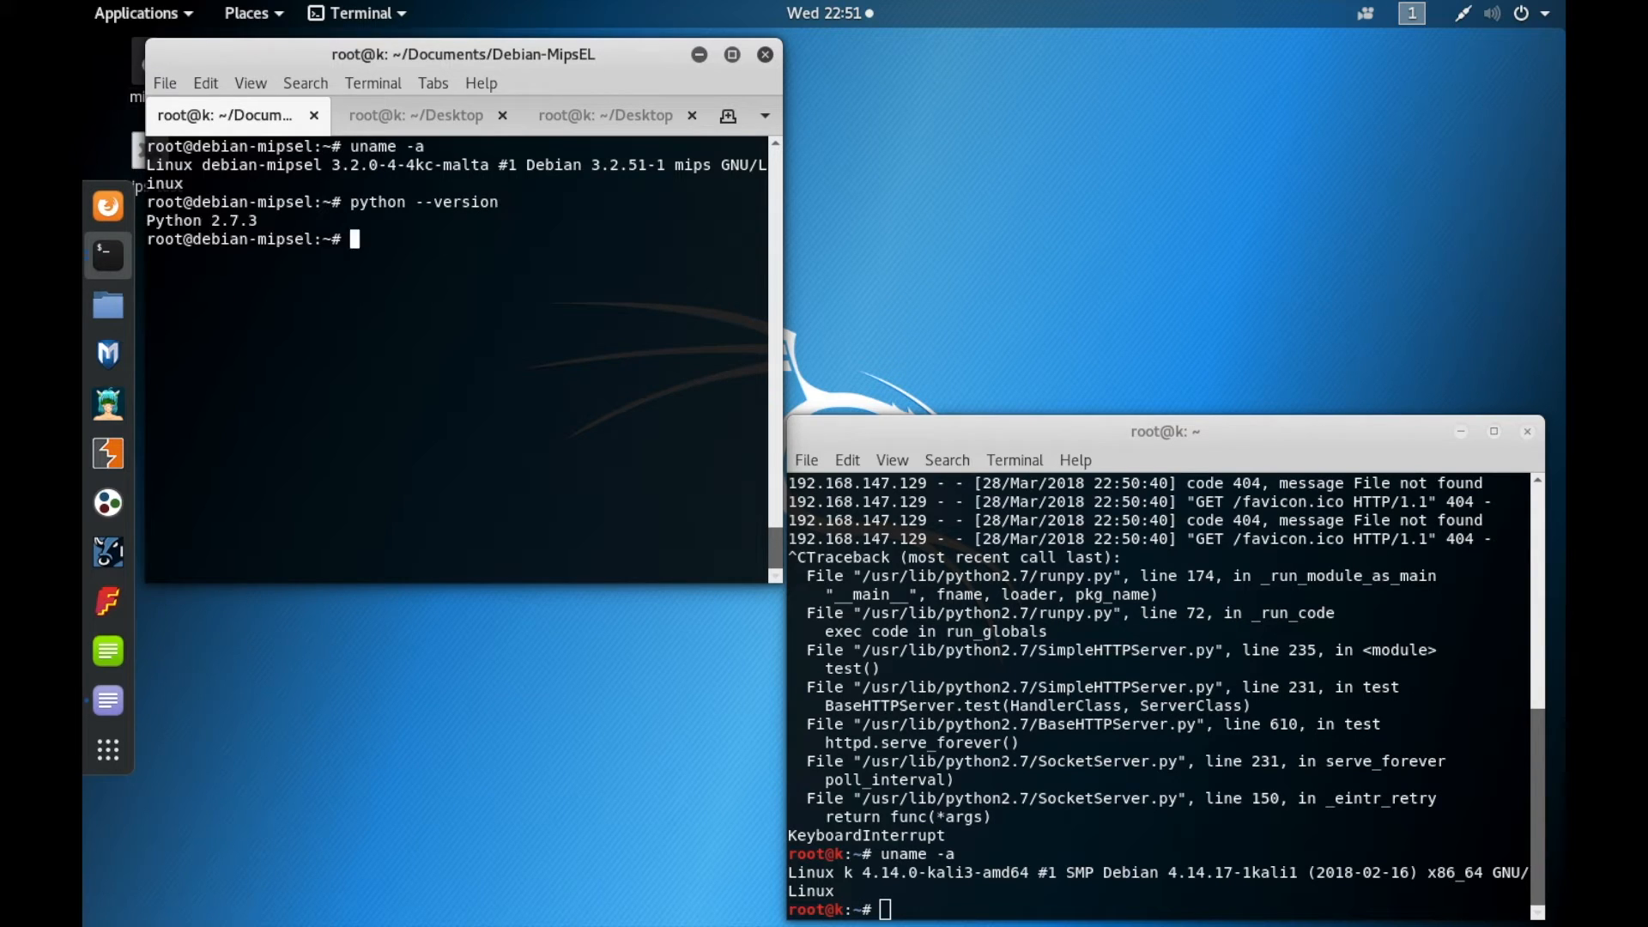
{"action": "type", "text": "python -"}
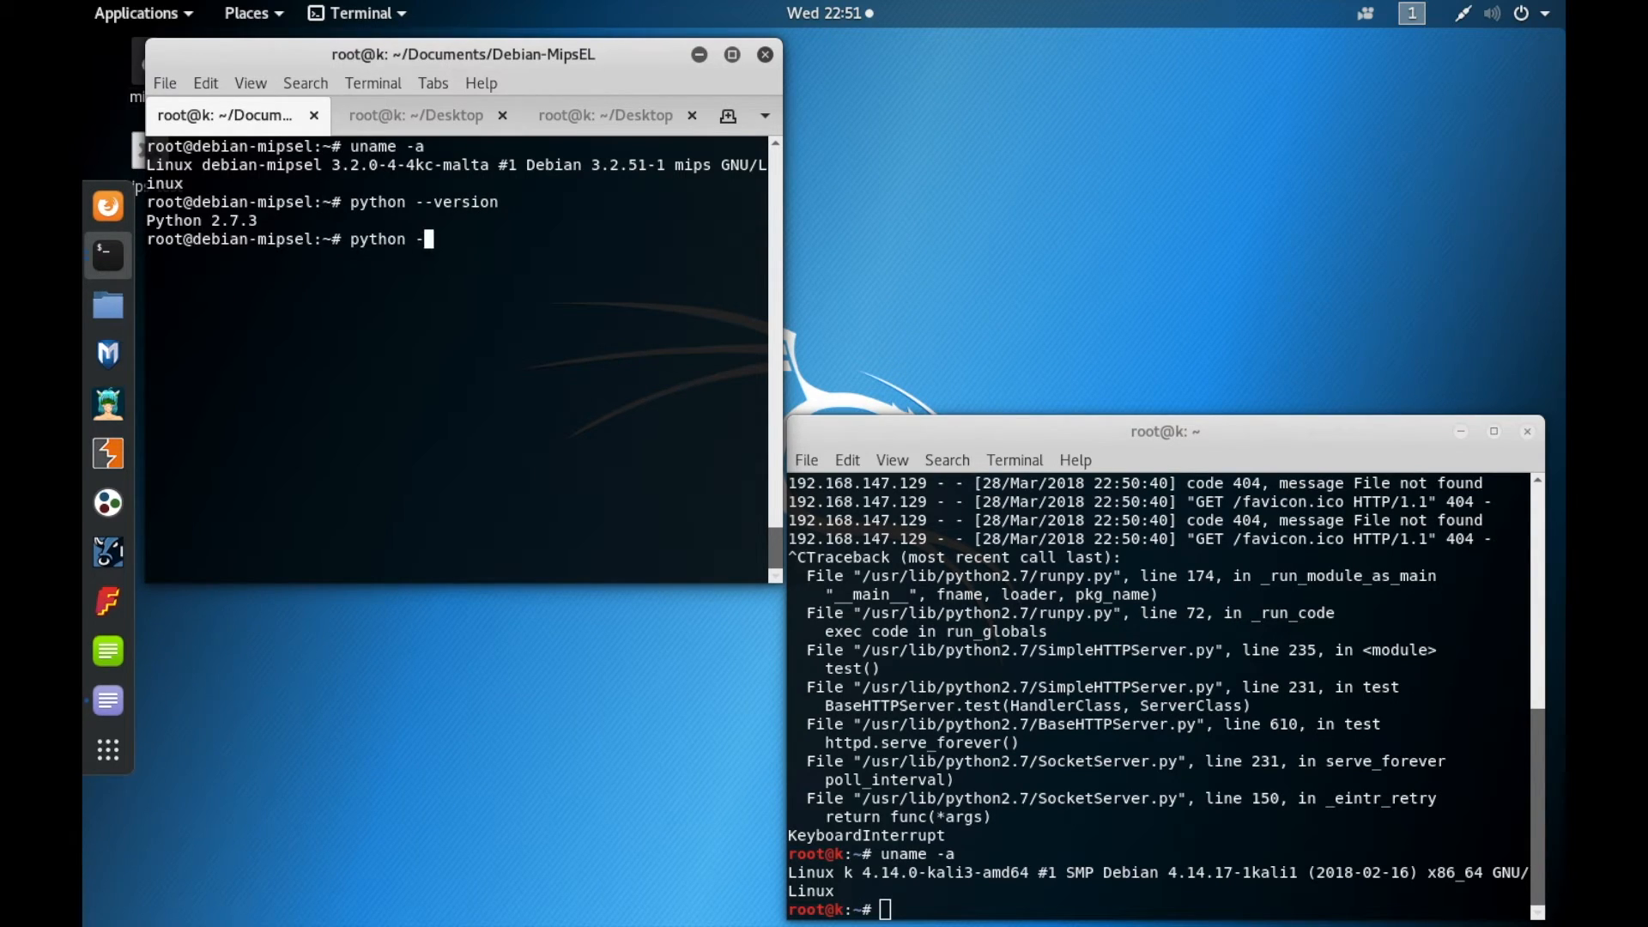
{"action": "type", "text": "m Simp"}
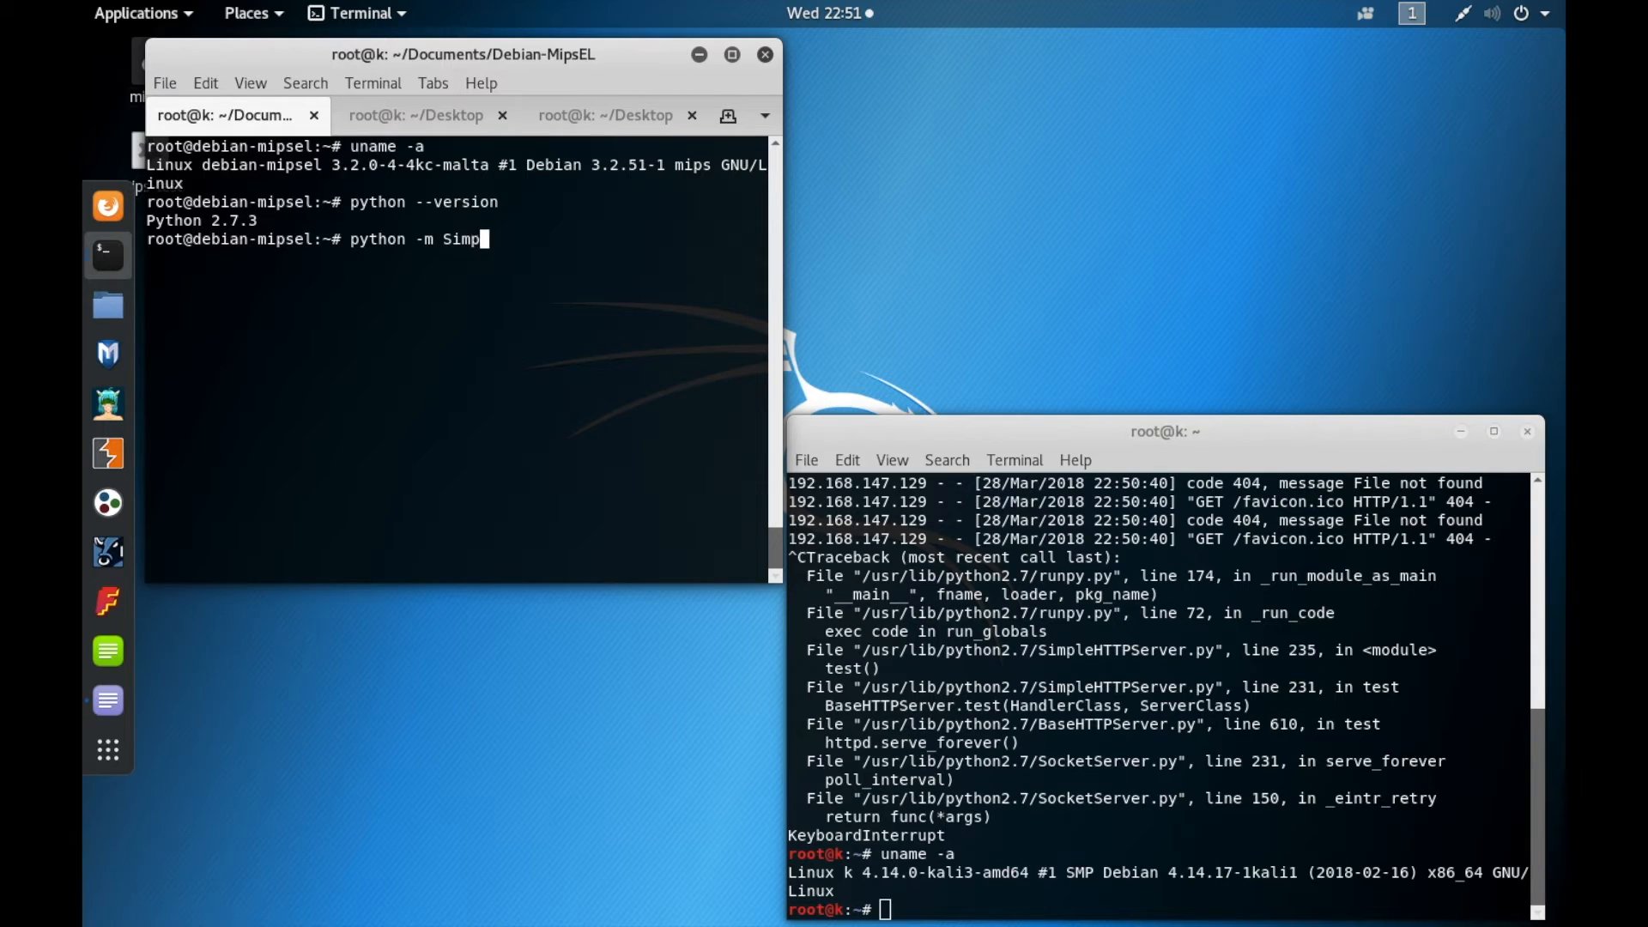
{"action": "type", "text": "leHTTPServer"}
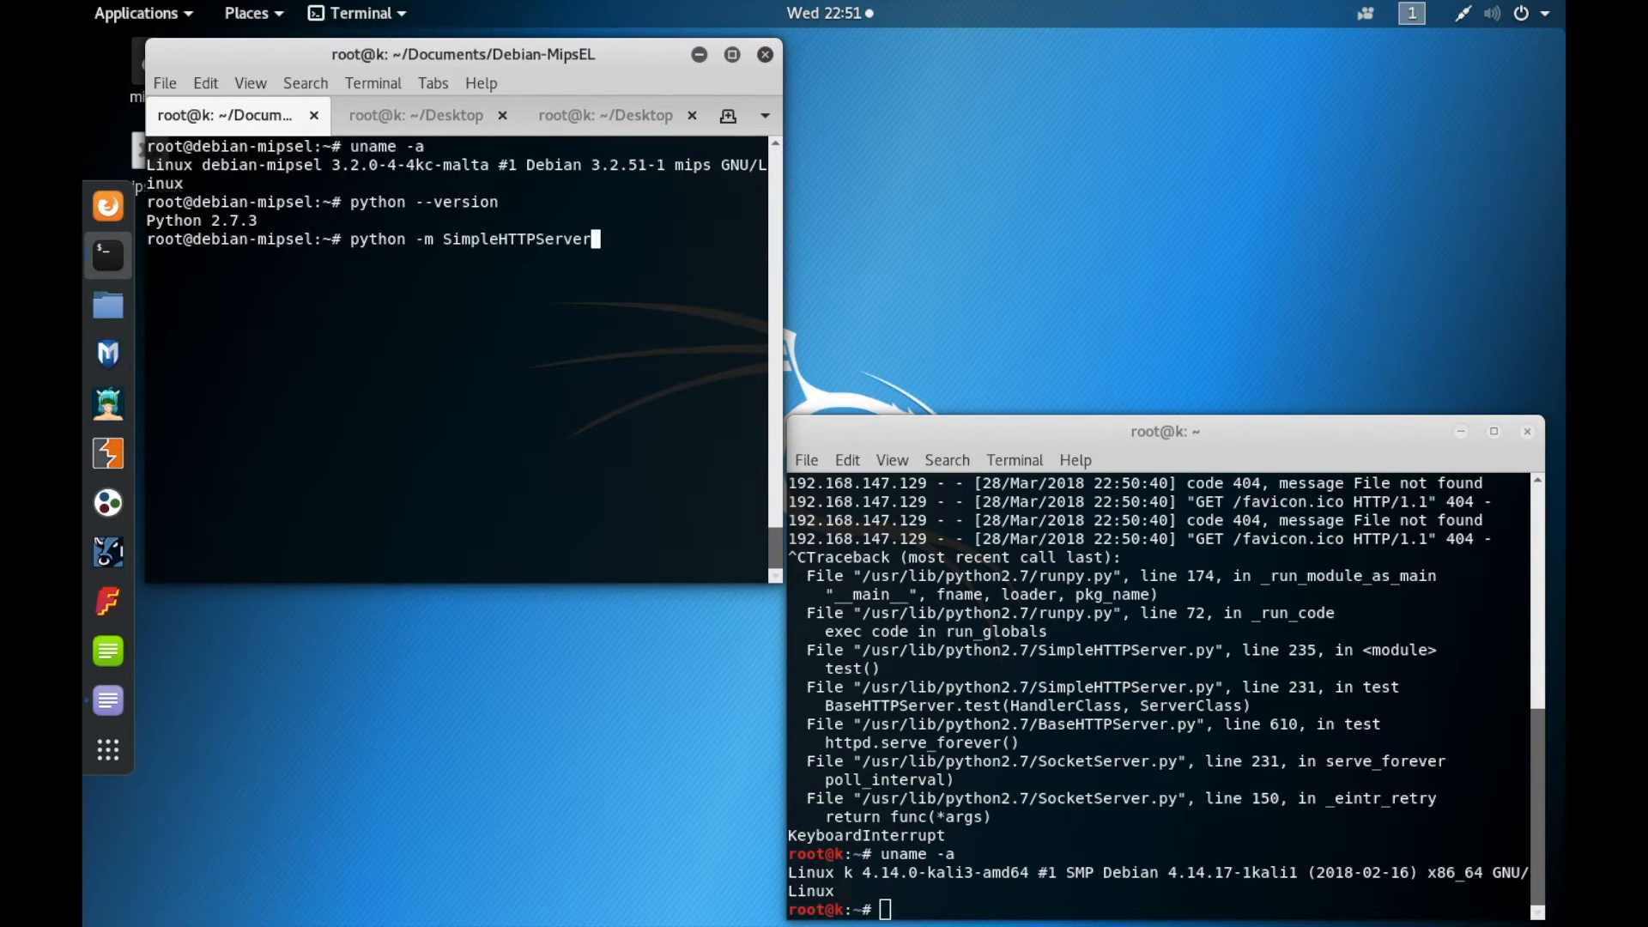
{"action": "key", "text": "Return"}
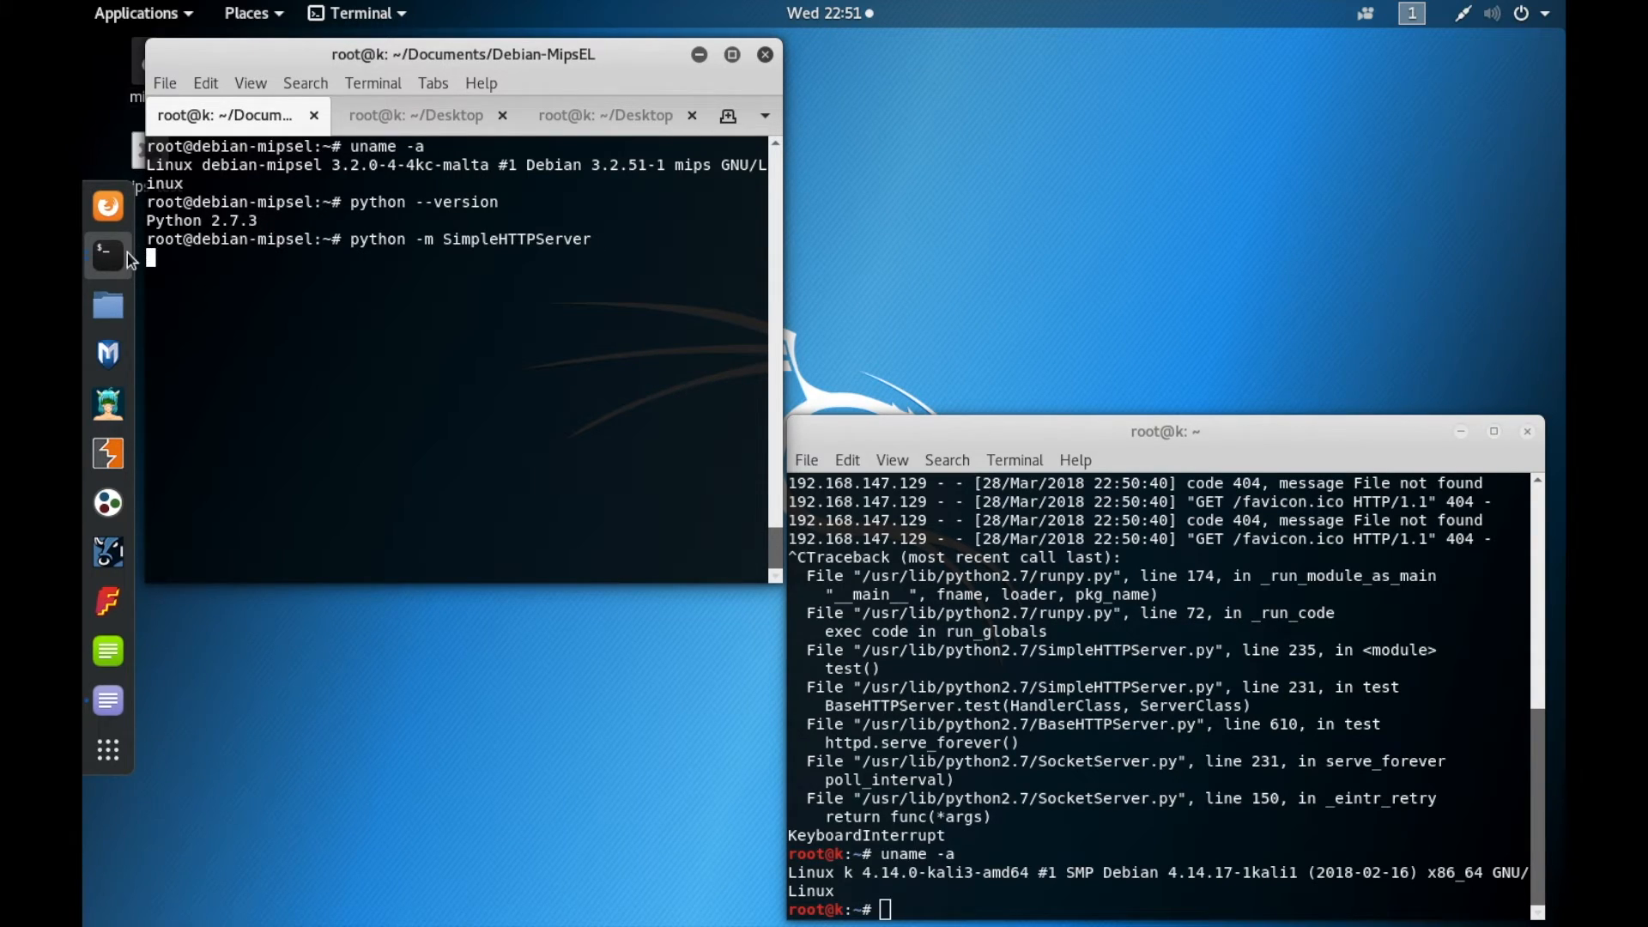
{"action": "mouse_move", "coordinate": [427, 333]}
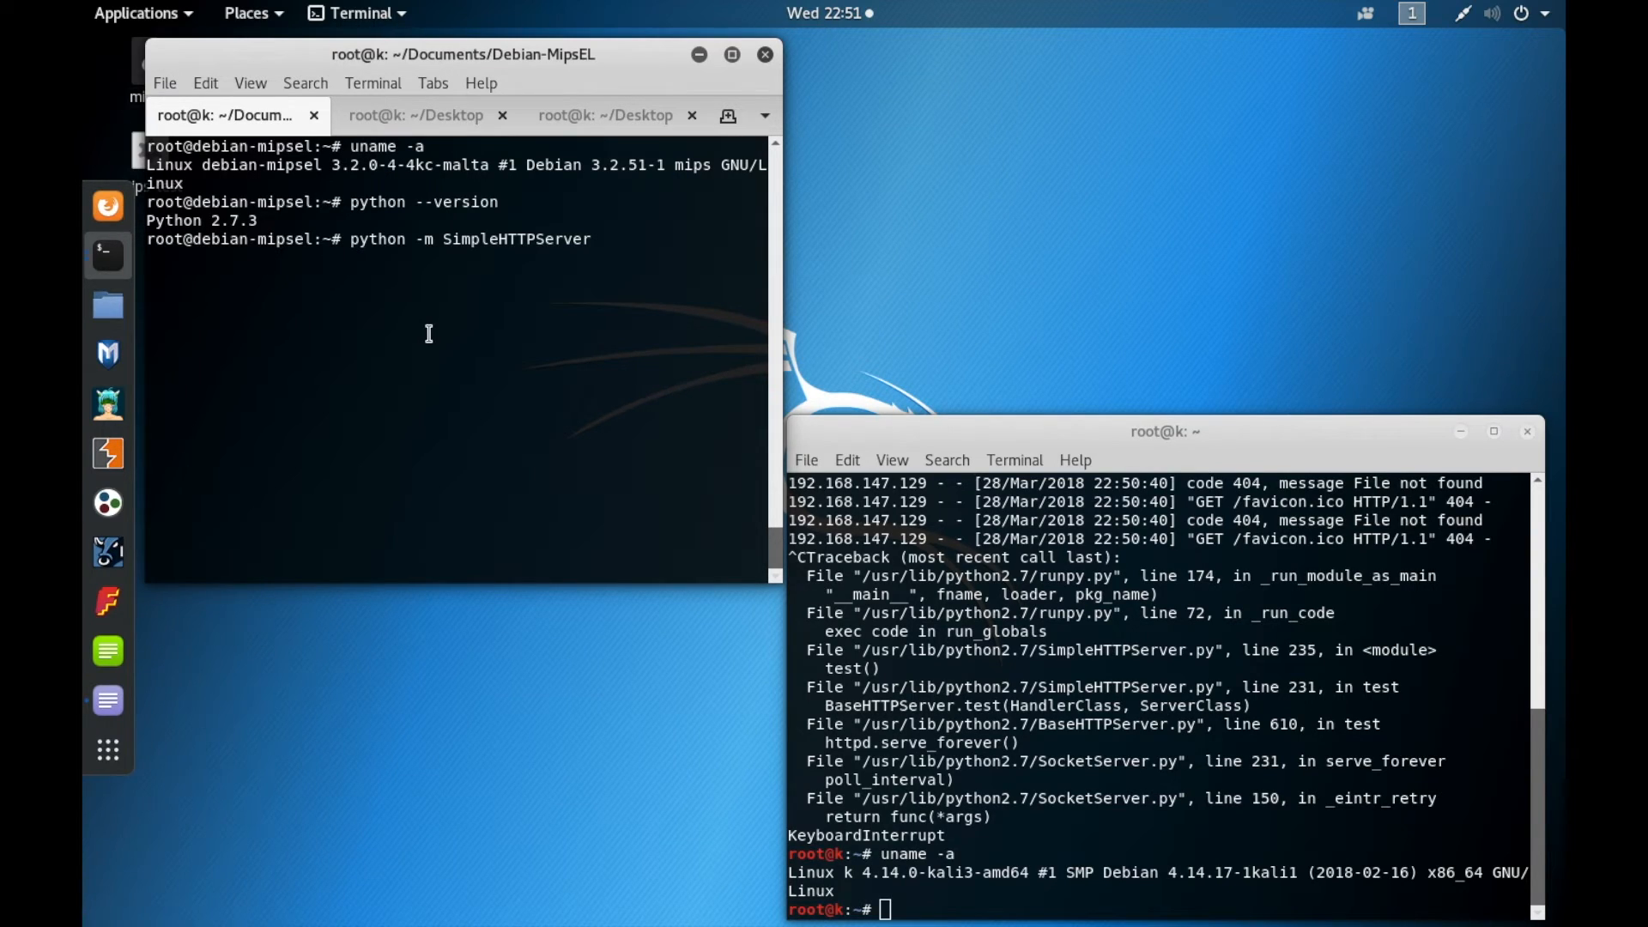
{"action": "key", "text": "Return"}
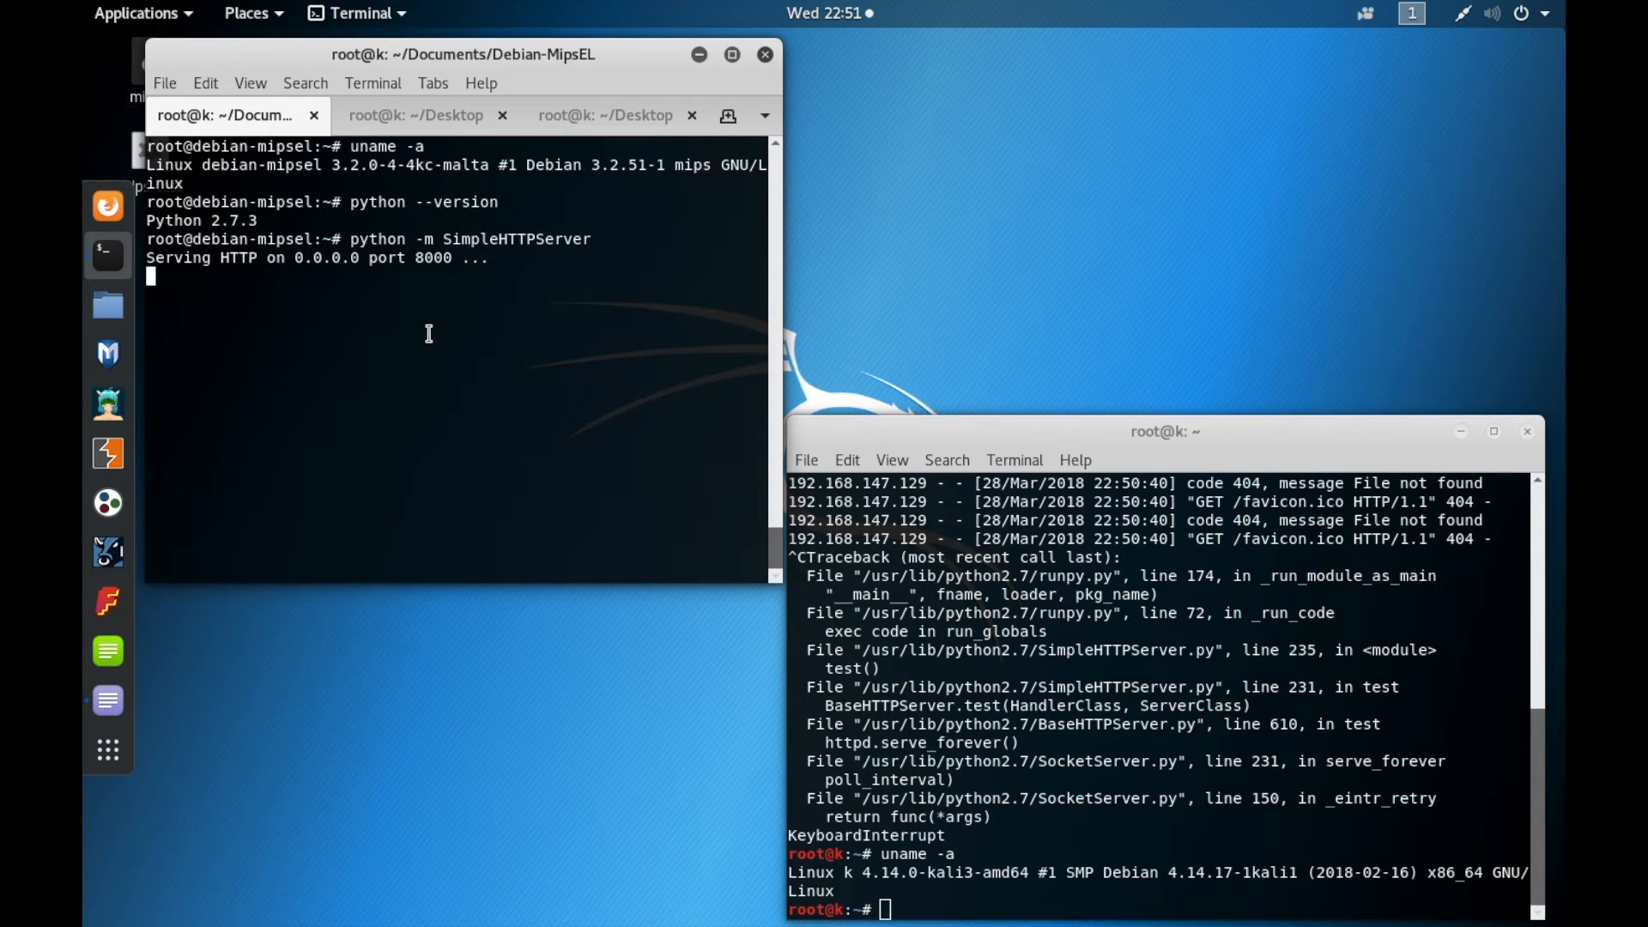
{"action": "mouse_move", "coordinate": [481, 346]}
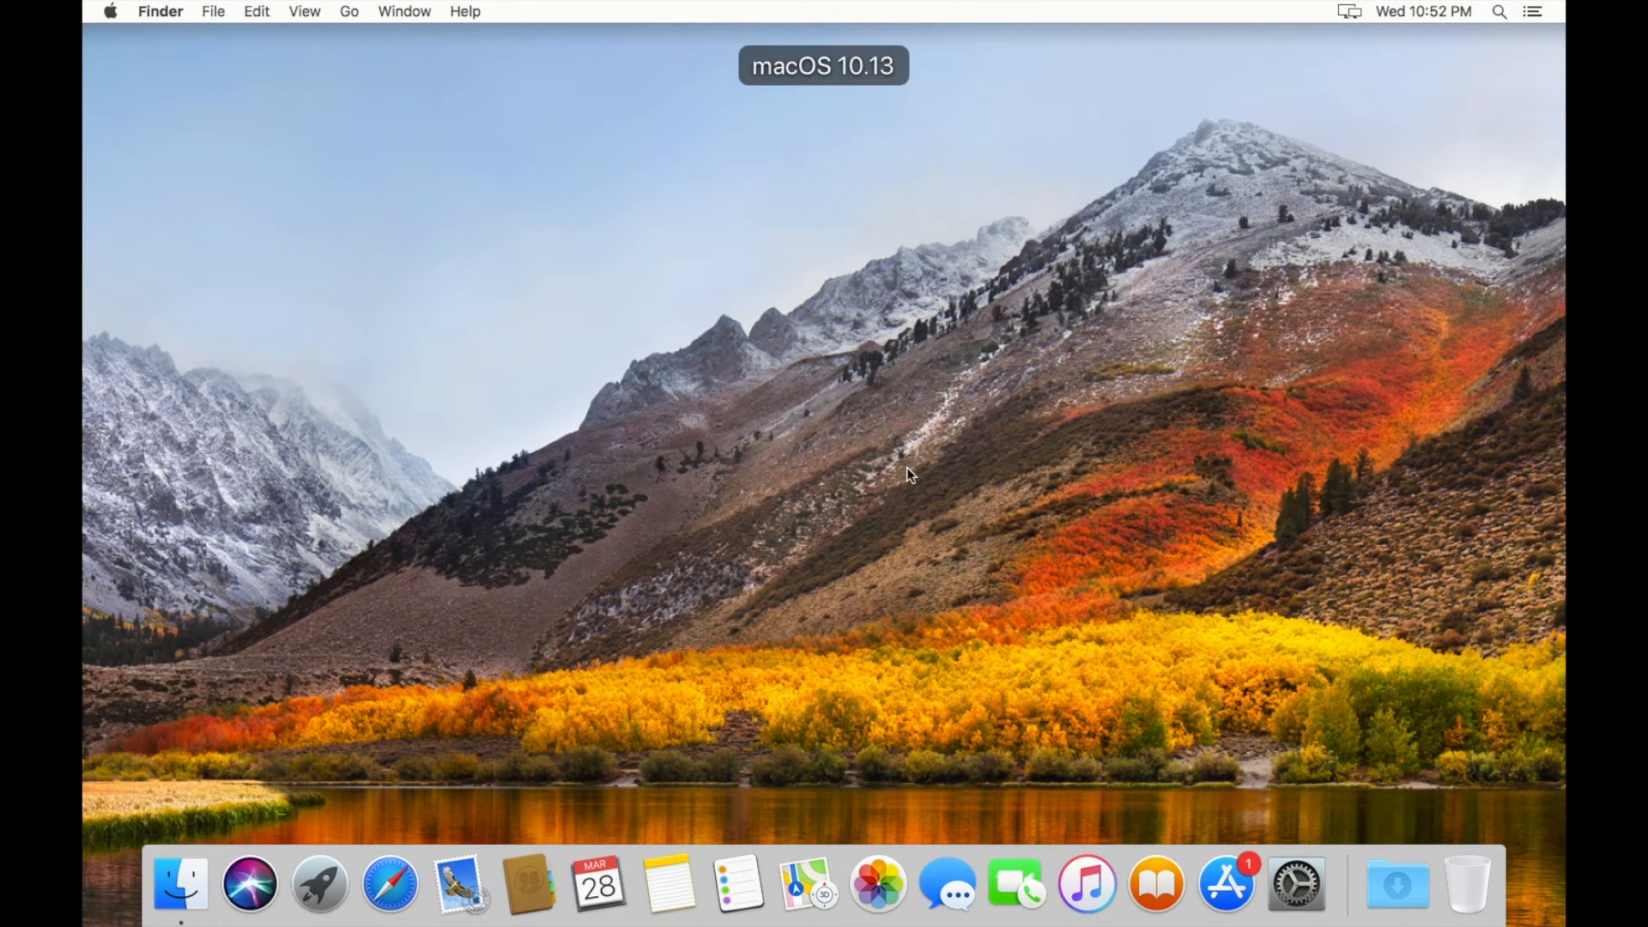
In macOS Terminal, run python -m SimpleHTTPServer, fixing the module-name typo, to serve port 8000
{"action": "left_click", "coordinate": [1499, 11]}
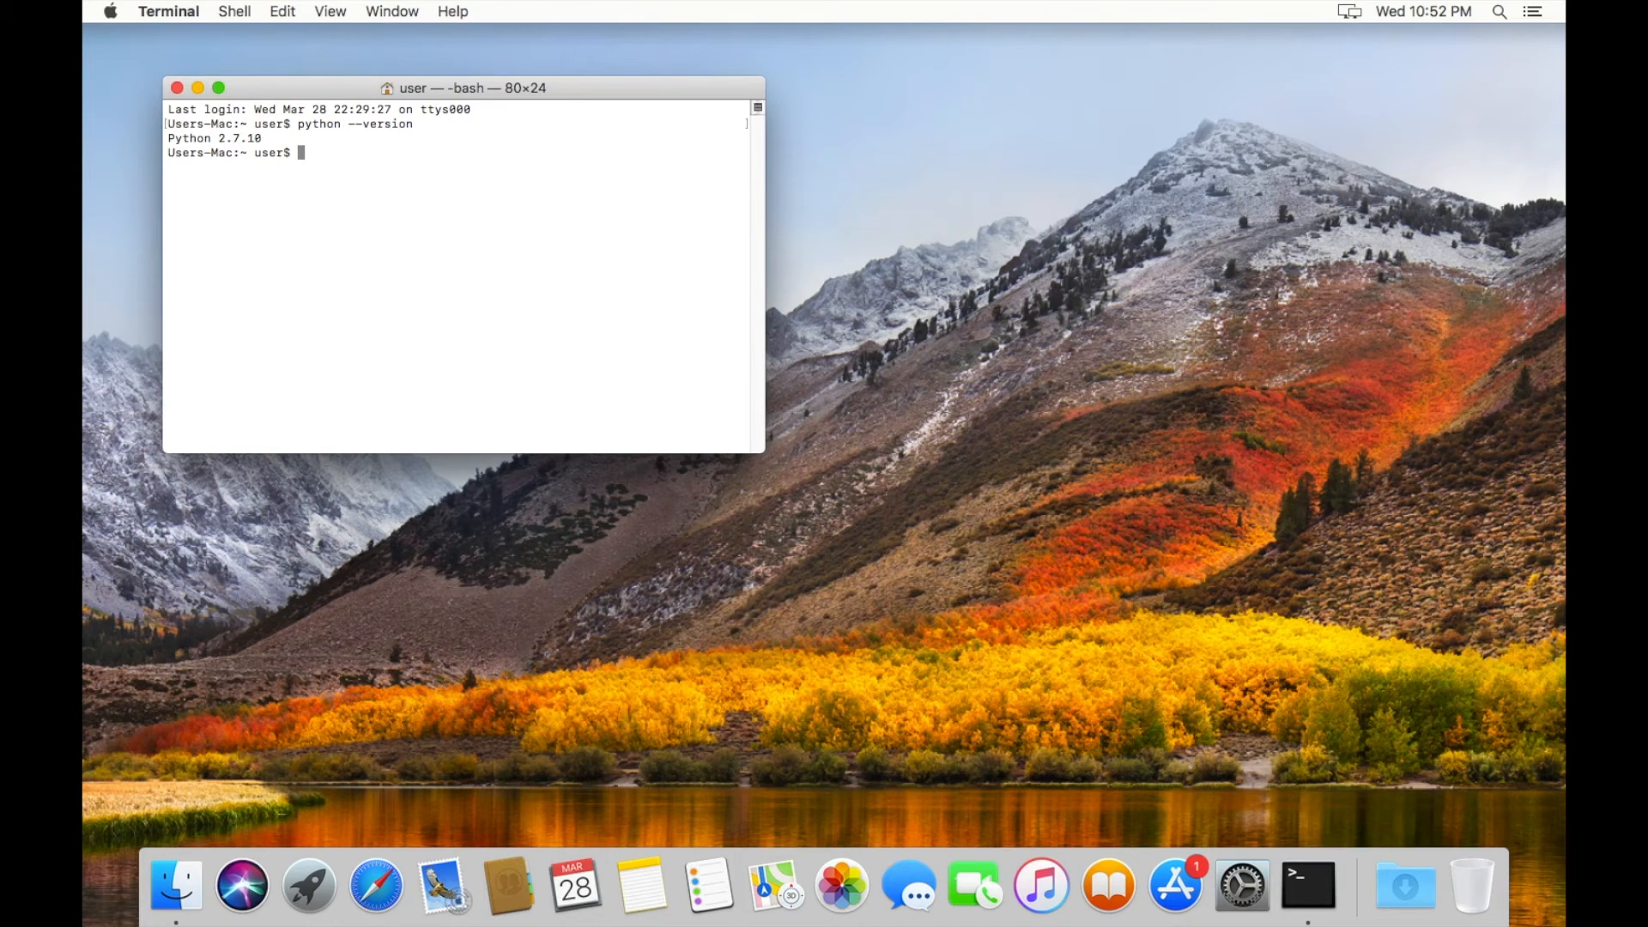
{"action": "type", "text": "python -m Sim"}
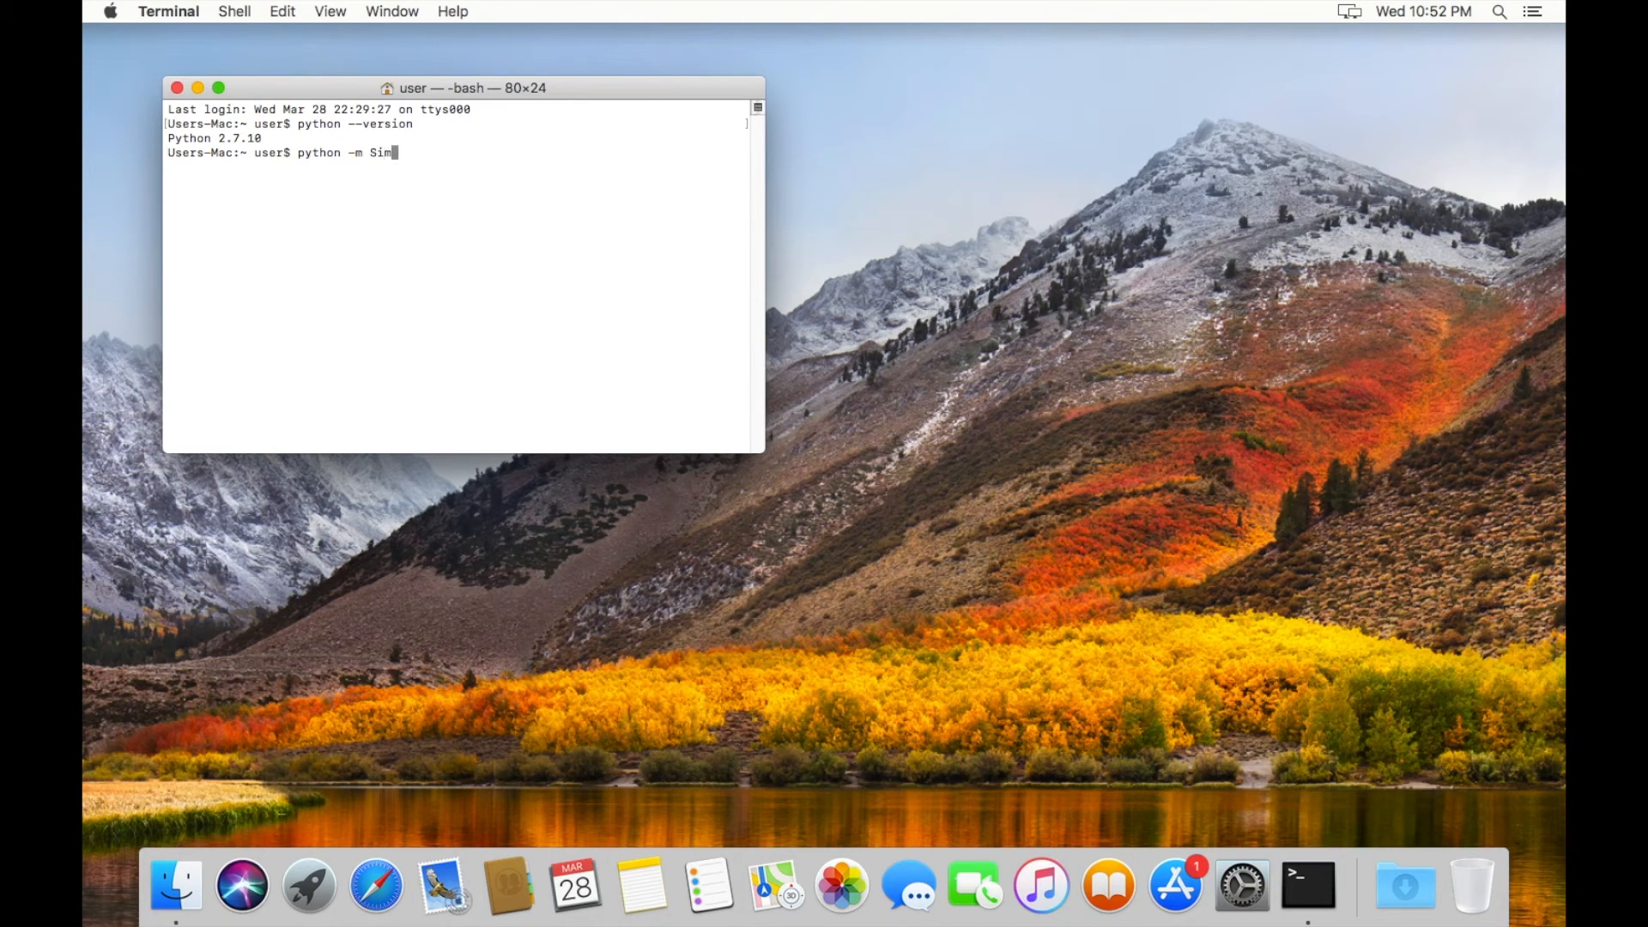
{"action": "type", "text": "pleHTTPser"}
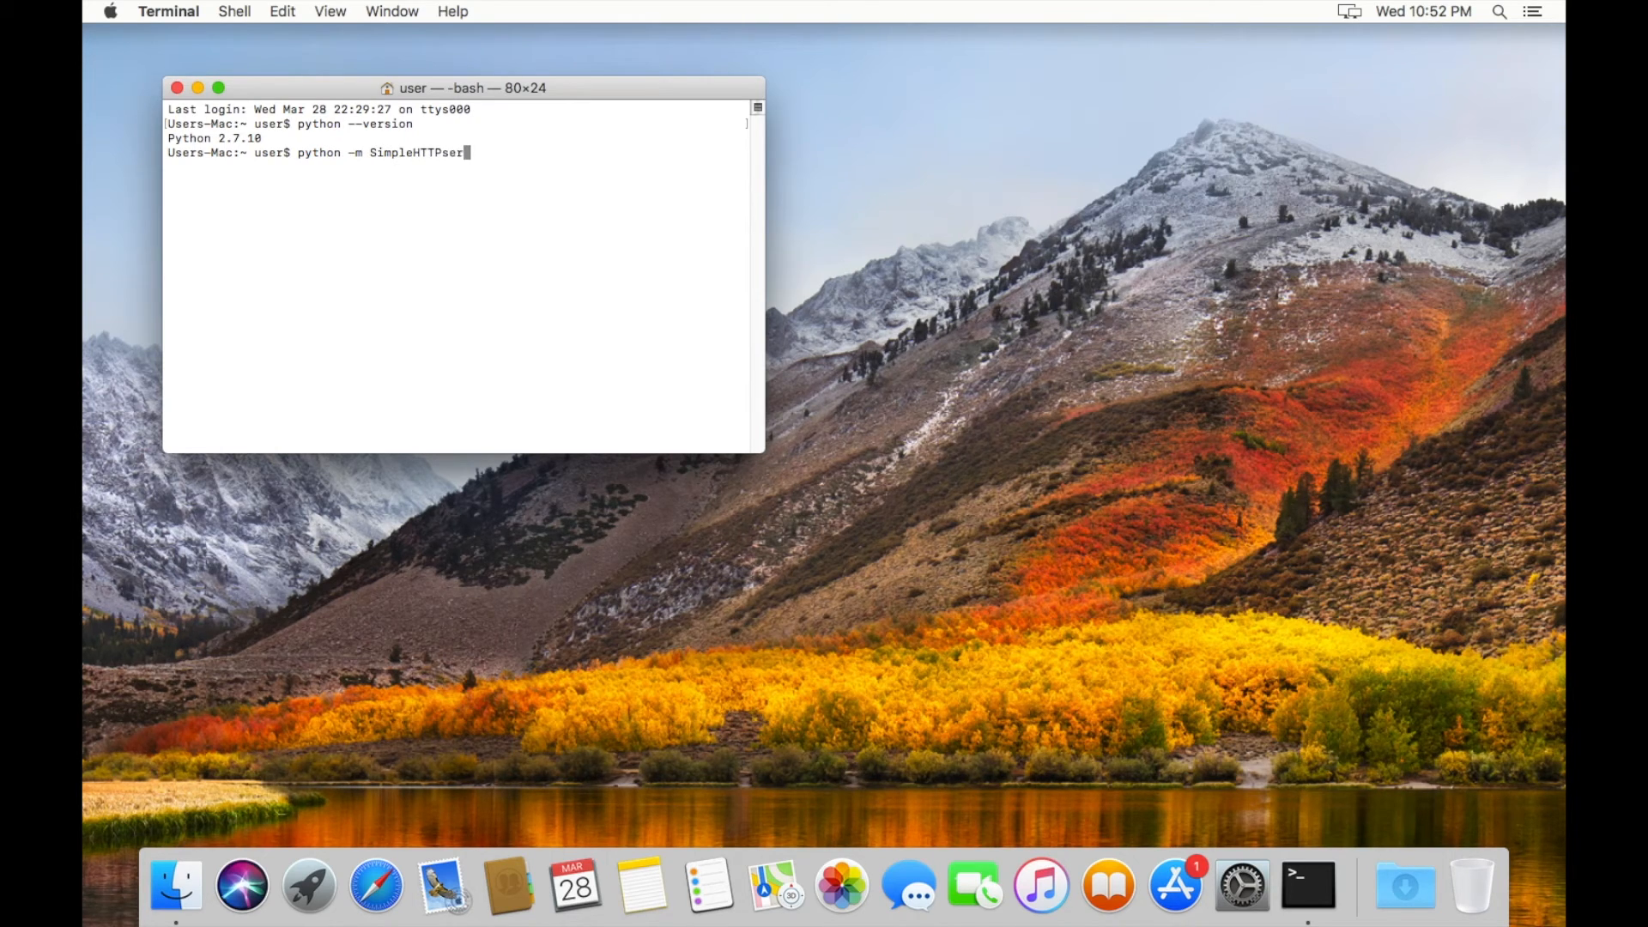
{"action": "key", "text": "Backspace"}
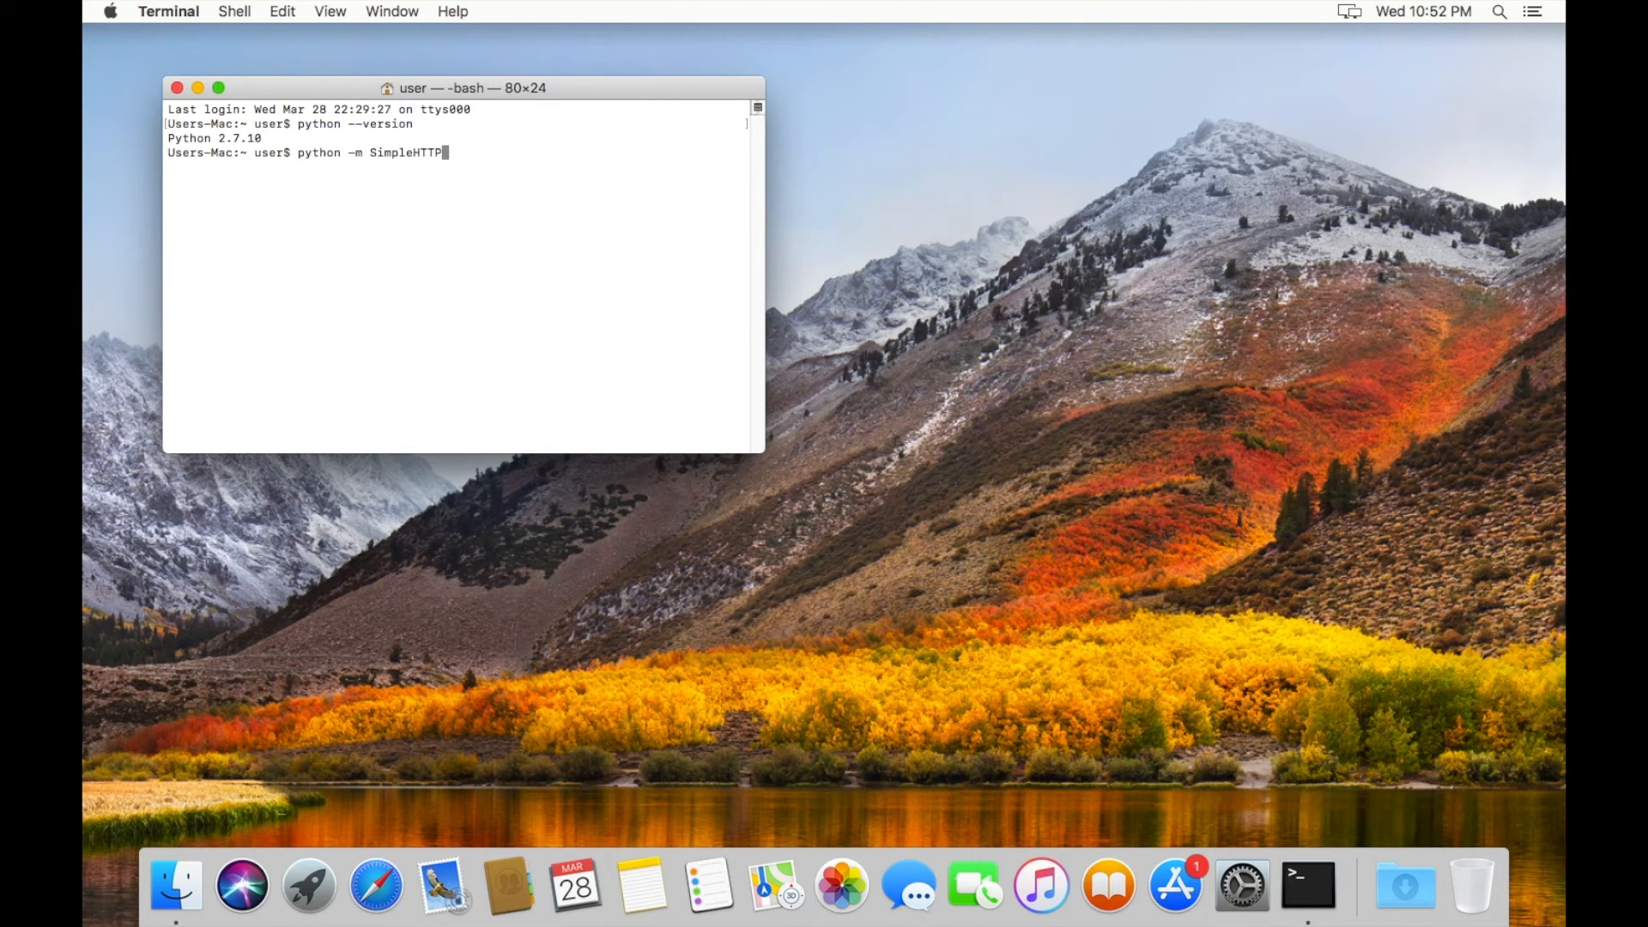
{"action": "key", "text": "Return"}
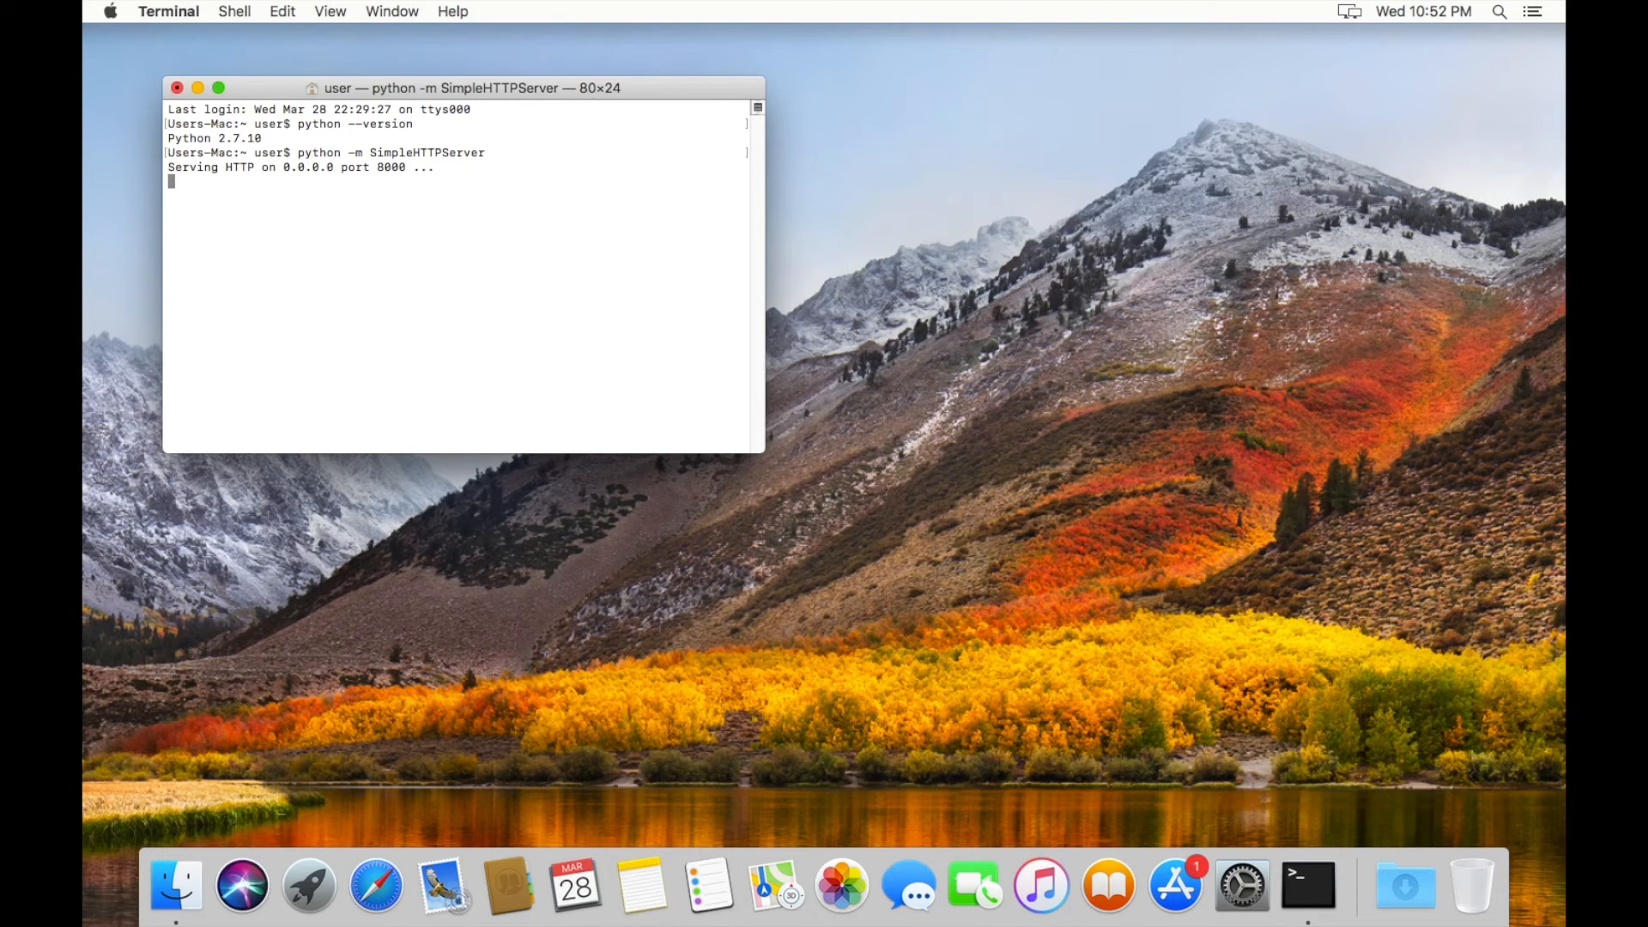
{"action": "mouse_move", "coordinate": [576, 285]}
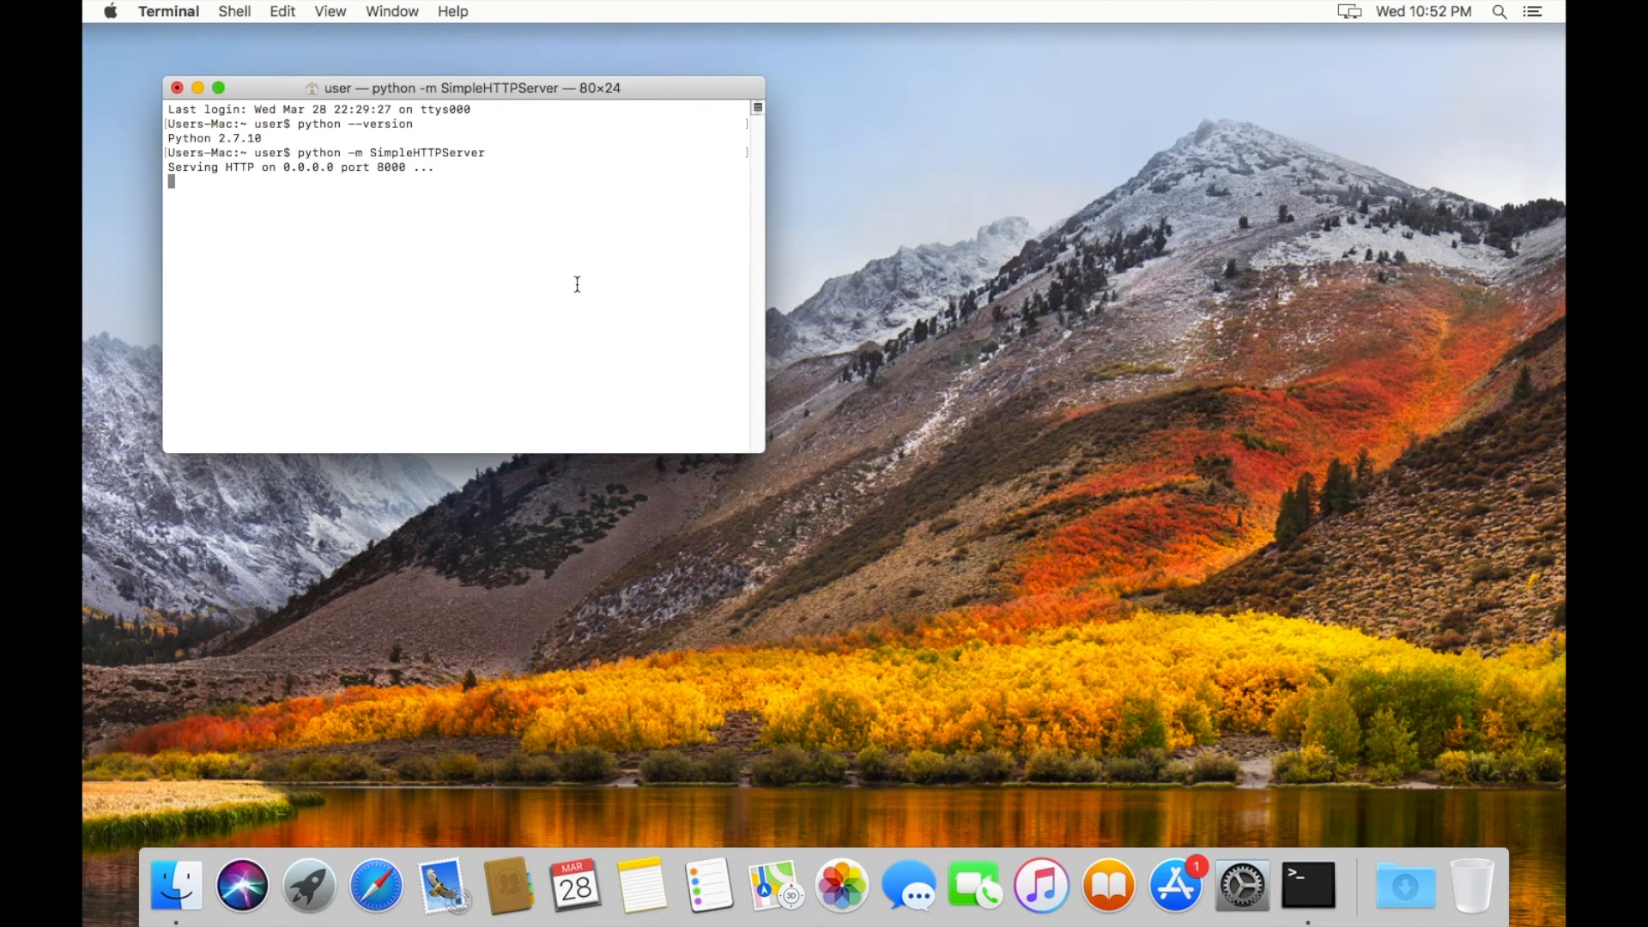